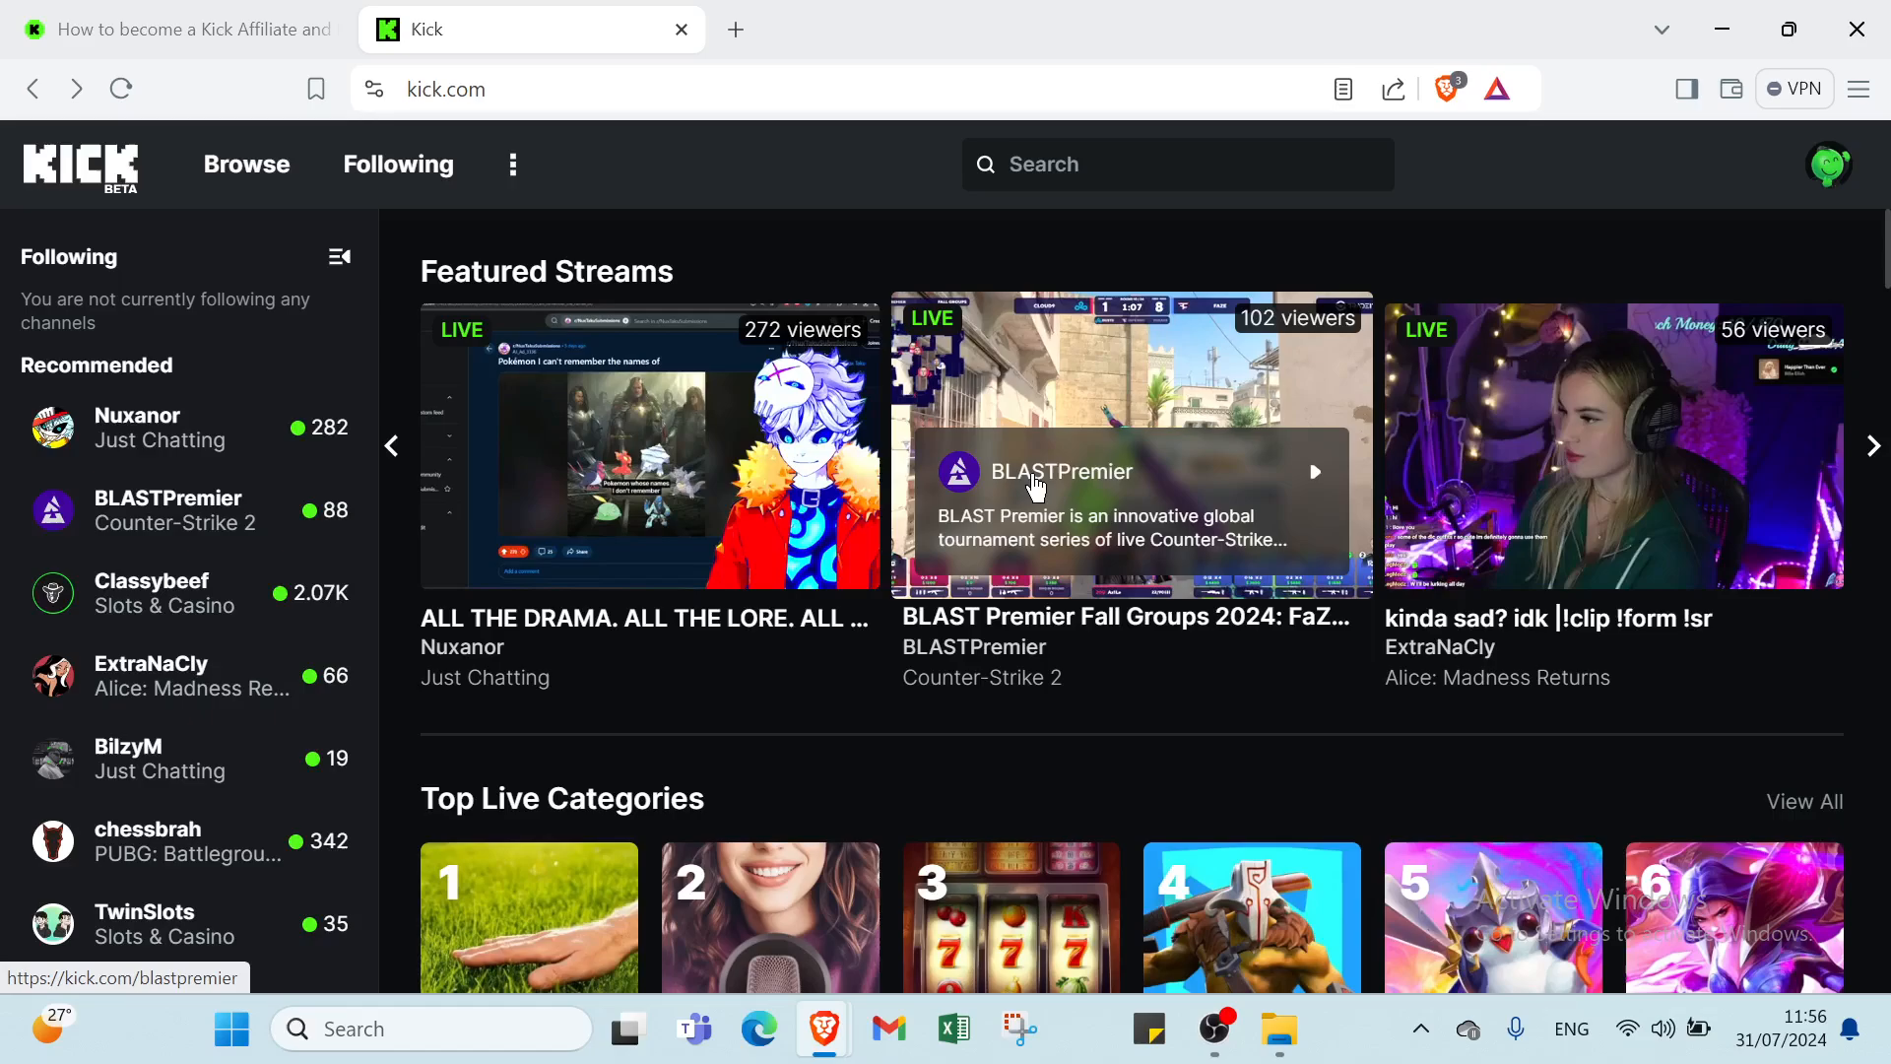
Step: Show the 'How to become a Kick Affiliate' help article with its 5-hour, 75-follower requirement
{"action": "left_click", "coordinate": [175, 29]}
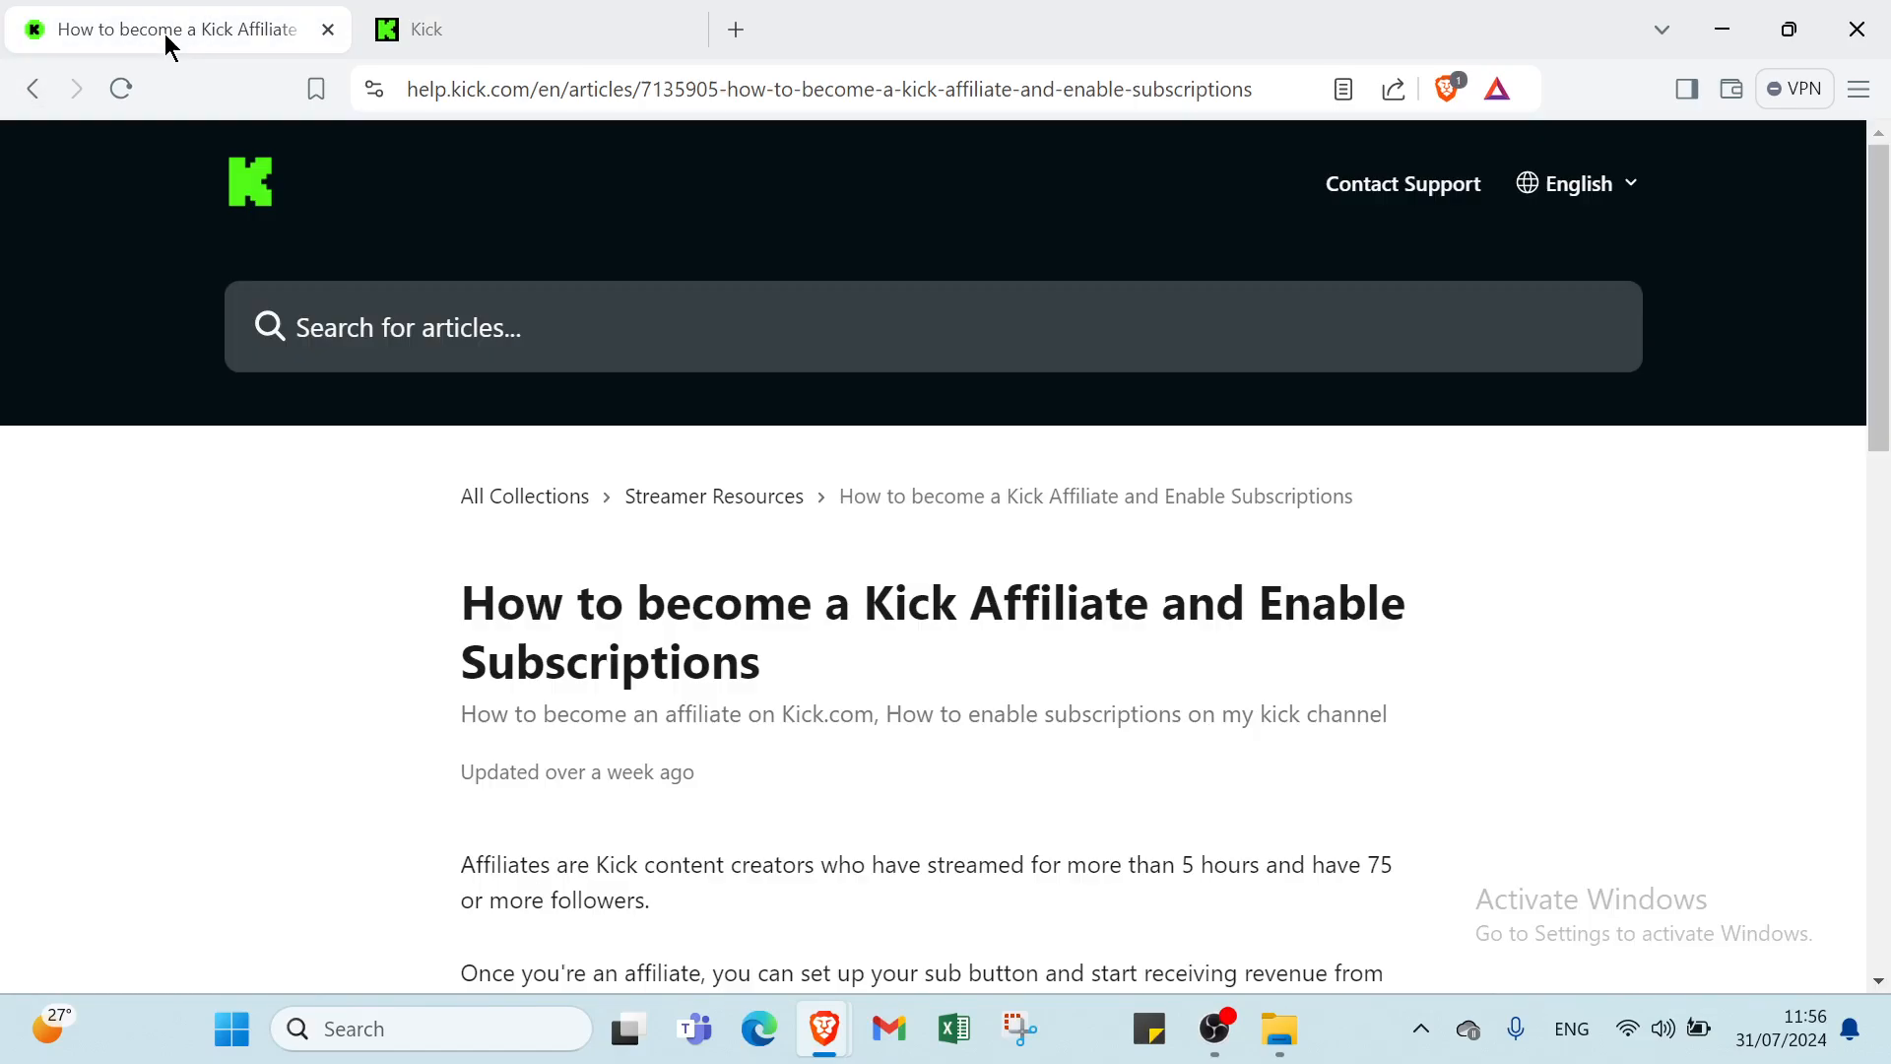
{"action": "mouse_move", "coordinate": [404, 556]}
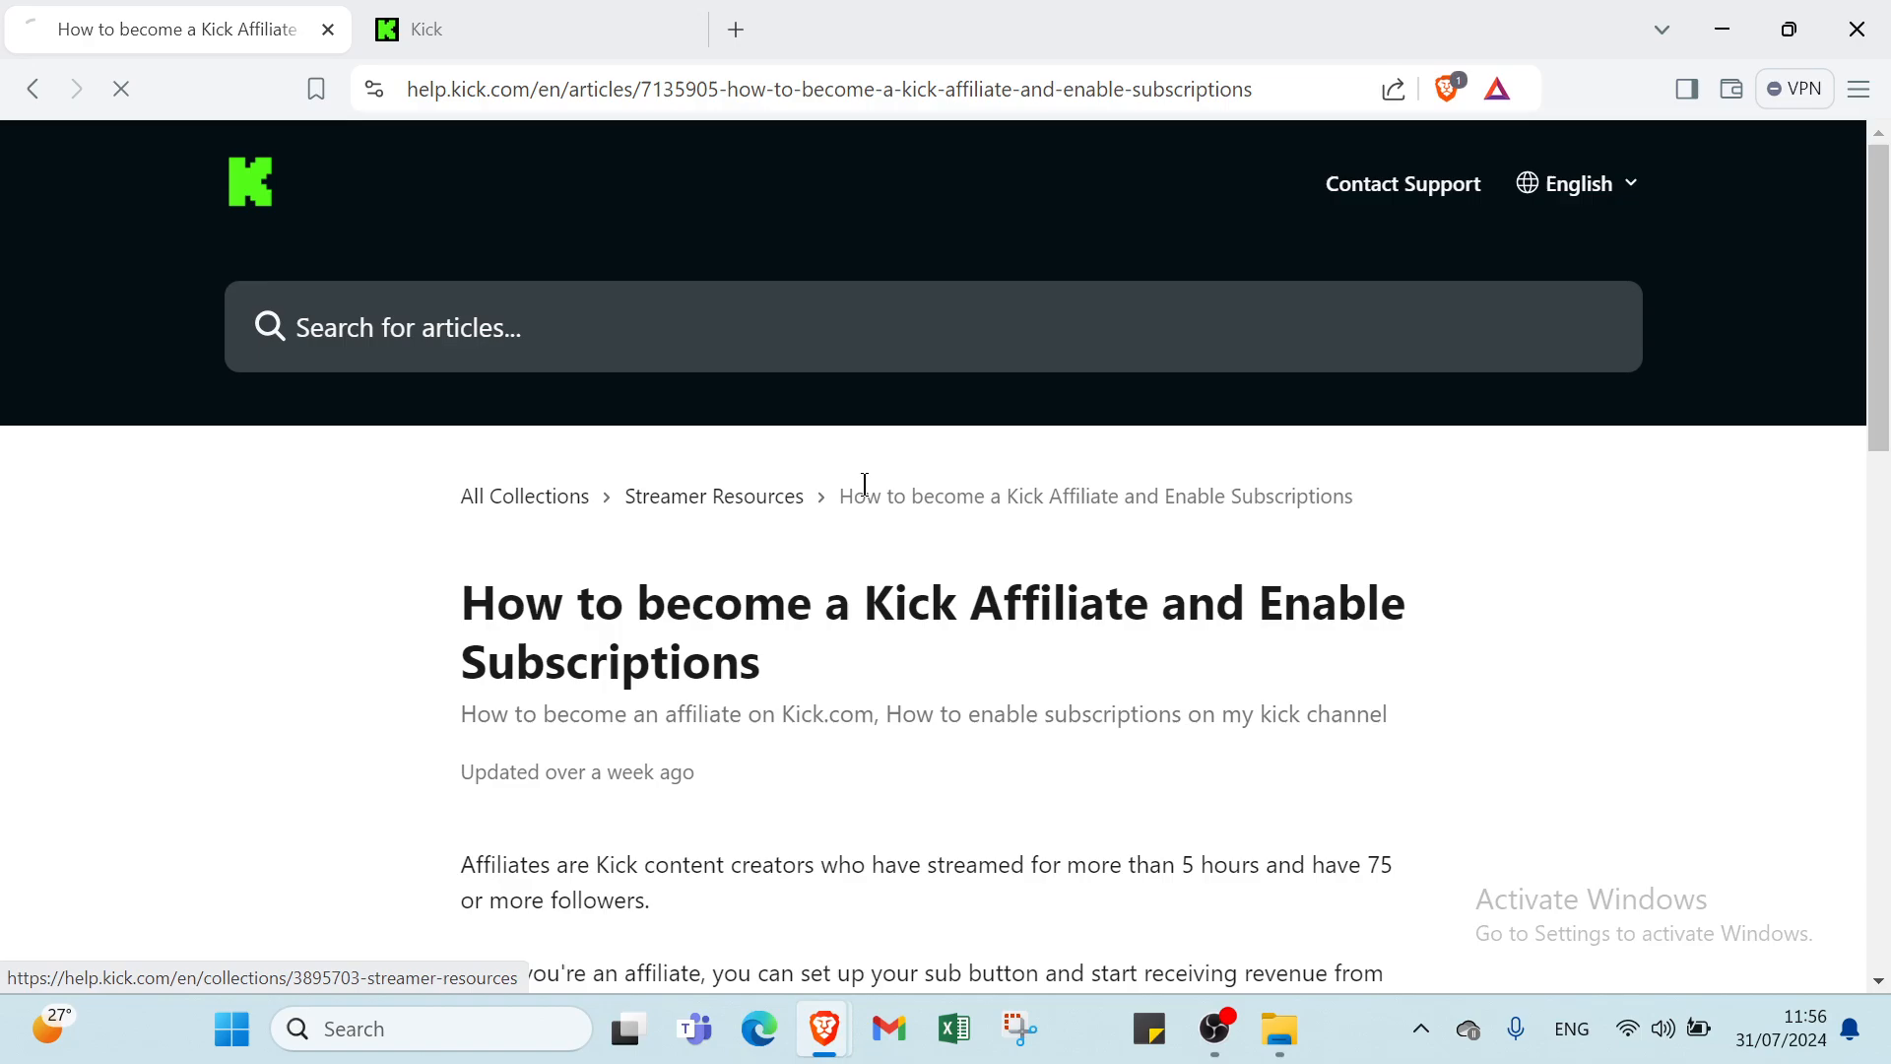
{"action": "left_click", "coordinate": [713, 497]}
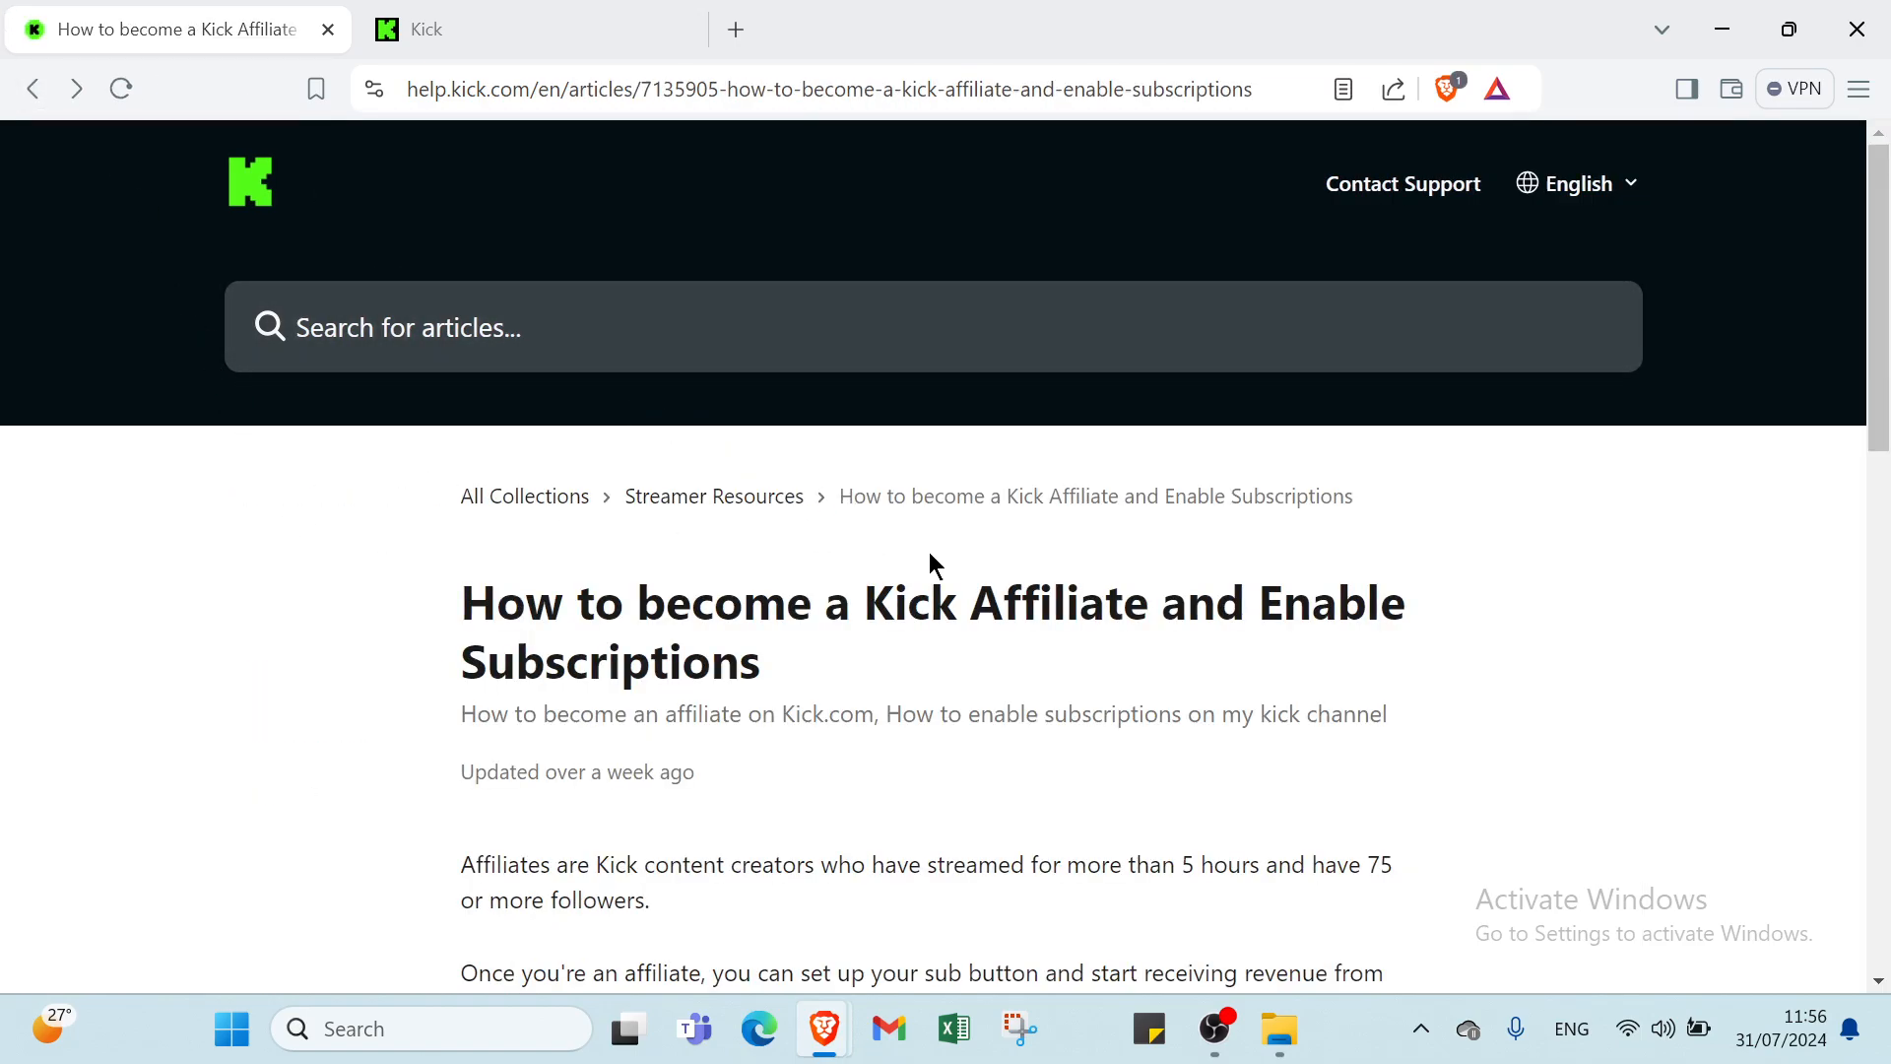
{"action": "mouse_move", "coordinate": [638, 539]}
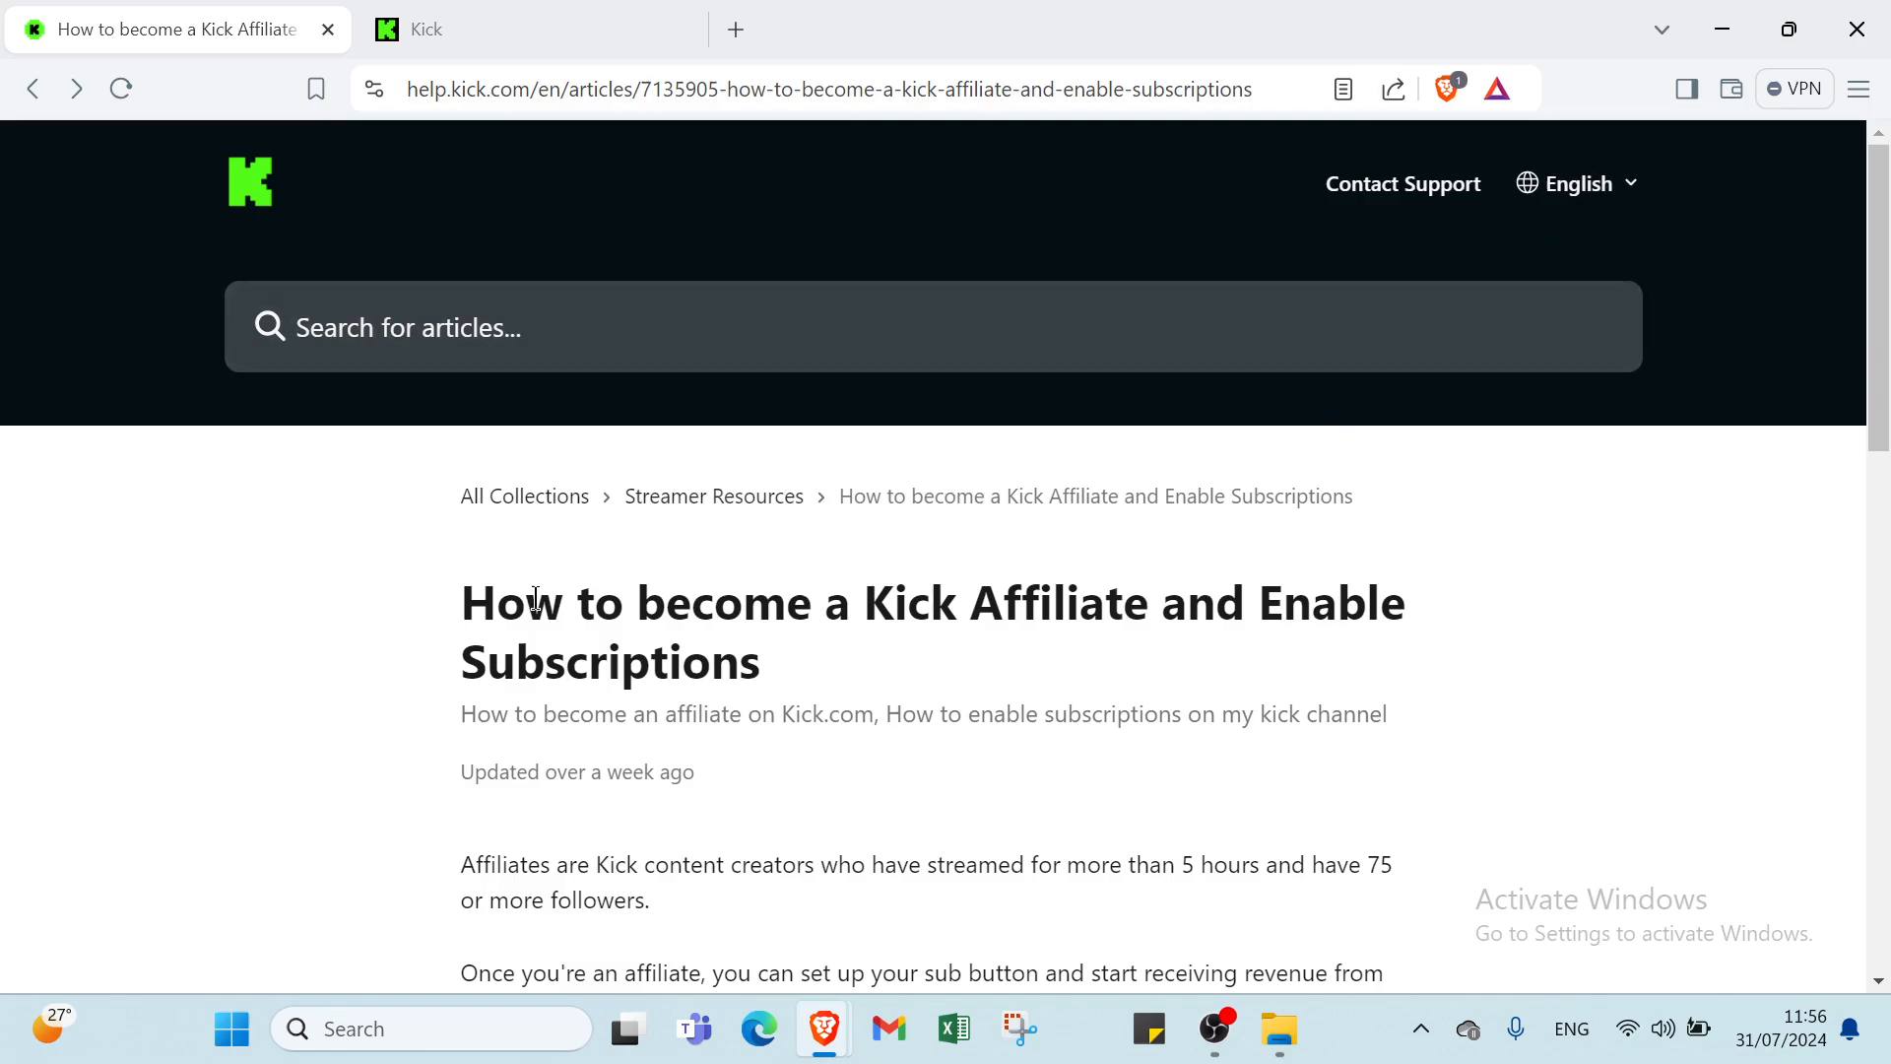
{"action": "scroll", "scroll_direction": "down", "scroll_amount": 3}
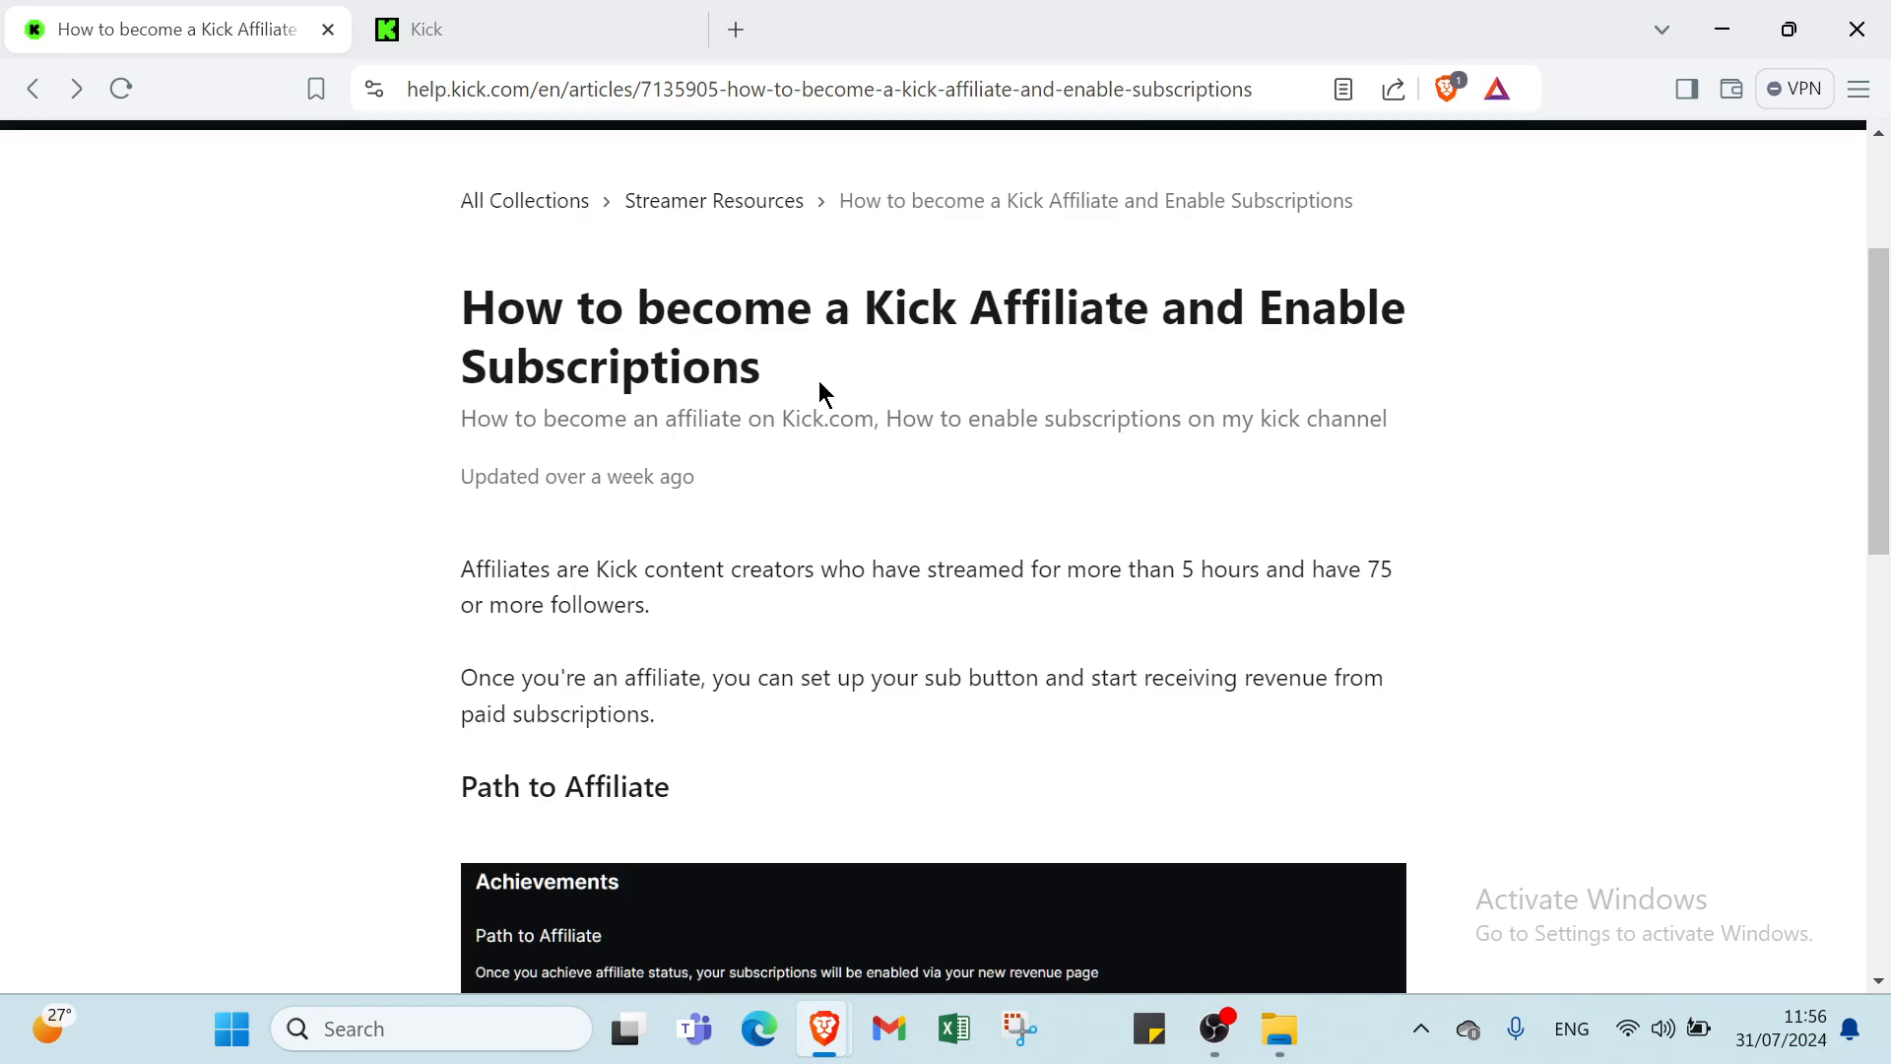
{"action": "scroll", "scroll_direction": "down", "scroll_amount": 3}
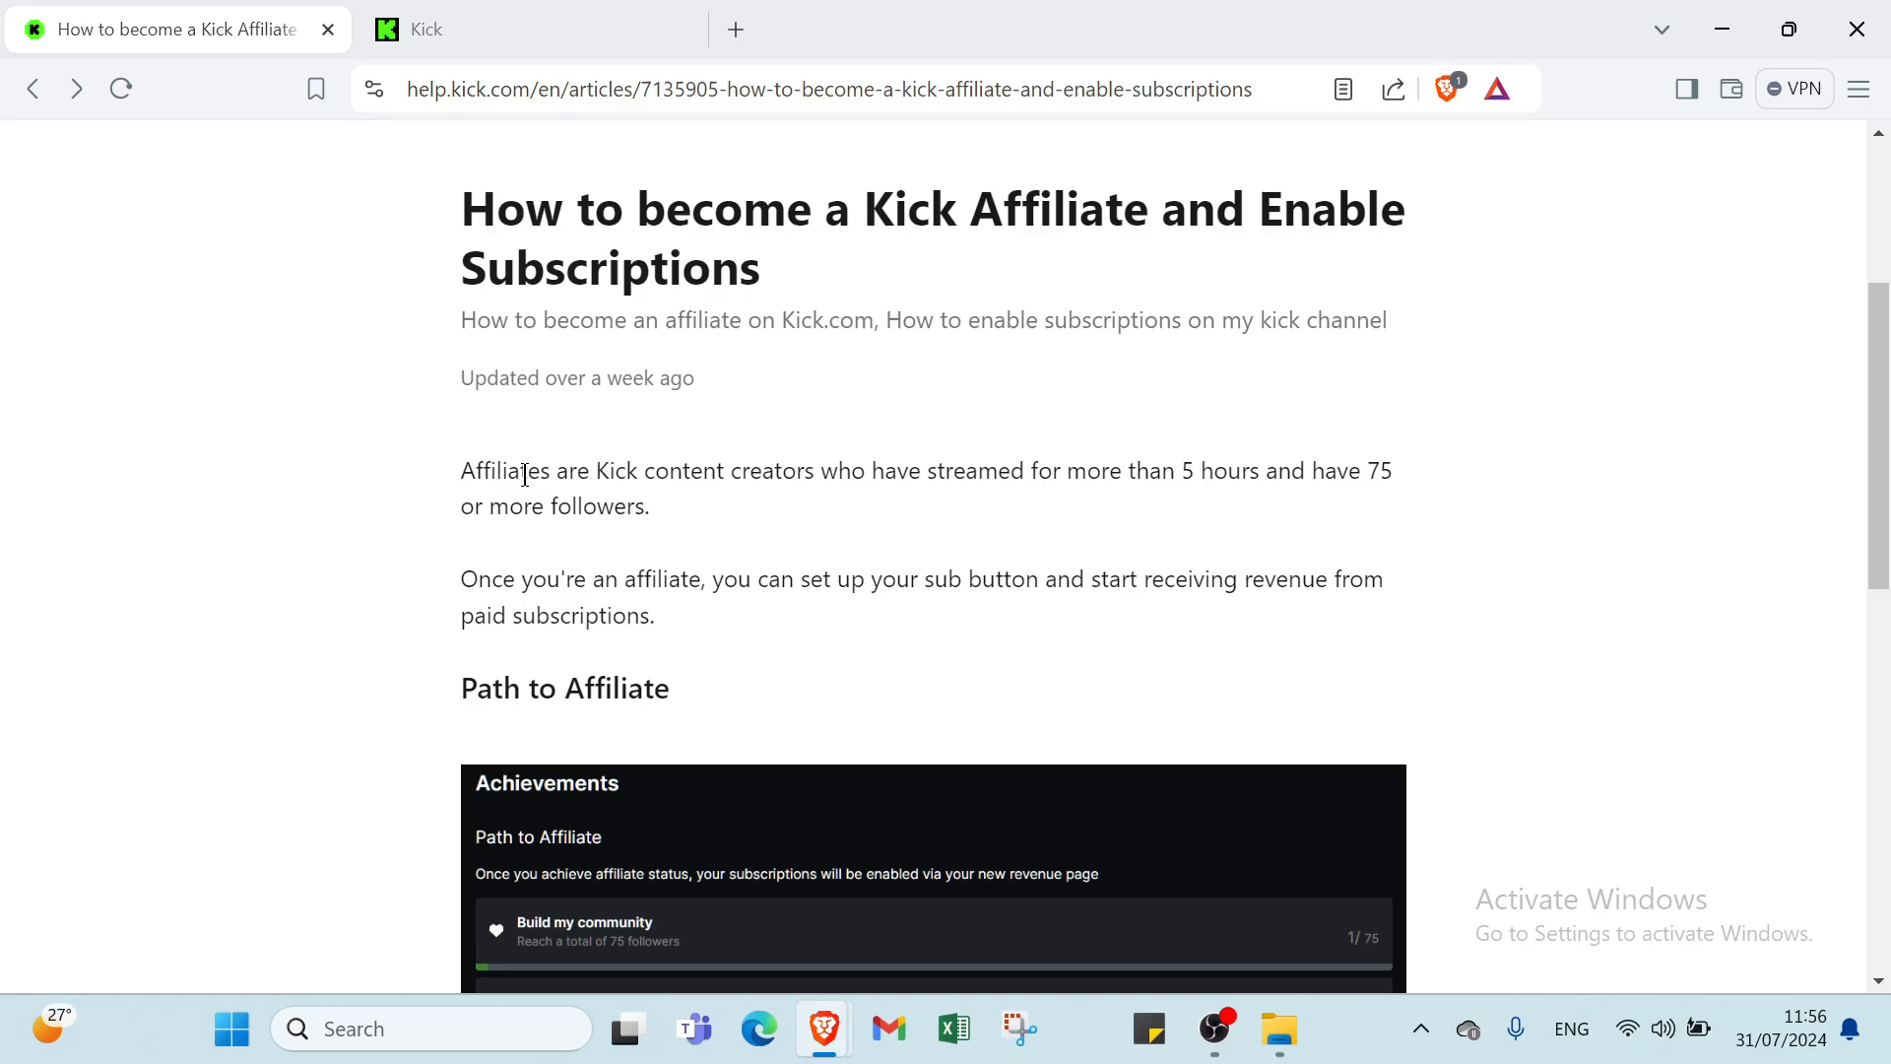
{"action": "scroll", "scroll_direction": "down", "scroll_amount": 3}
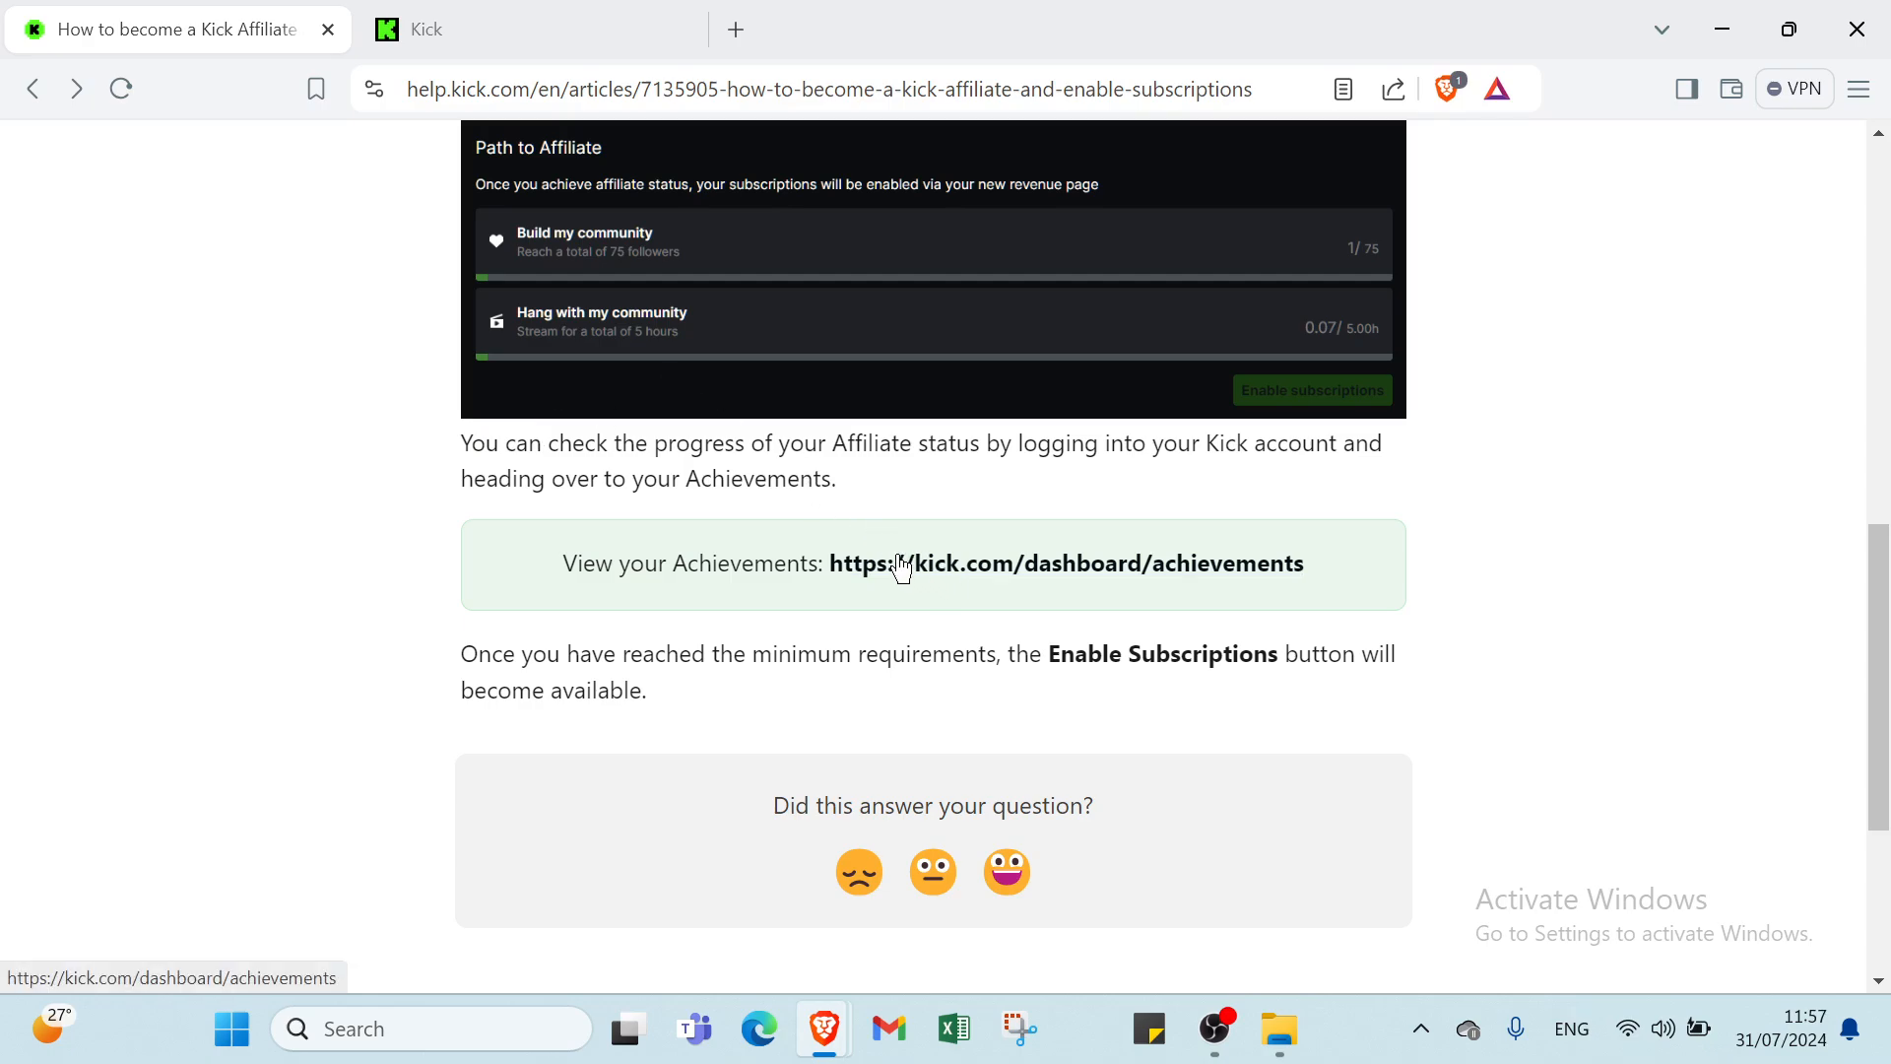
{"action": "scroll", "scroll_direction": "down", "scroll_amount": 3}
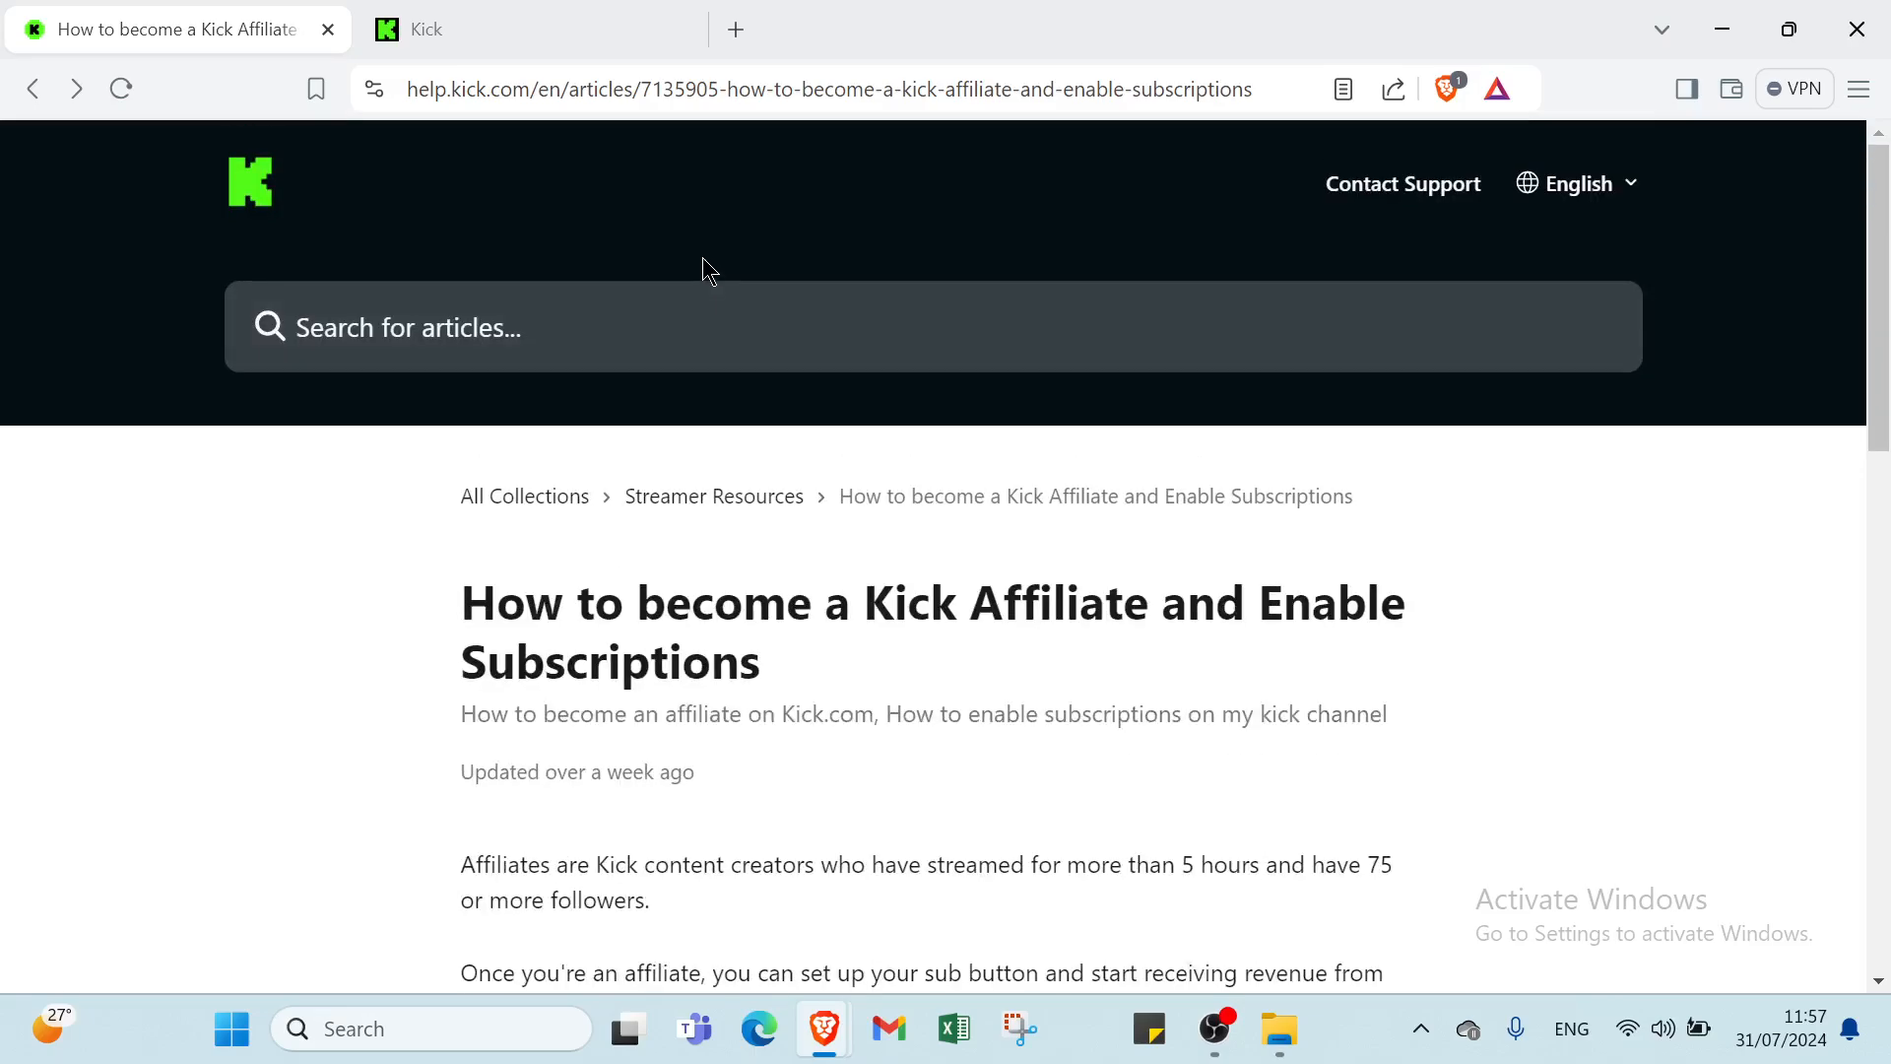
Step: Switch back to the kick.com homepage showing featured live streams and recommended channels
{"action": "left_click", "coordinate": [681, 327]}
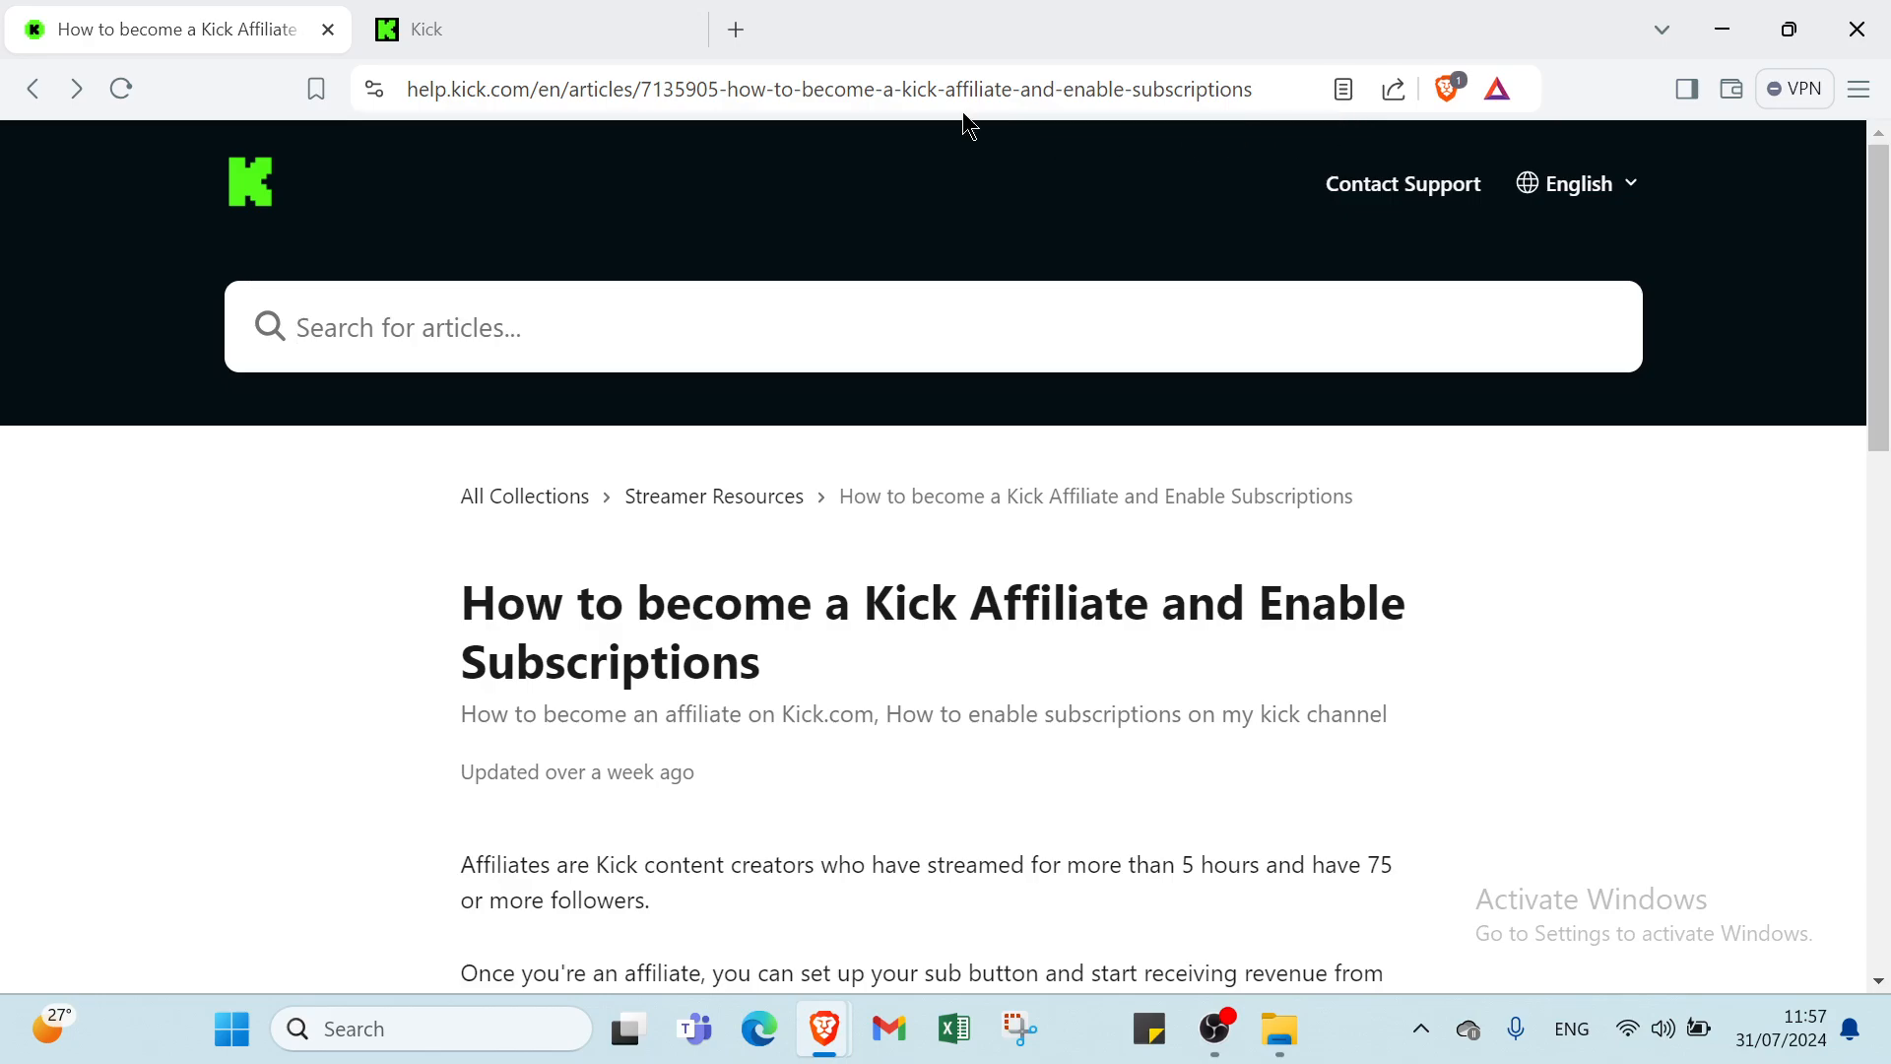
{"action": "left_click", "coordinate": [530, 29]}
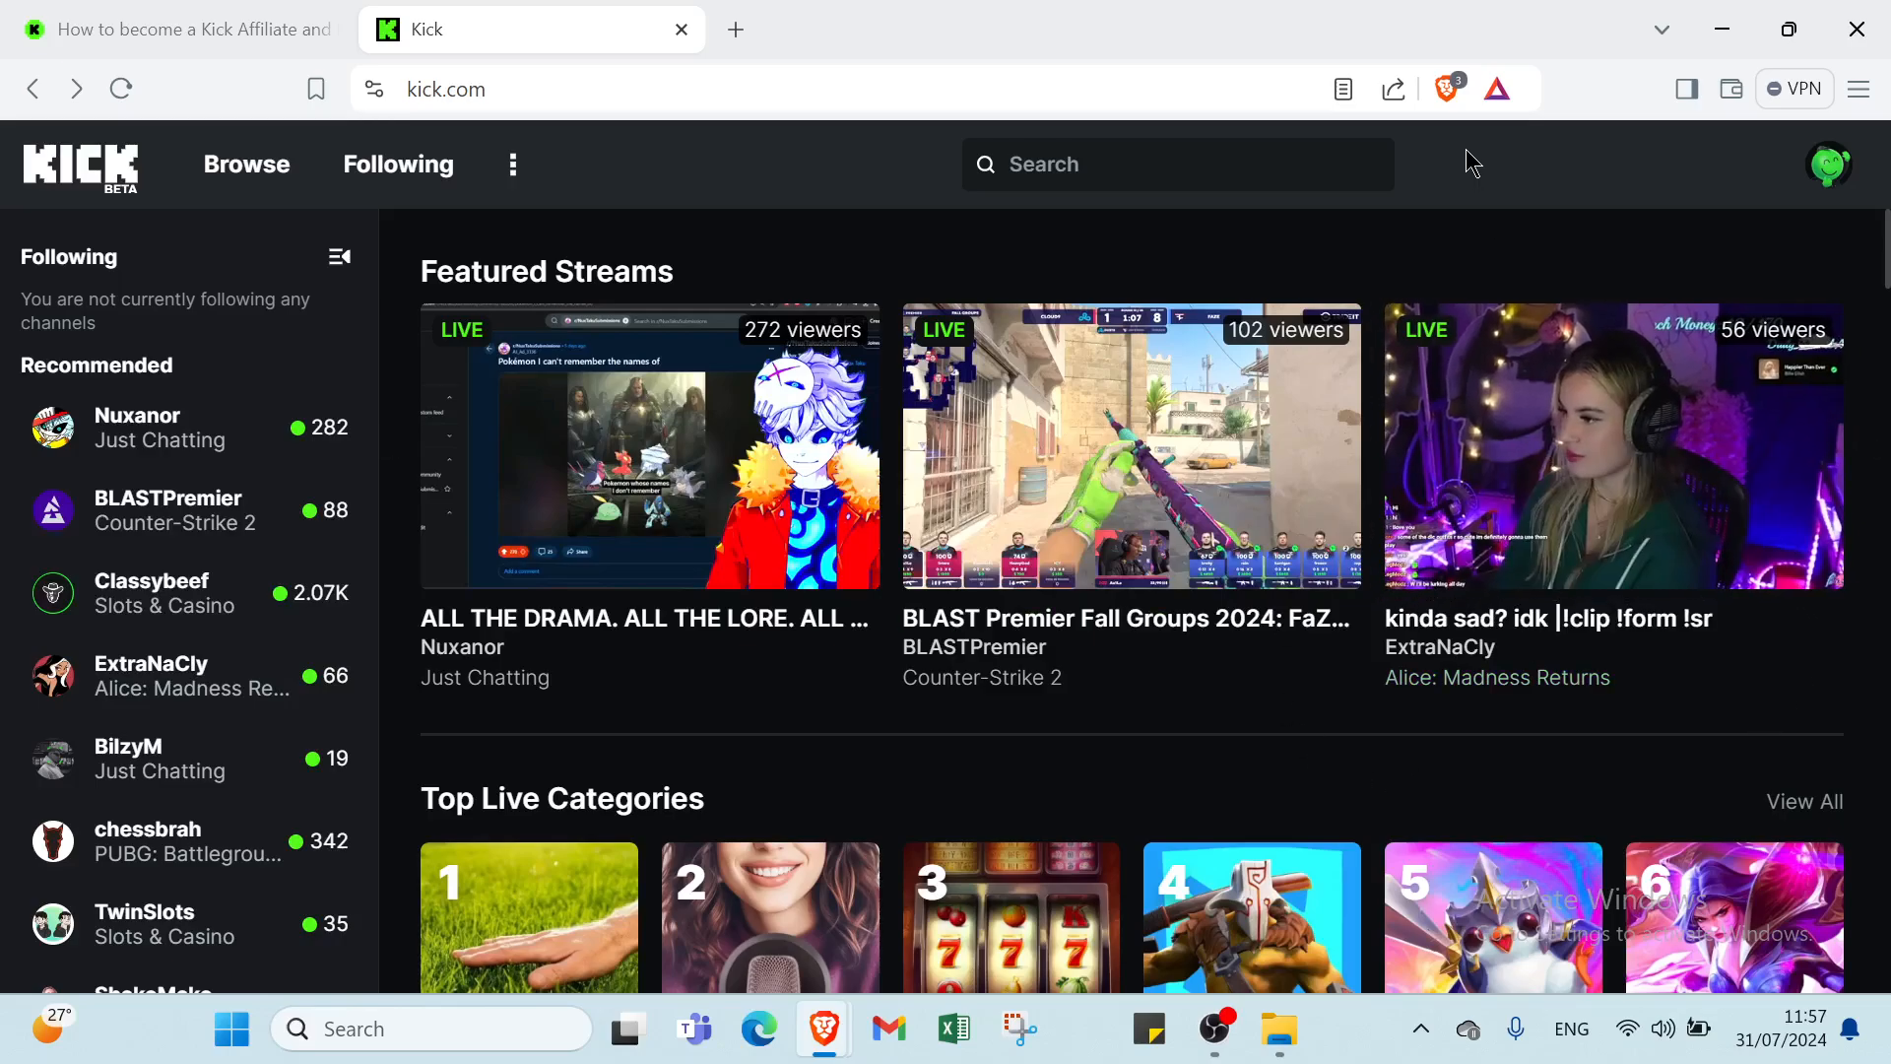
{"action": "mouse_move", "coordinate": [1452, 169]}
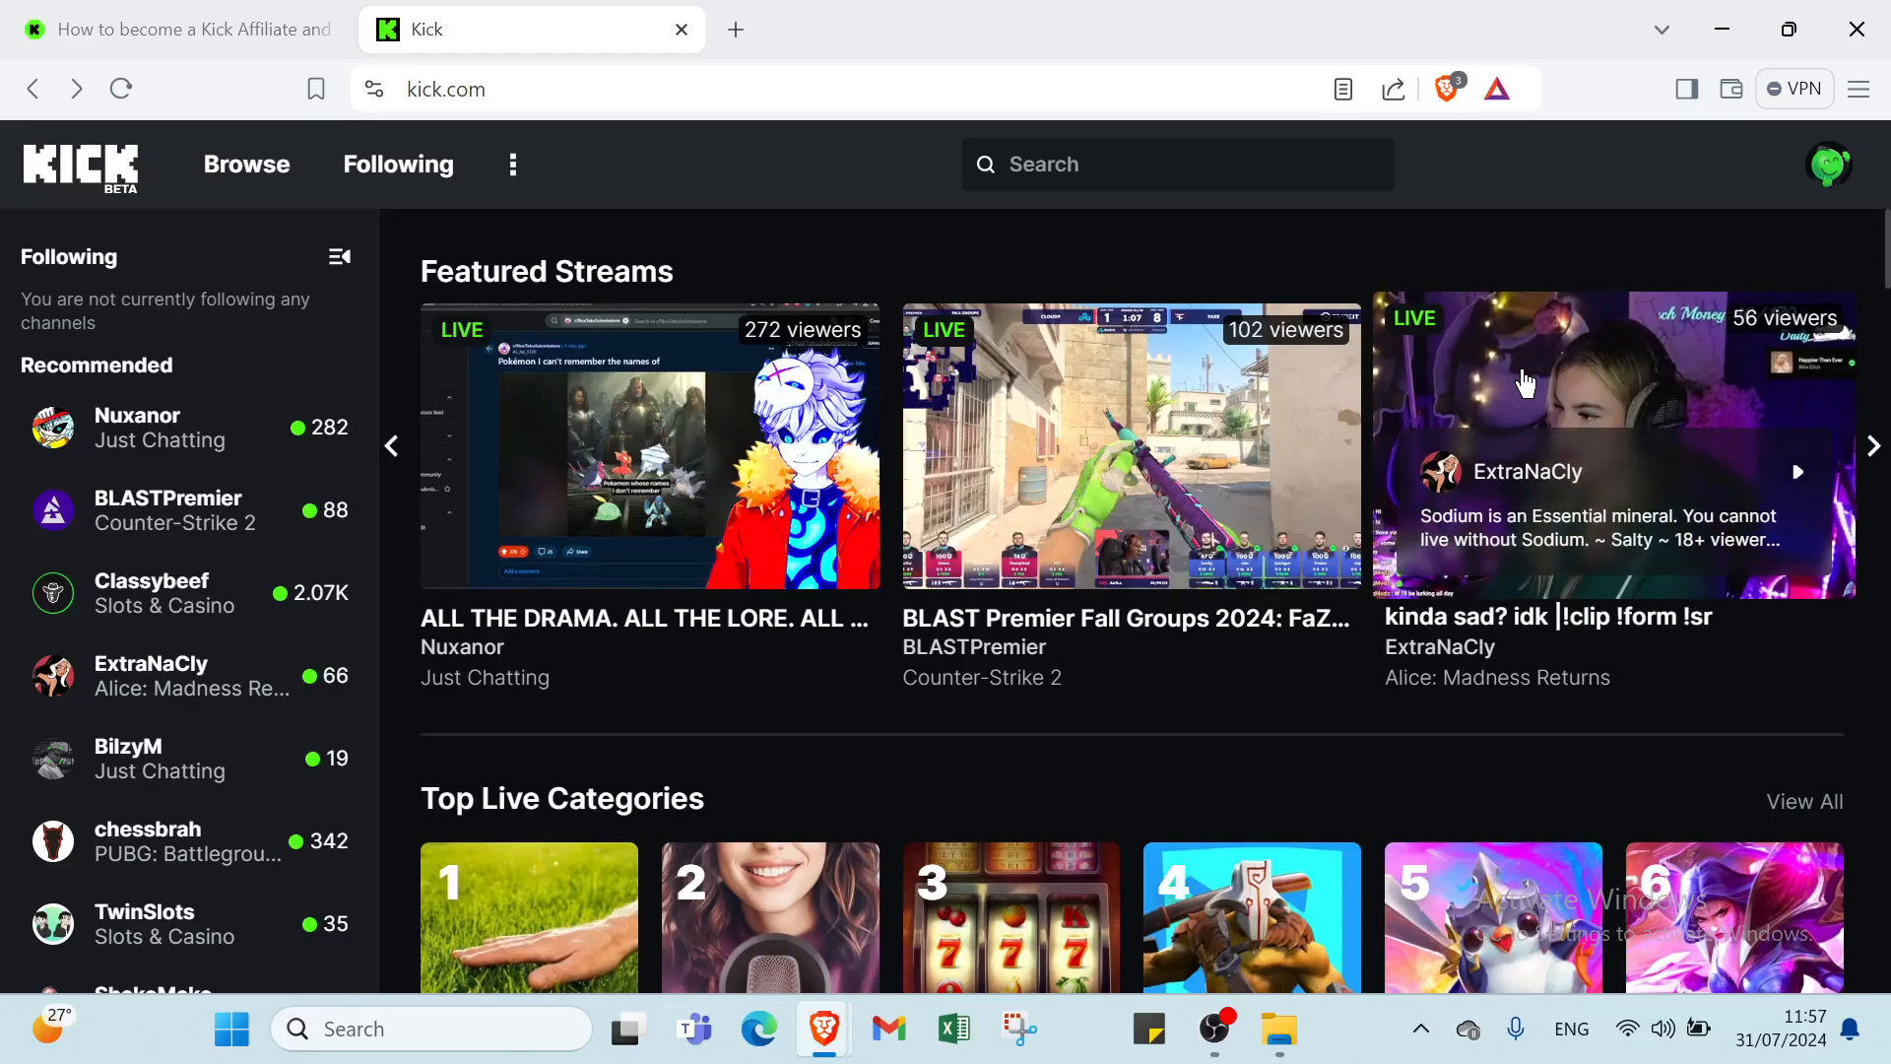
{"action": "mouse_move", "coordinate": [1517, 494]}
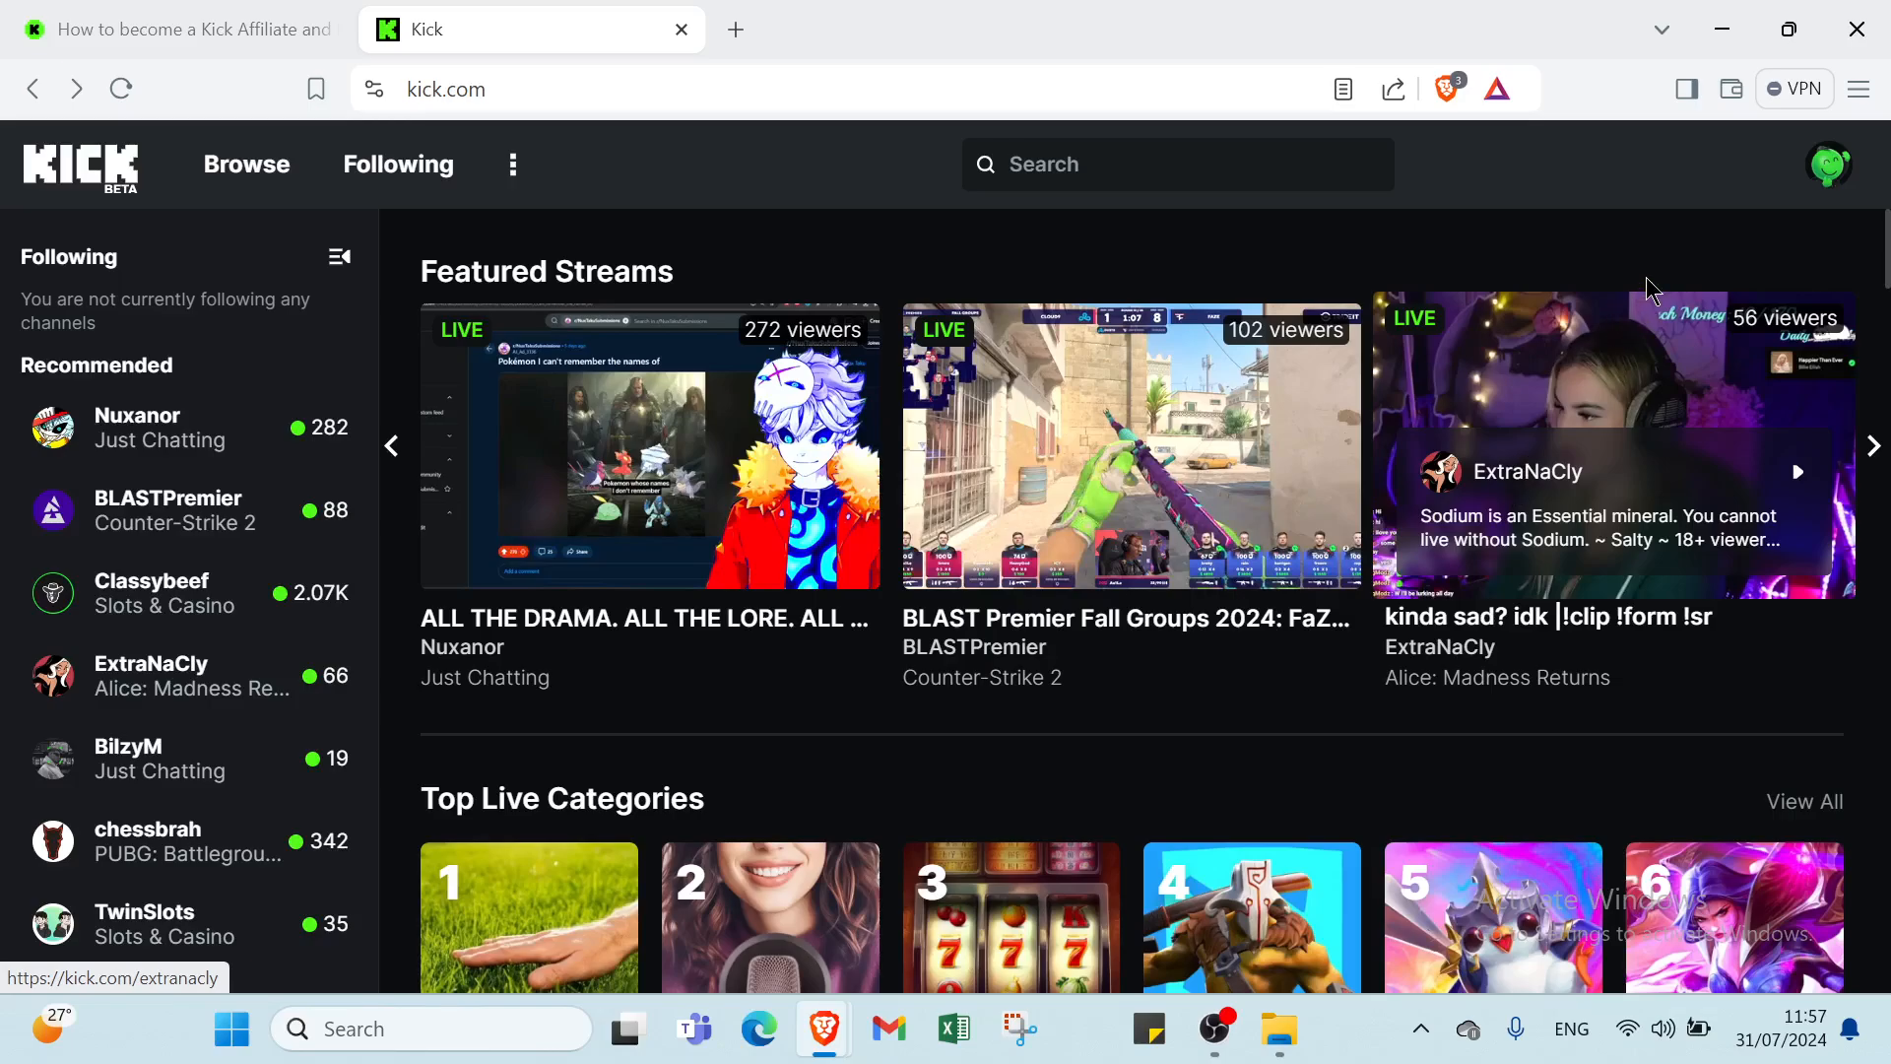
{"action": "mouse_move", "coordinate": [1674, 215]}
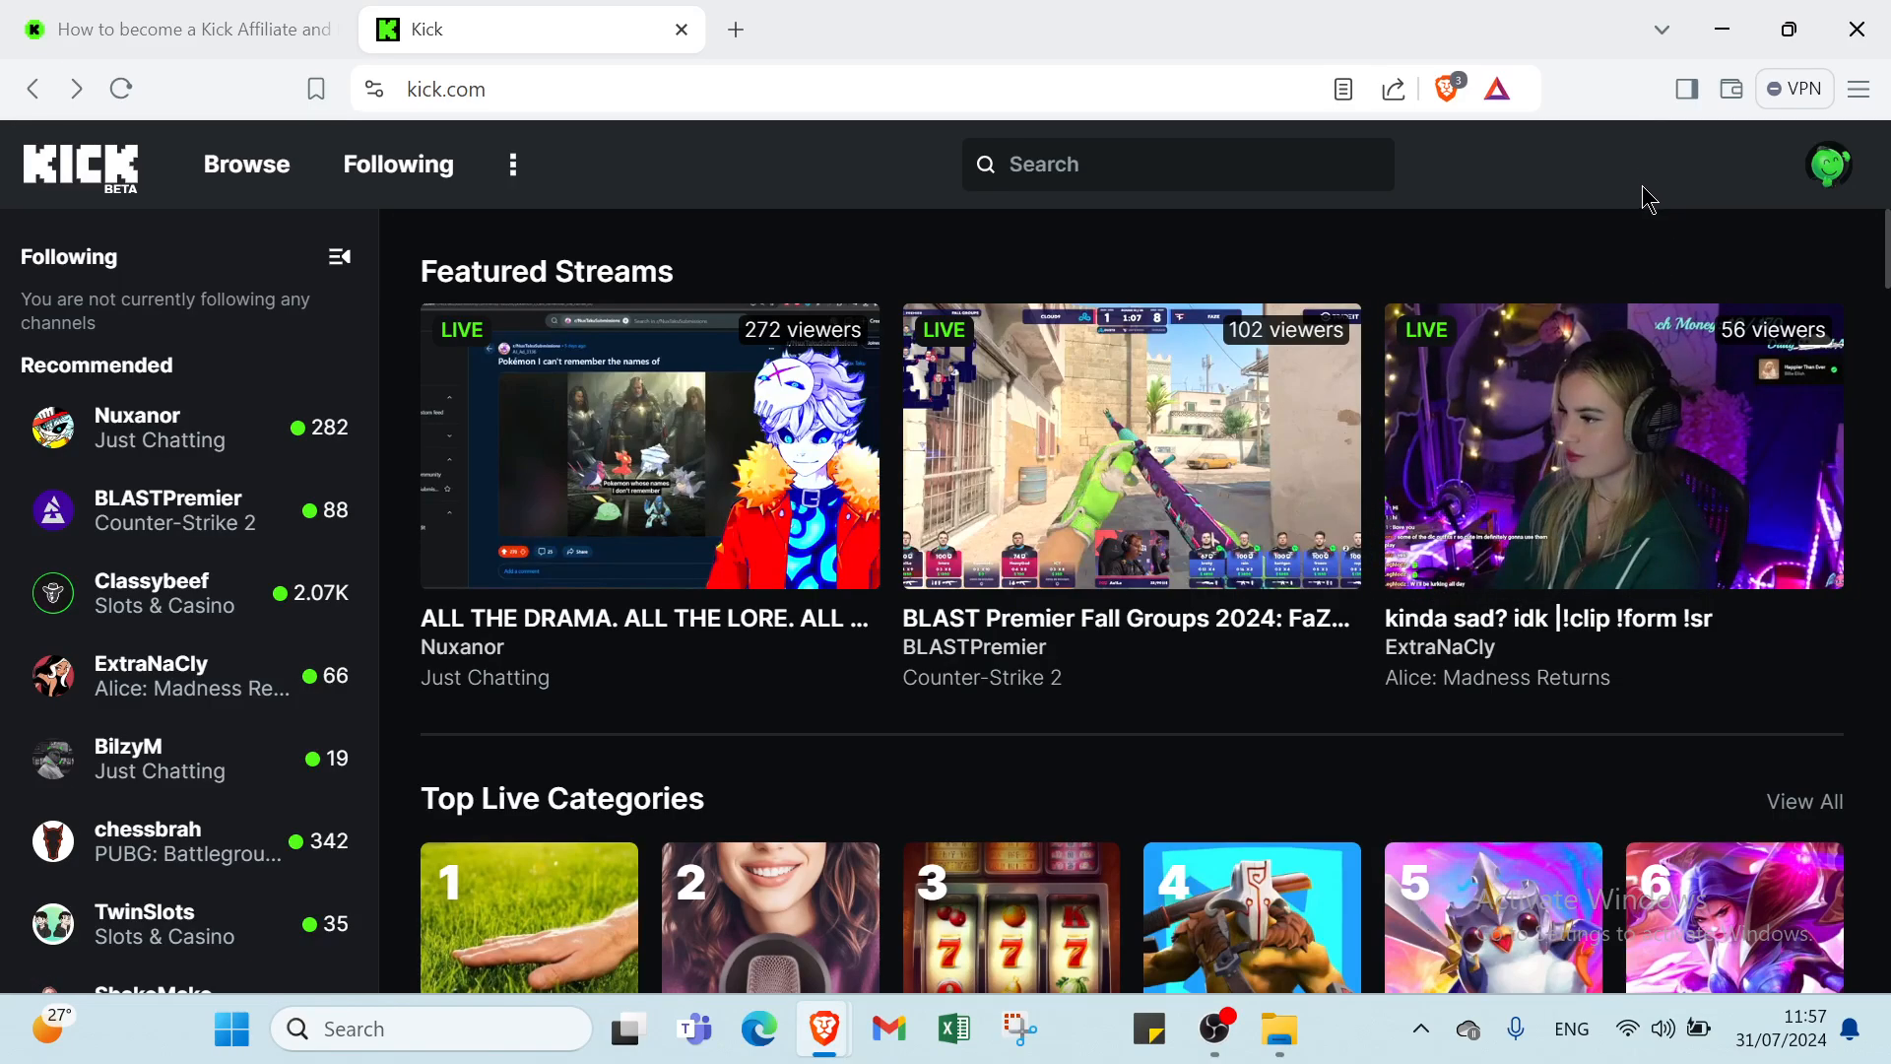
{"action": "mouse_move", "coordinate": [1131, 447]}
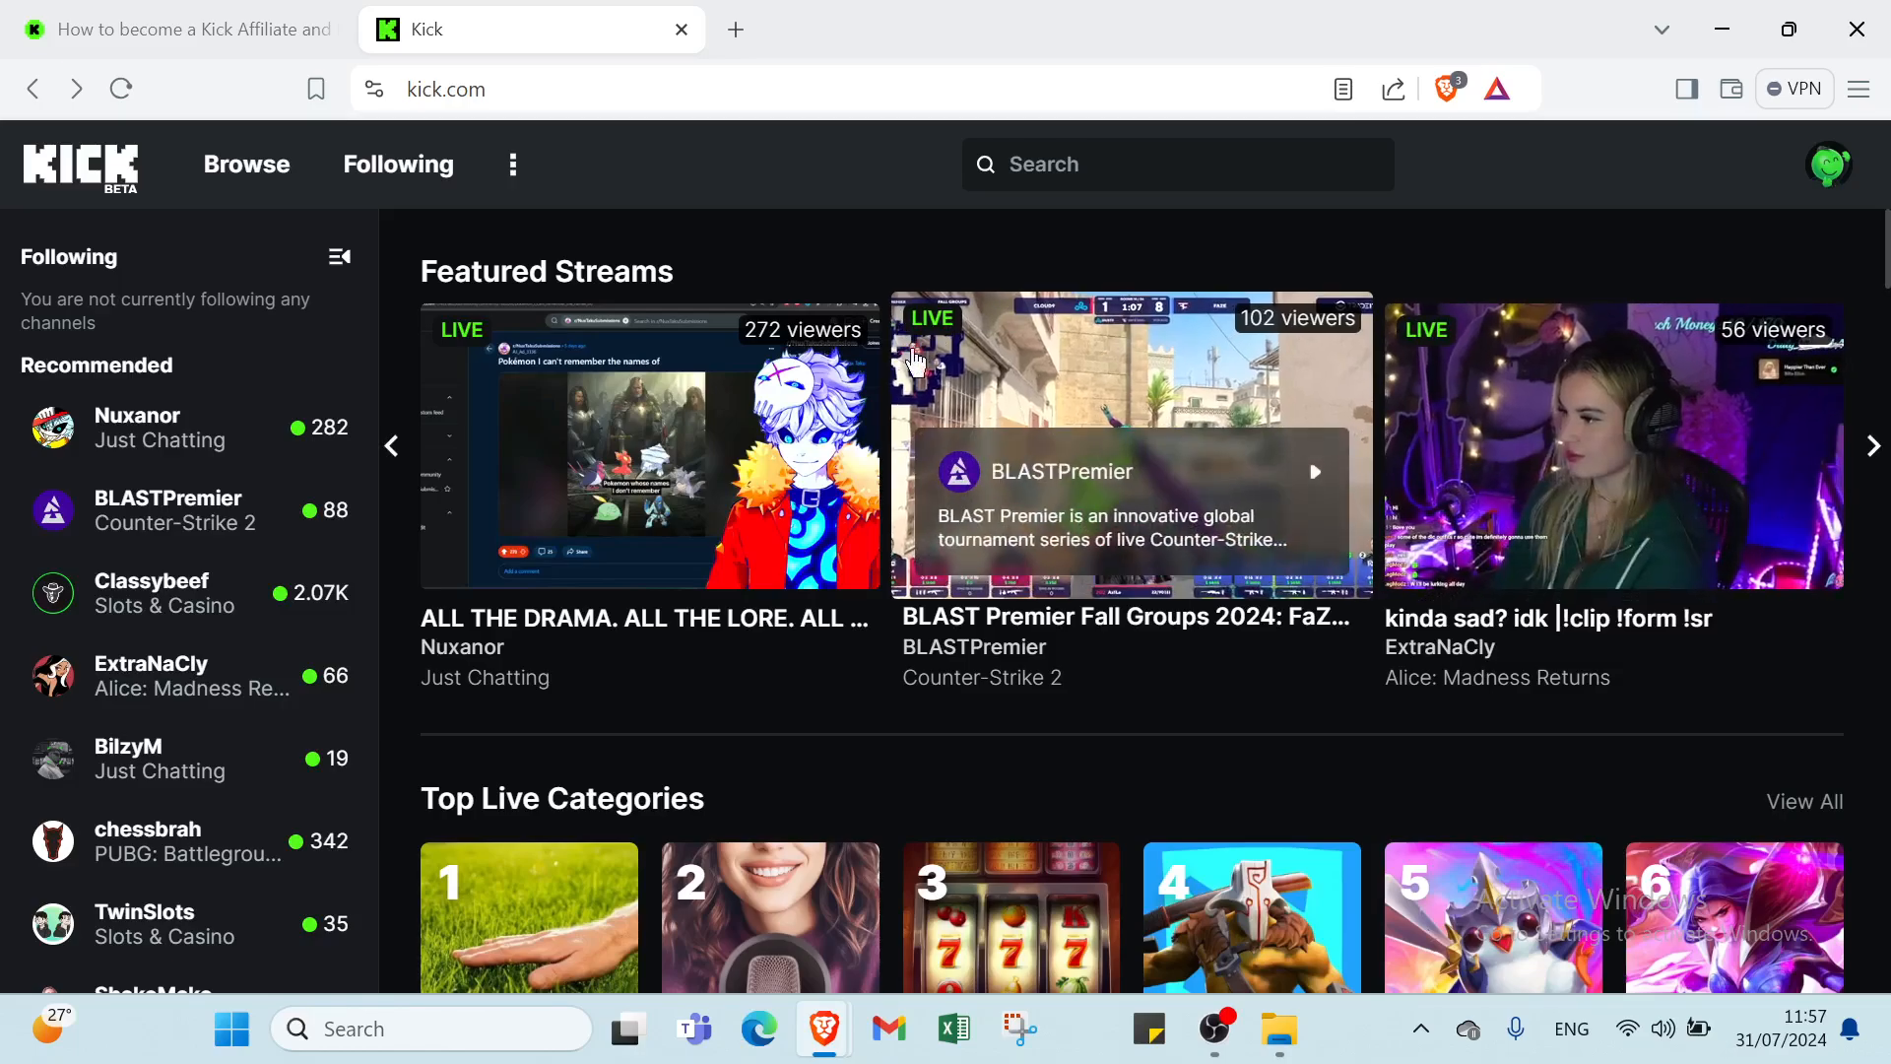
{"action": "scroll", "scroll_direction": "down", "scroll_amount": 3}
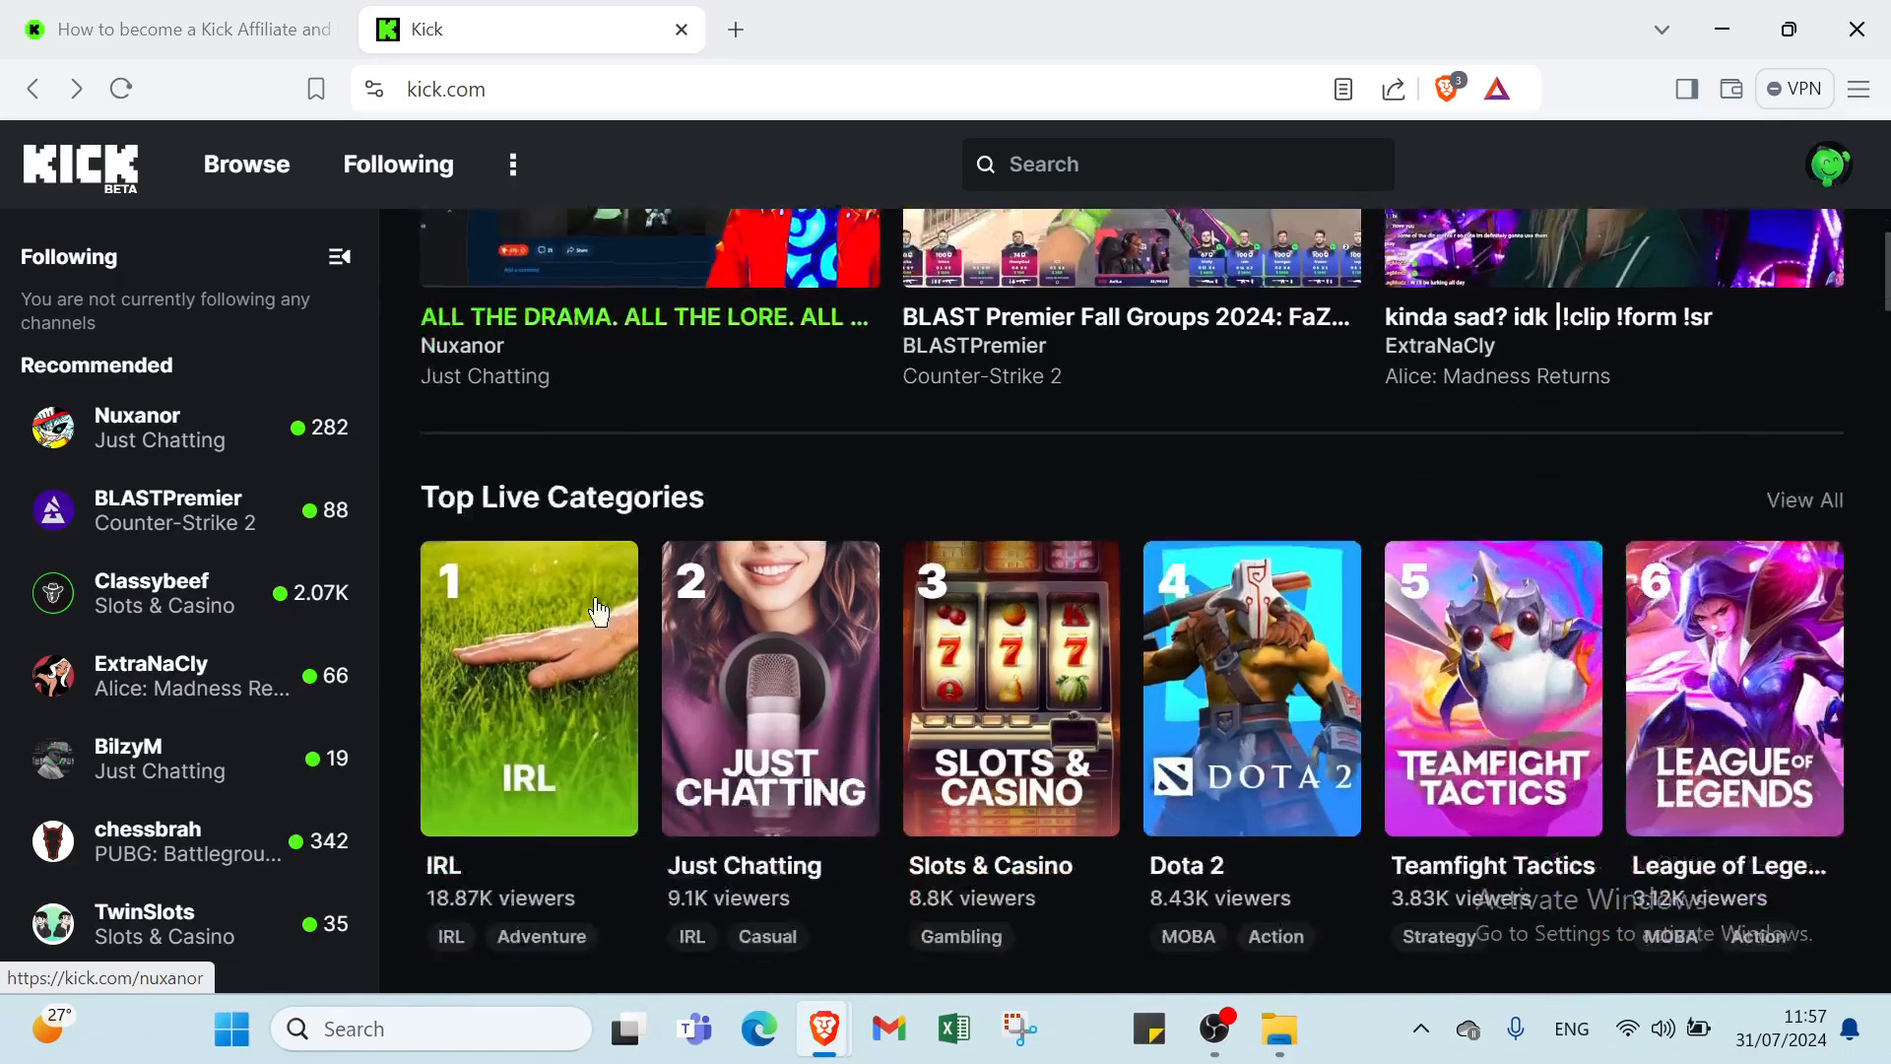
{"action": "scroll", "scroll_direction": "up", "scroll_amount": 3}
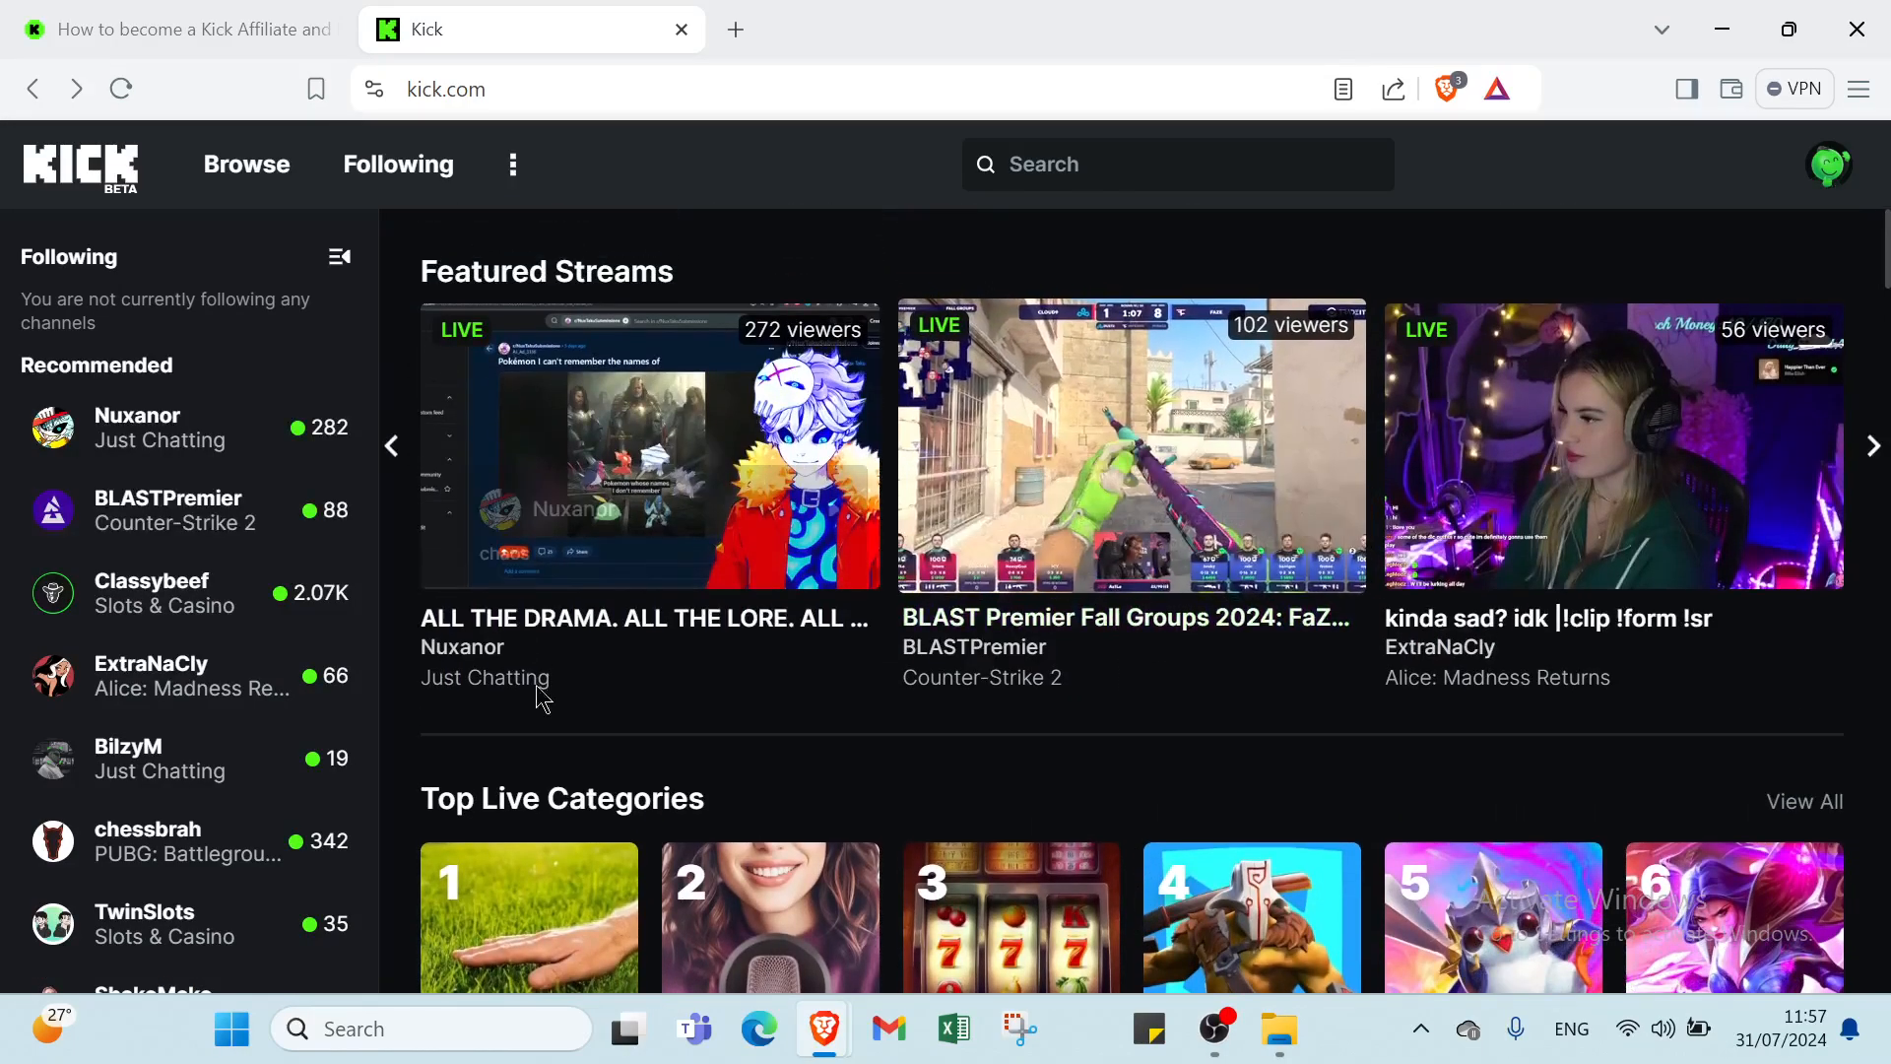
{"action": "scroll", "scroll_direction": "down", "scroll_amount": 3}
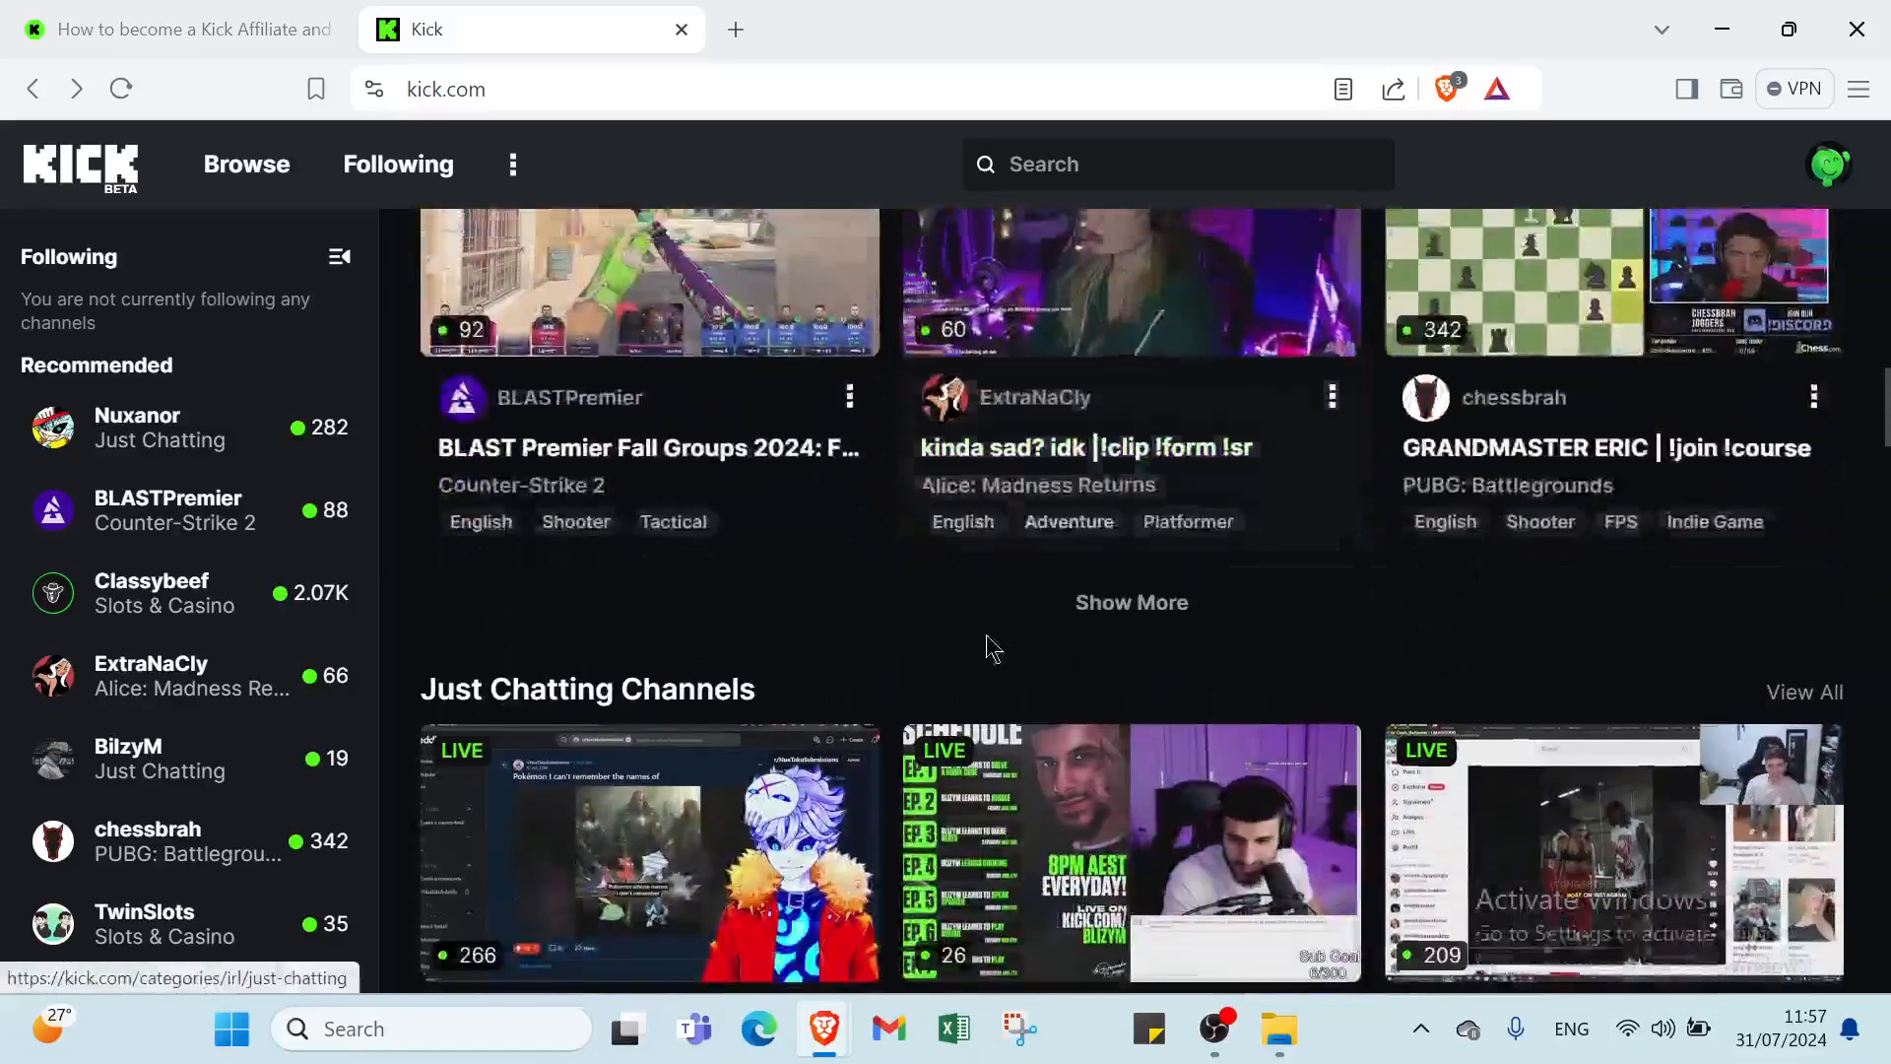
{"action": "scroll", "scroll_direction": "down", "scroll_amount": 3}
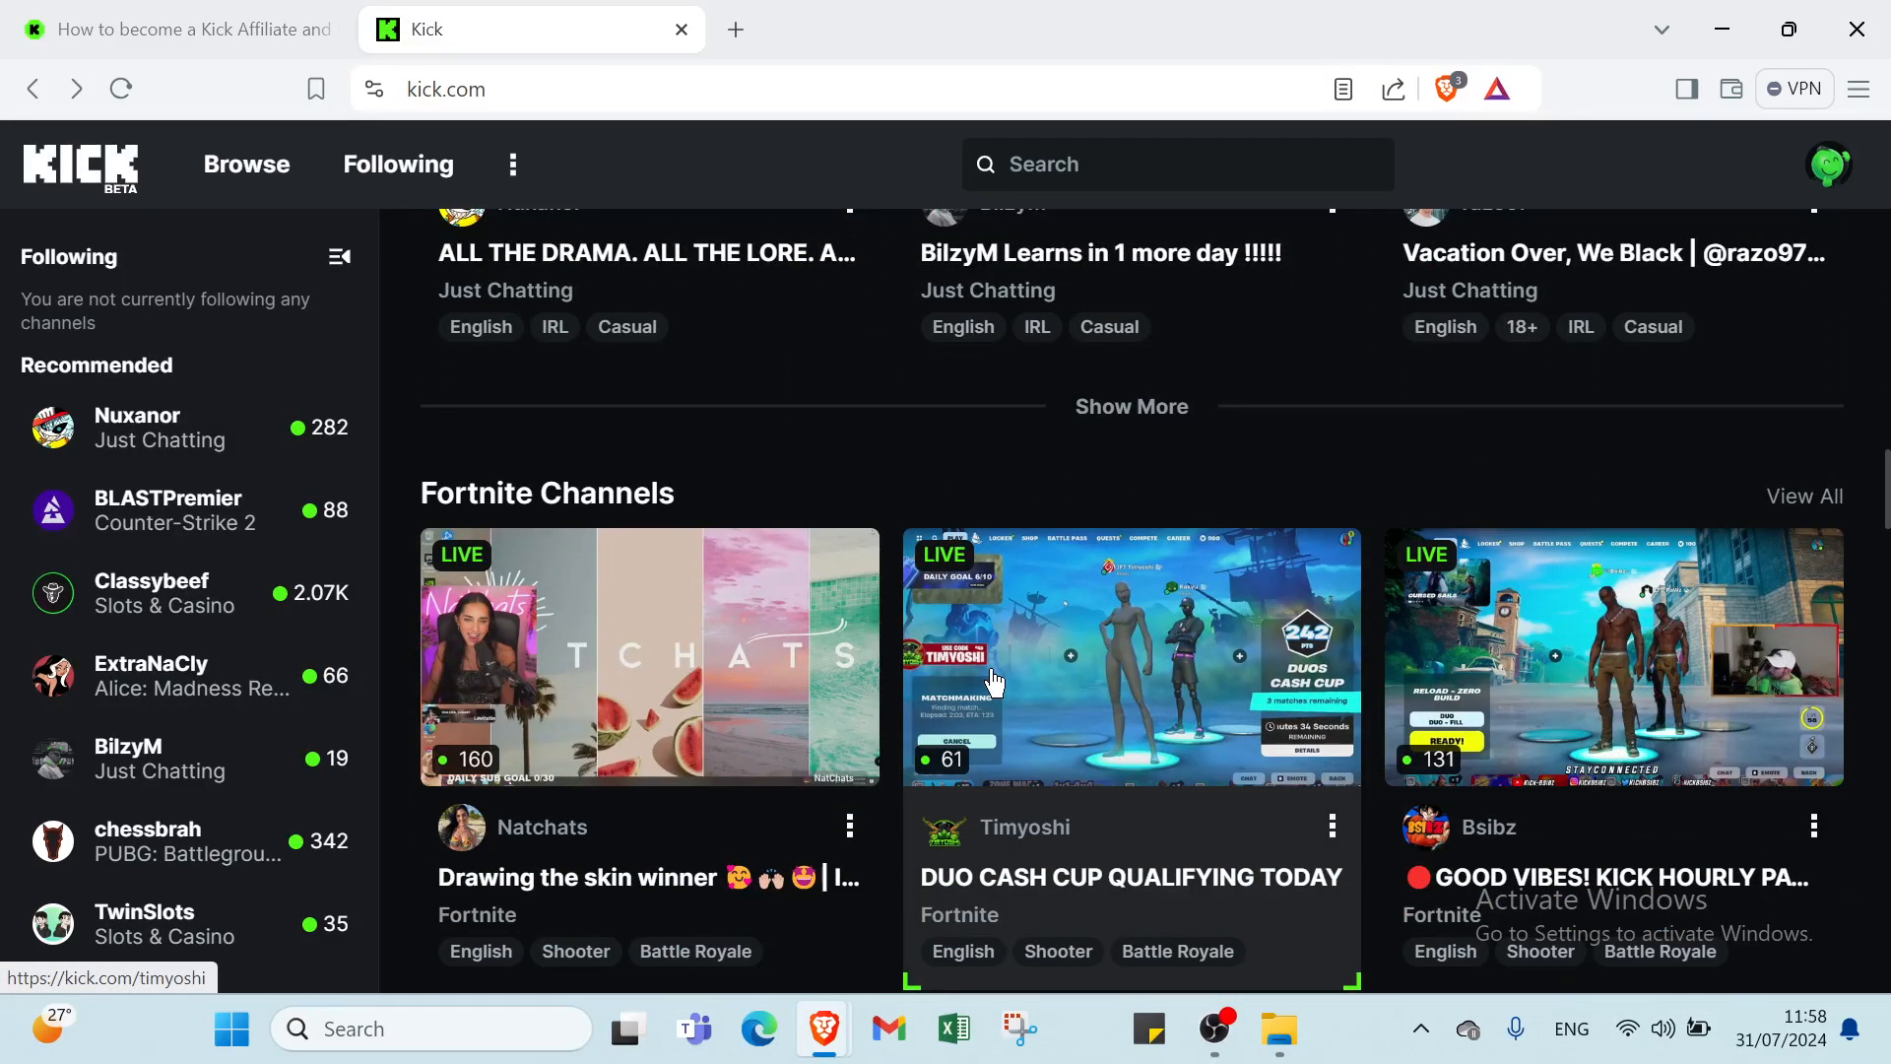
{"action": "scroll", "scroll_direction": "down", "scroll_amount": 3}
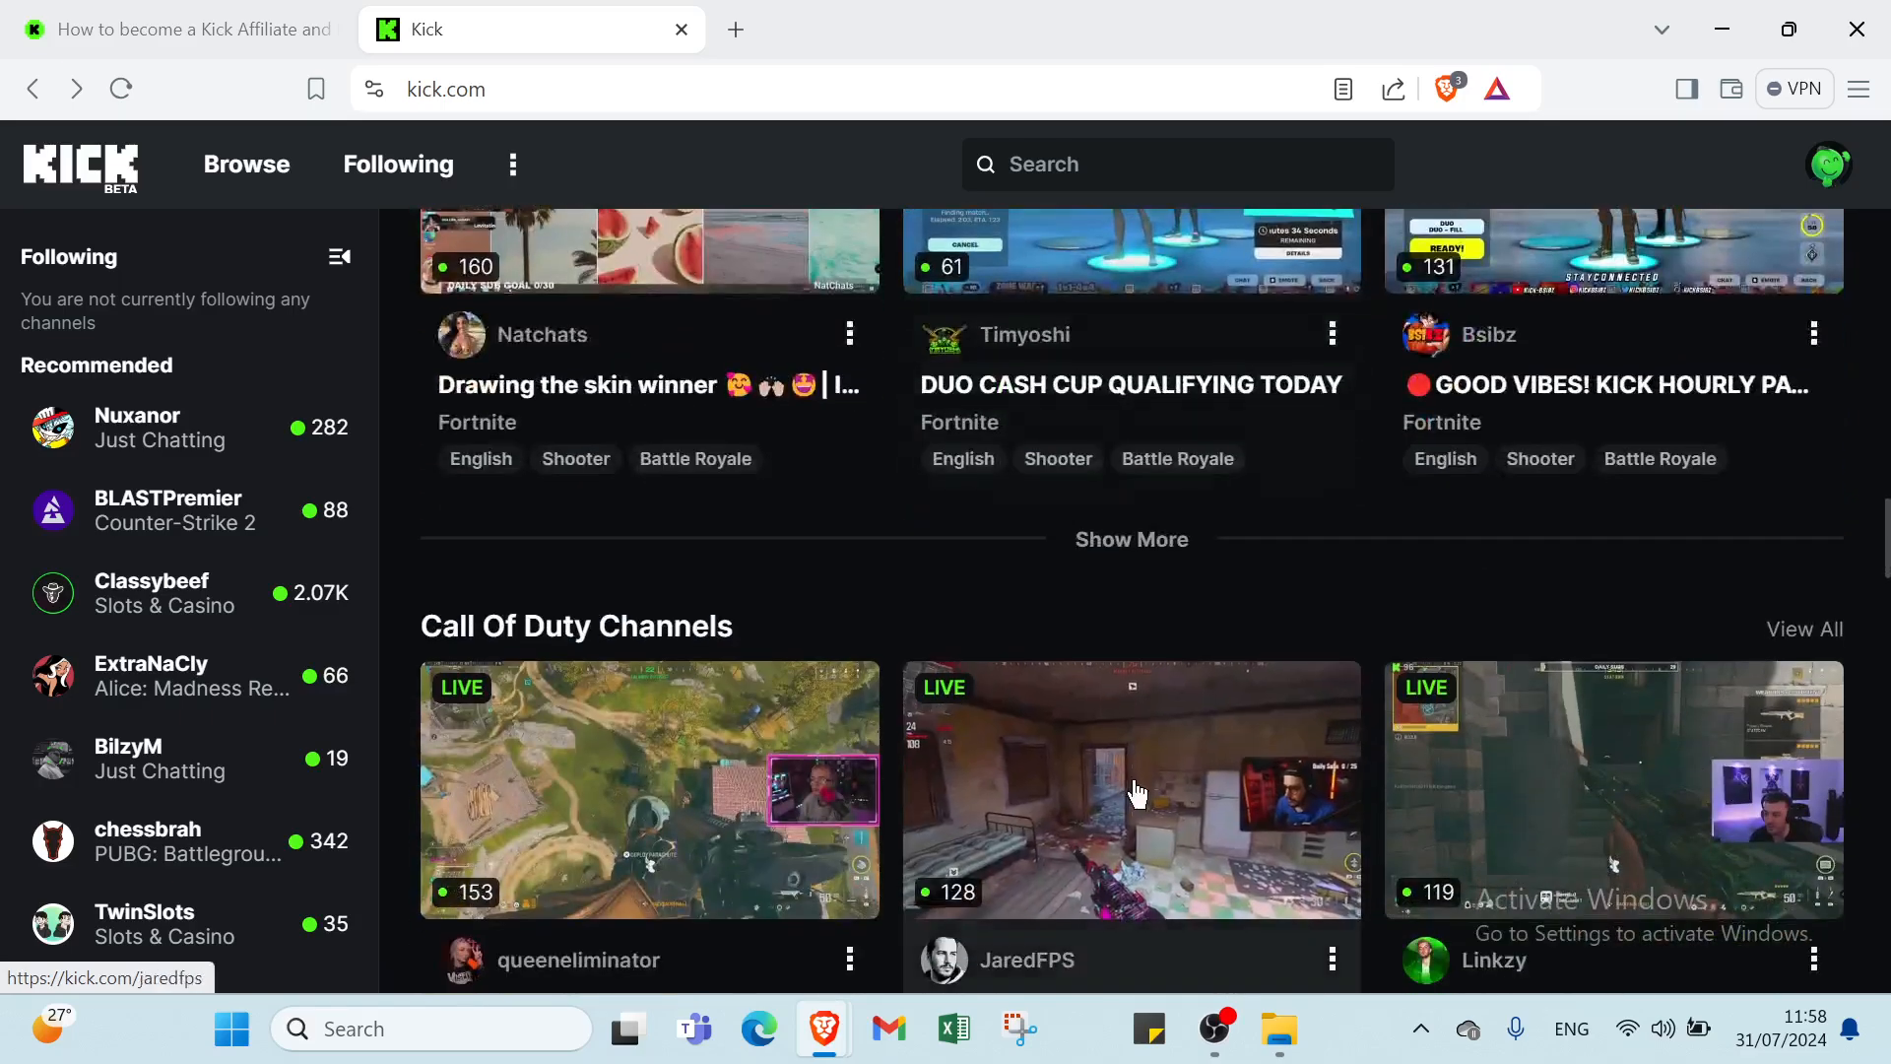
{"action": "scroll", "scroll_direction": "down", "scroll_amount": 3}
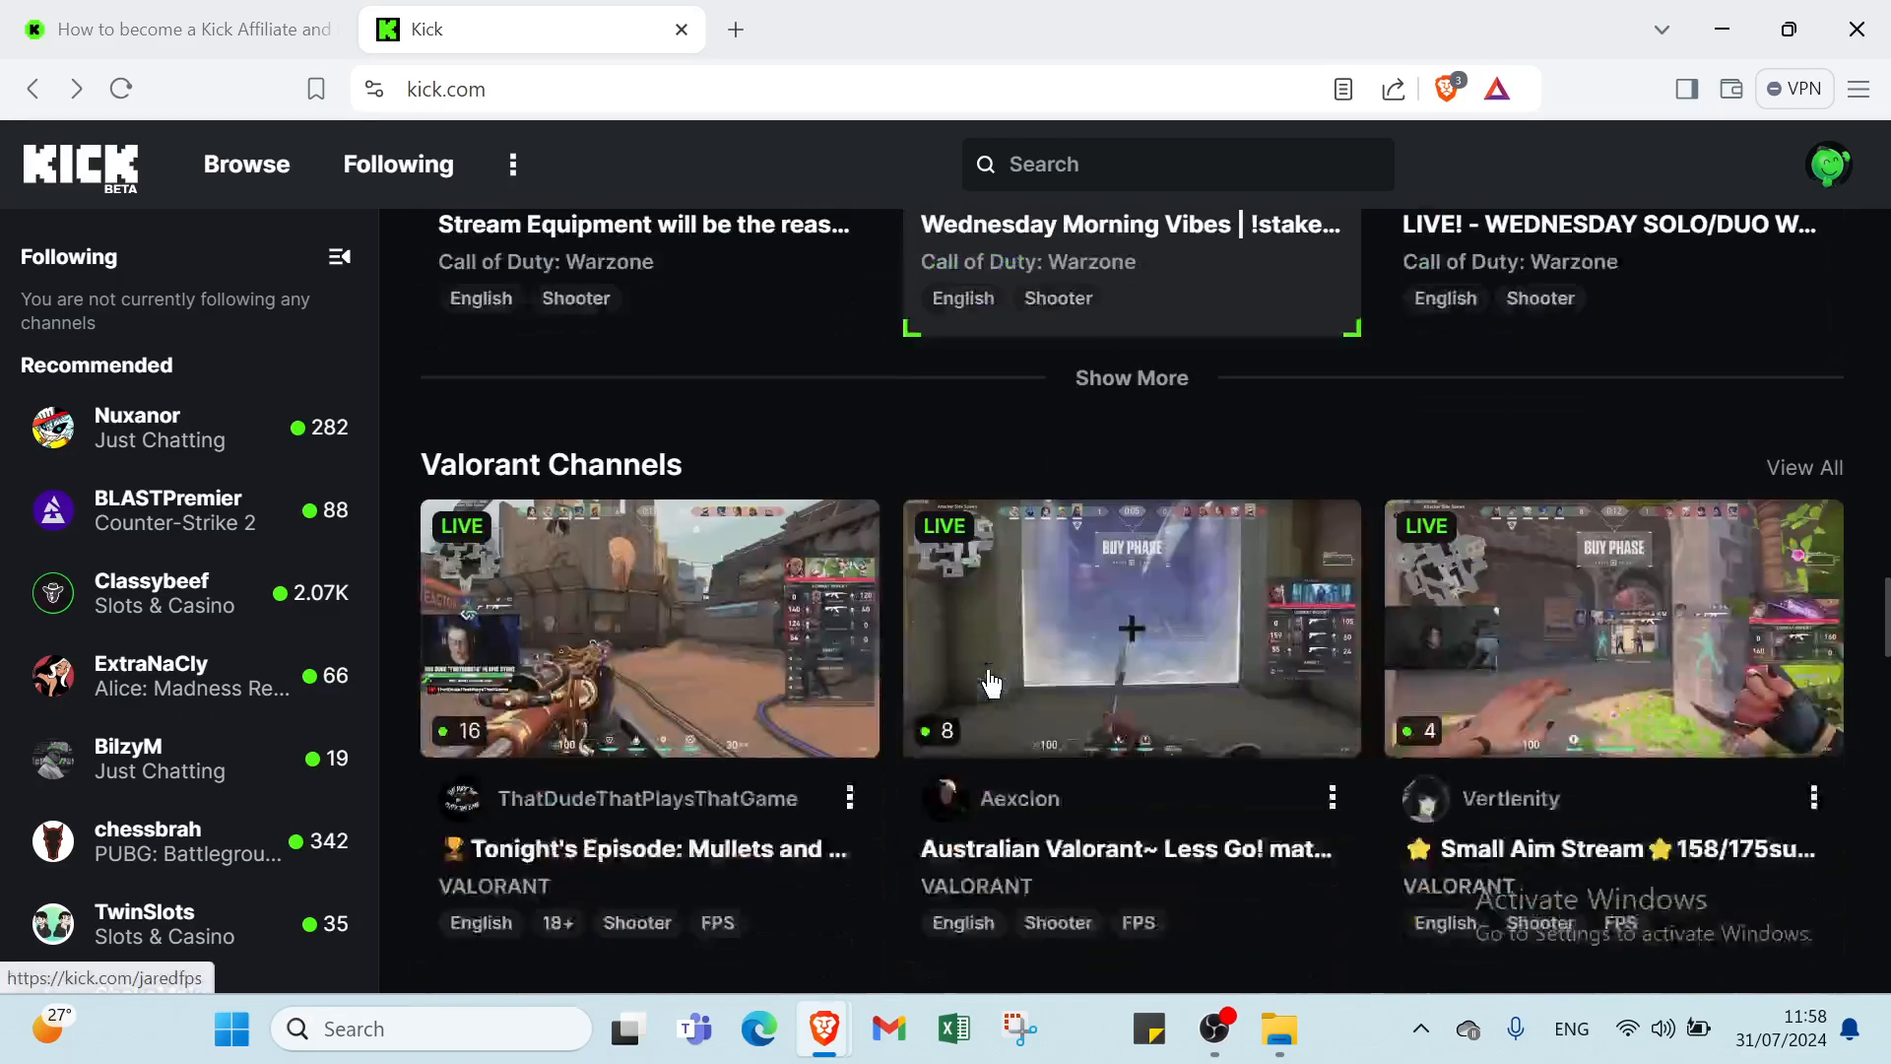
{"action": "scroll", "scroll_direction": "down", "scroll_amount": 3}
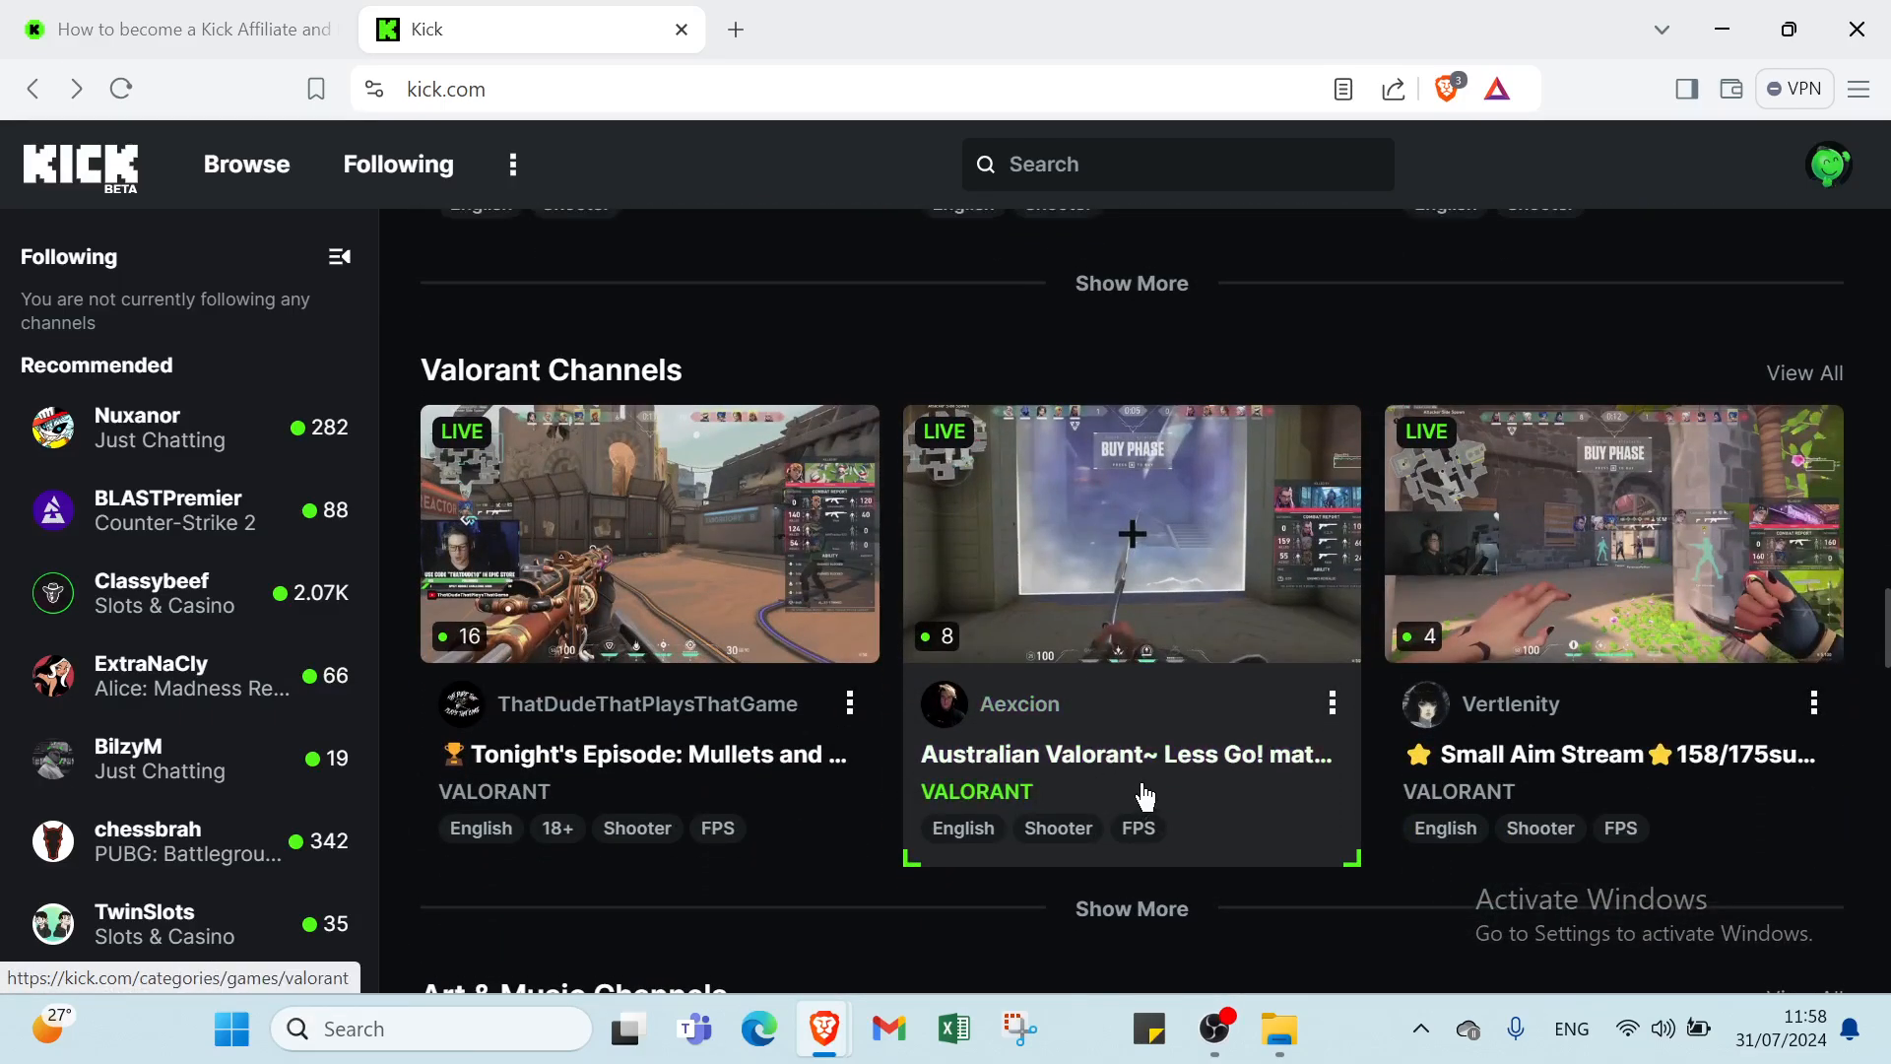
{"action": "scroll", "scroll_direction": "down", "scroll_amount": 3}
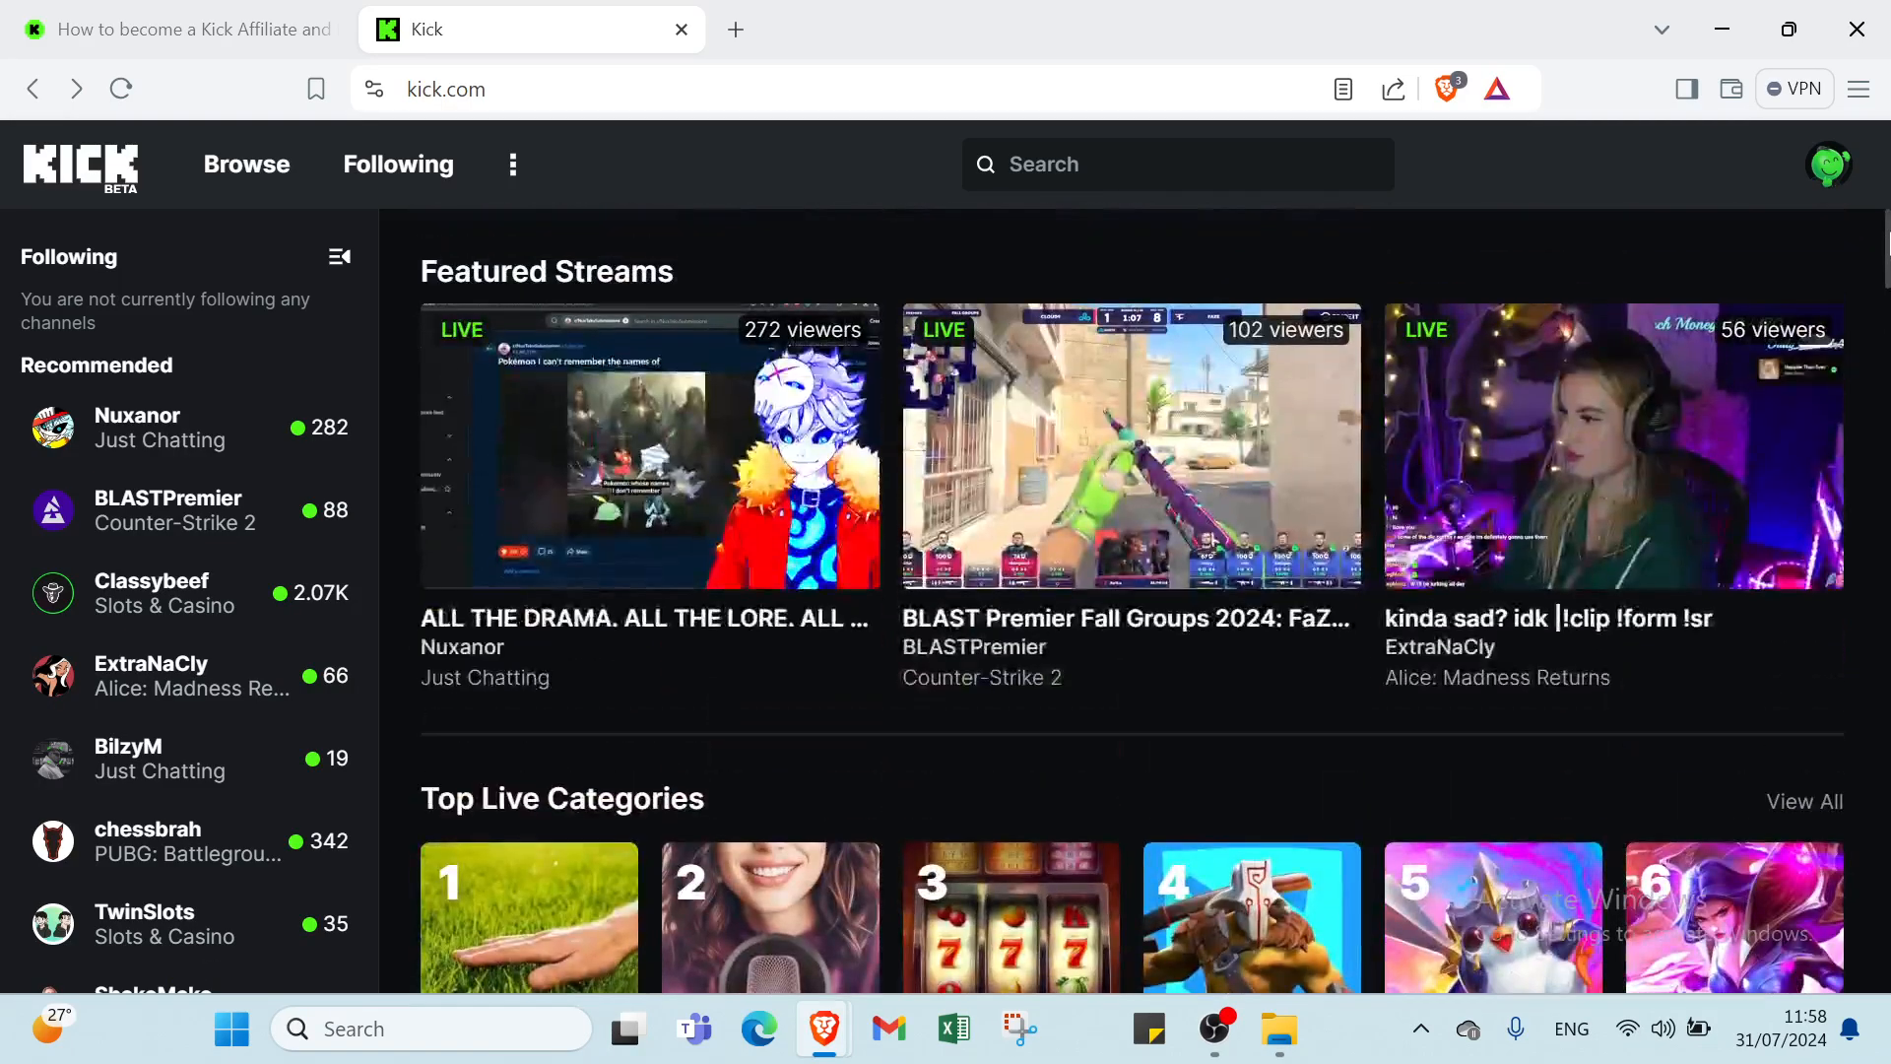
{"action": "mouse_move", "coordinate": [1259, 882]}
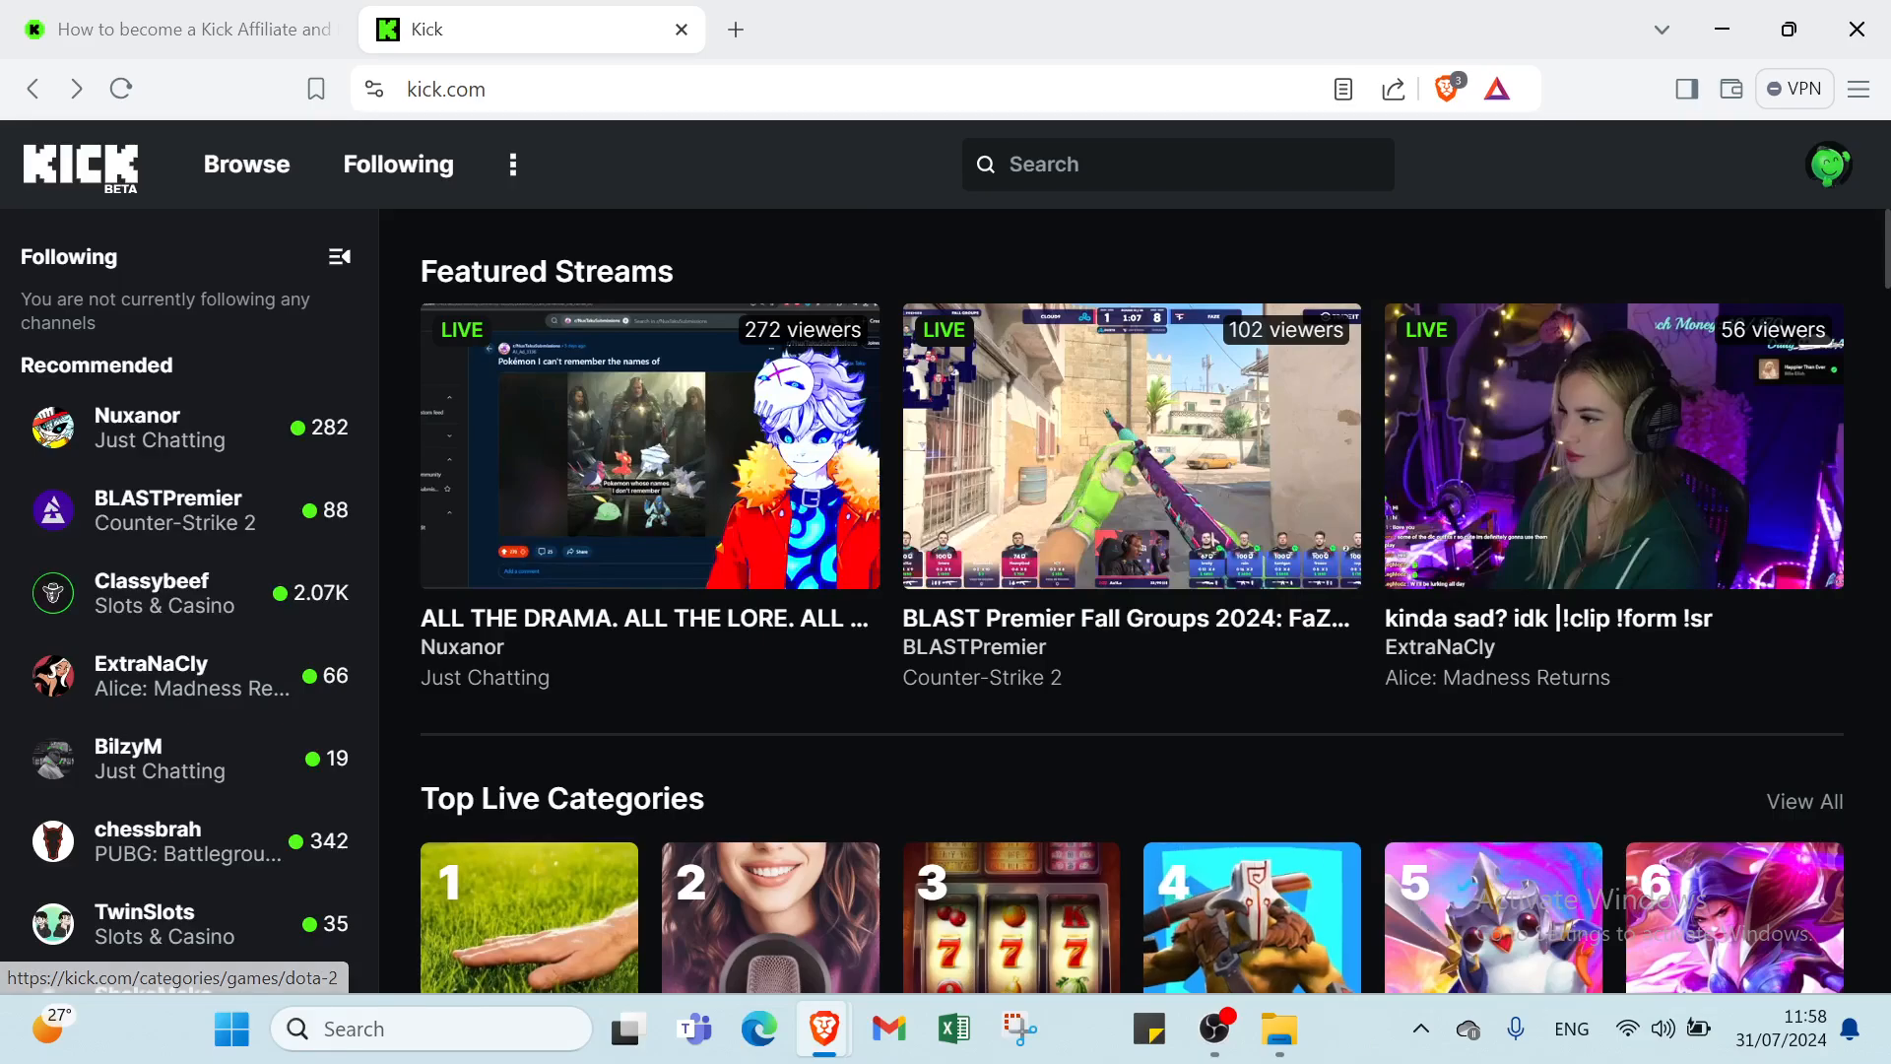
Step: Browse down the homepage category rows from Just Chatting through Apex Legends and Grand Theft Auto
{"action": "scroll", "scroll_direction": "down", "scroll_amount": 3}
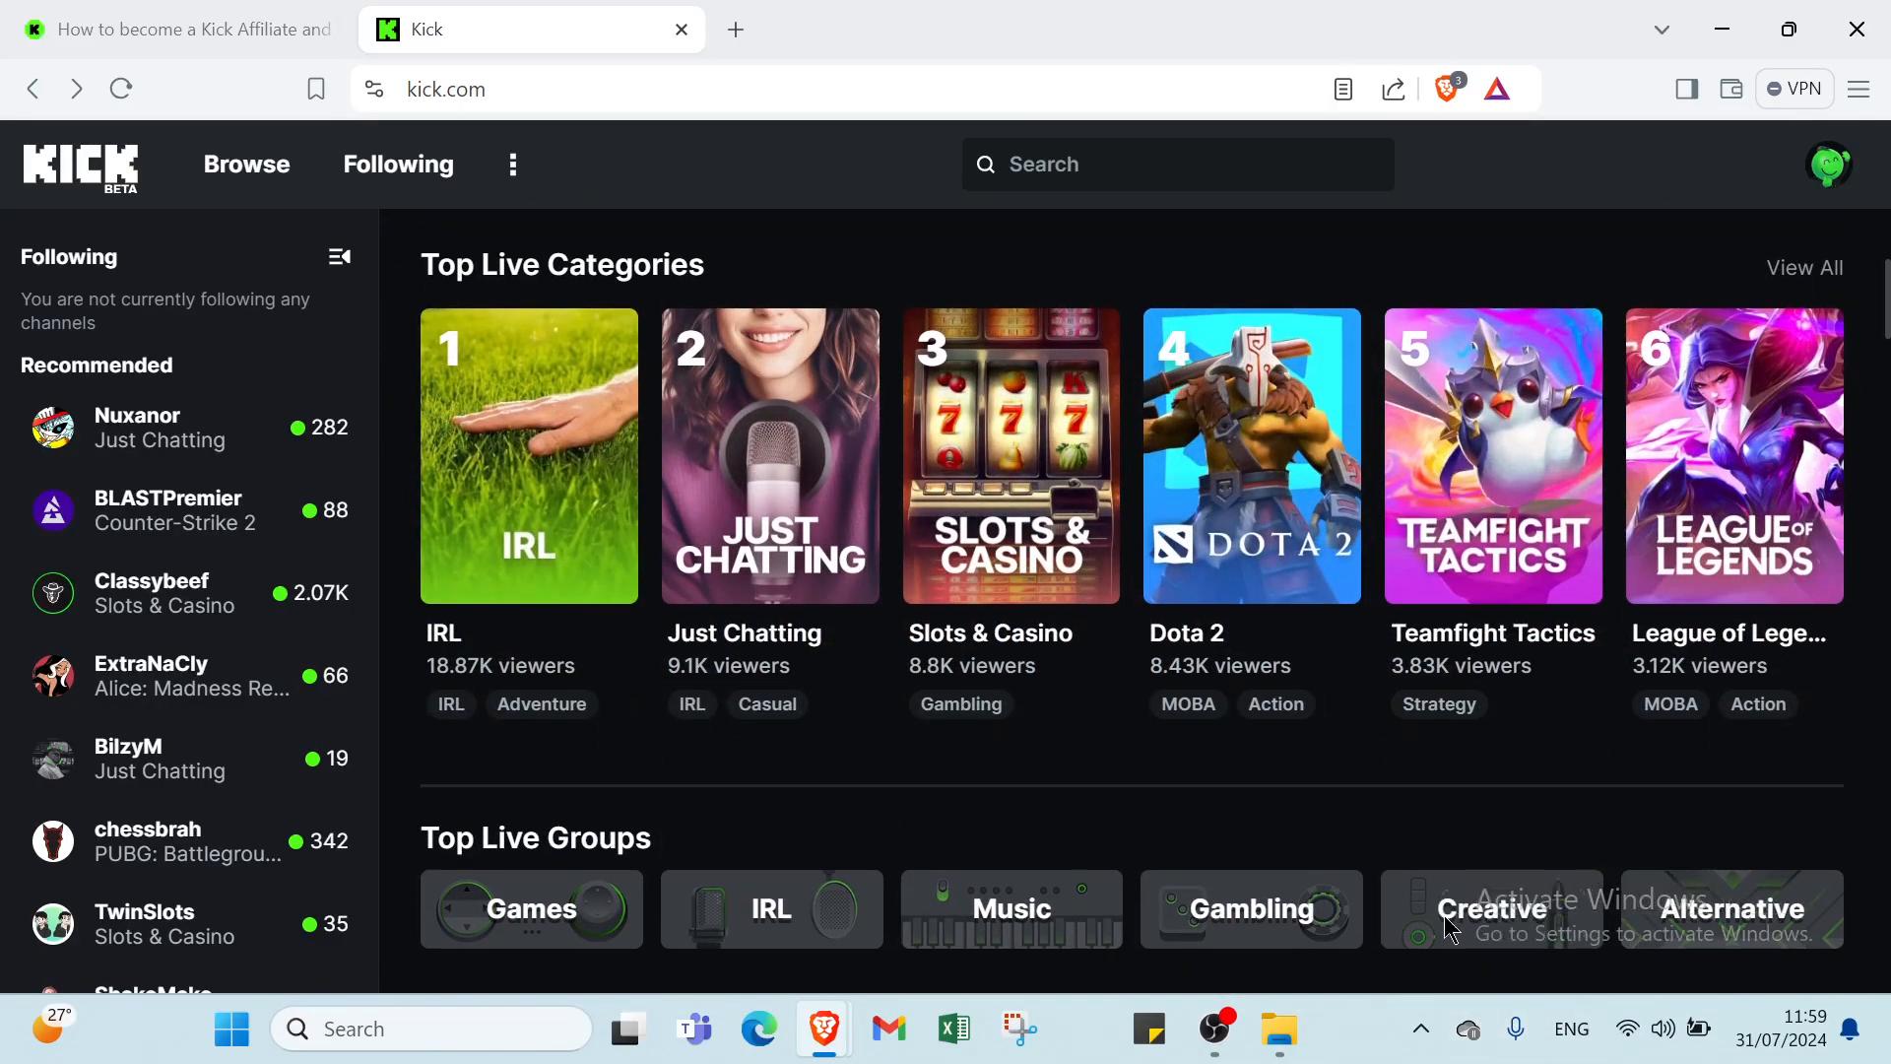
{"action": "scroll", "scroll_direction": "down", "scroll_amount": 3}
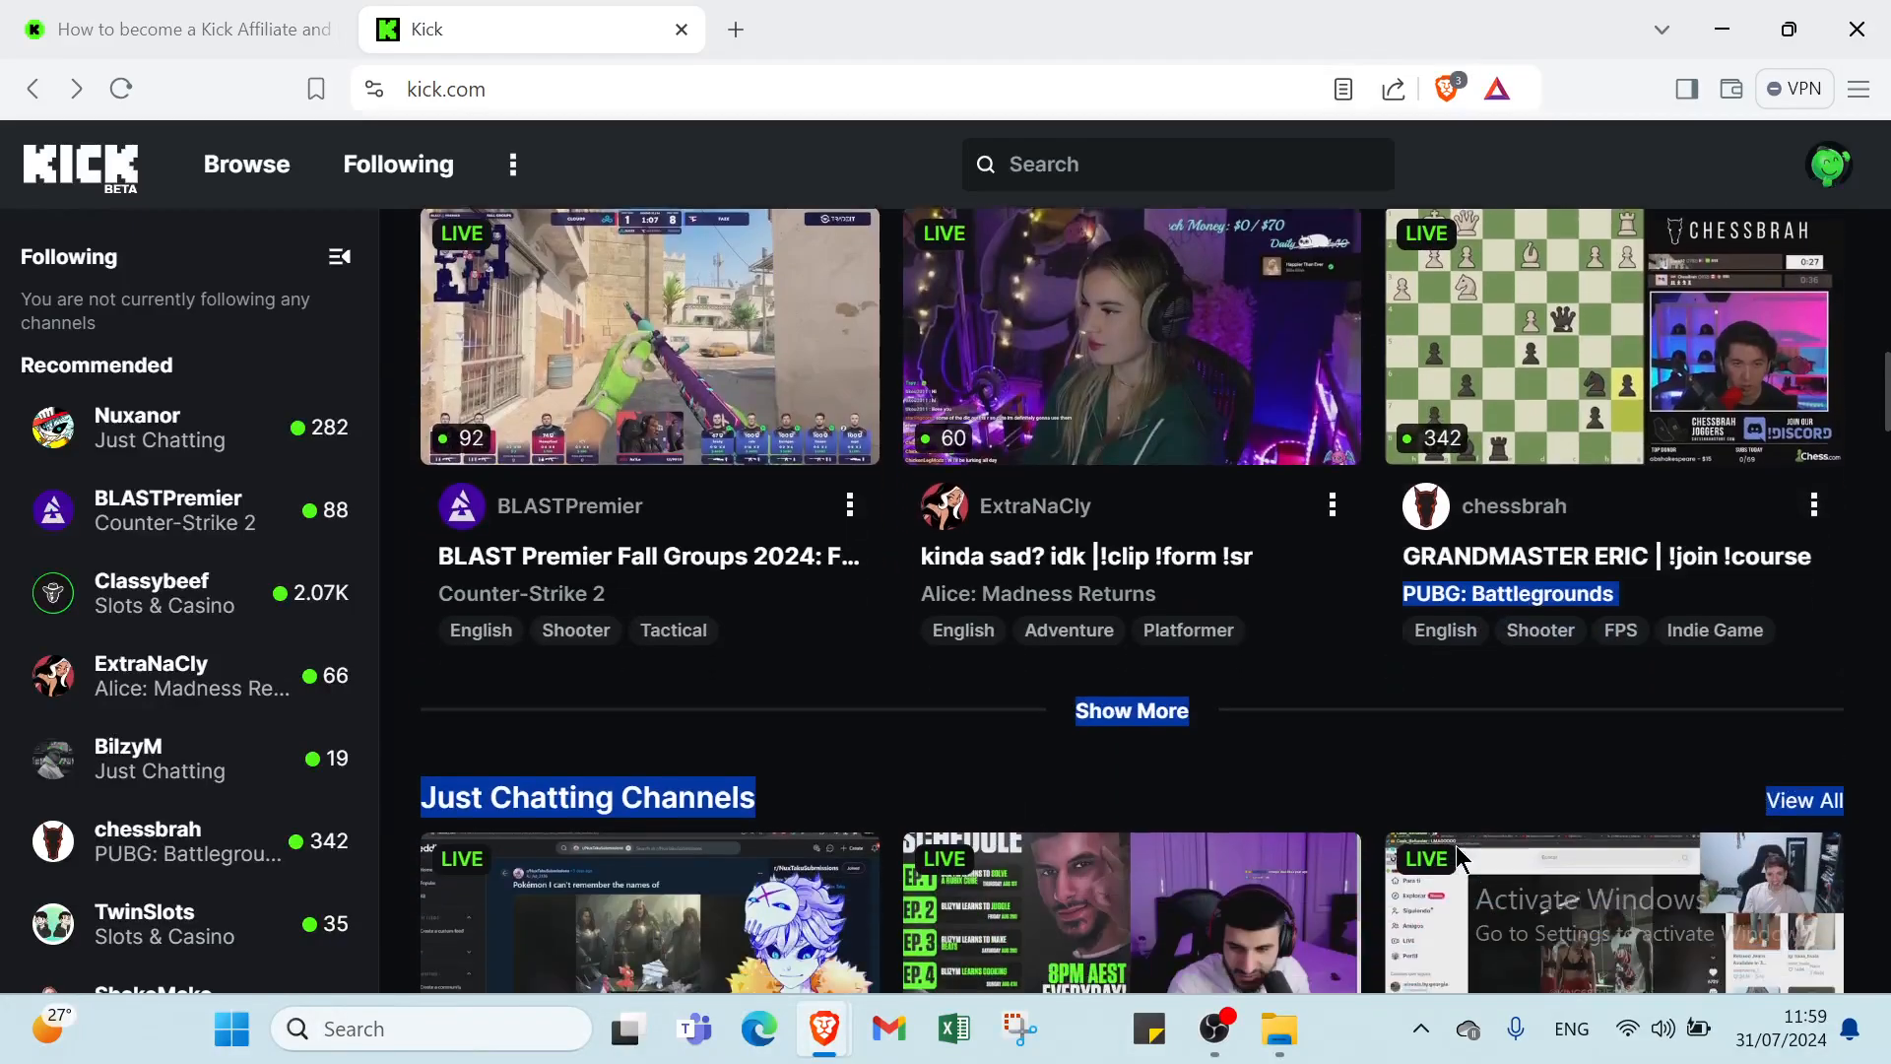
{"action": "scroll", "scroll_direction": "down", "scroll_amount": 3}
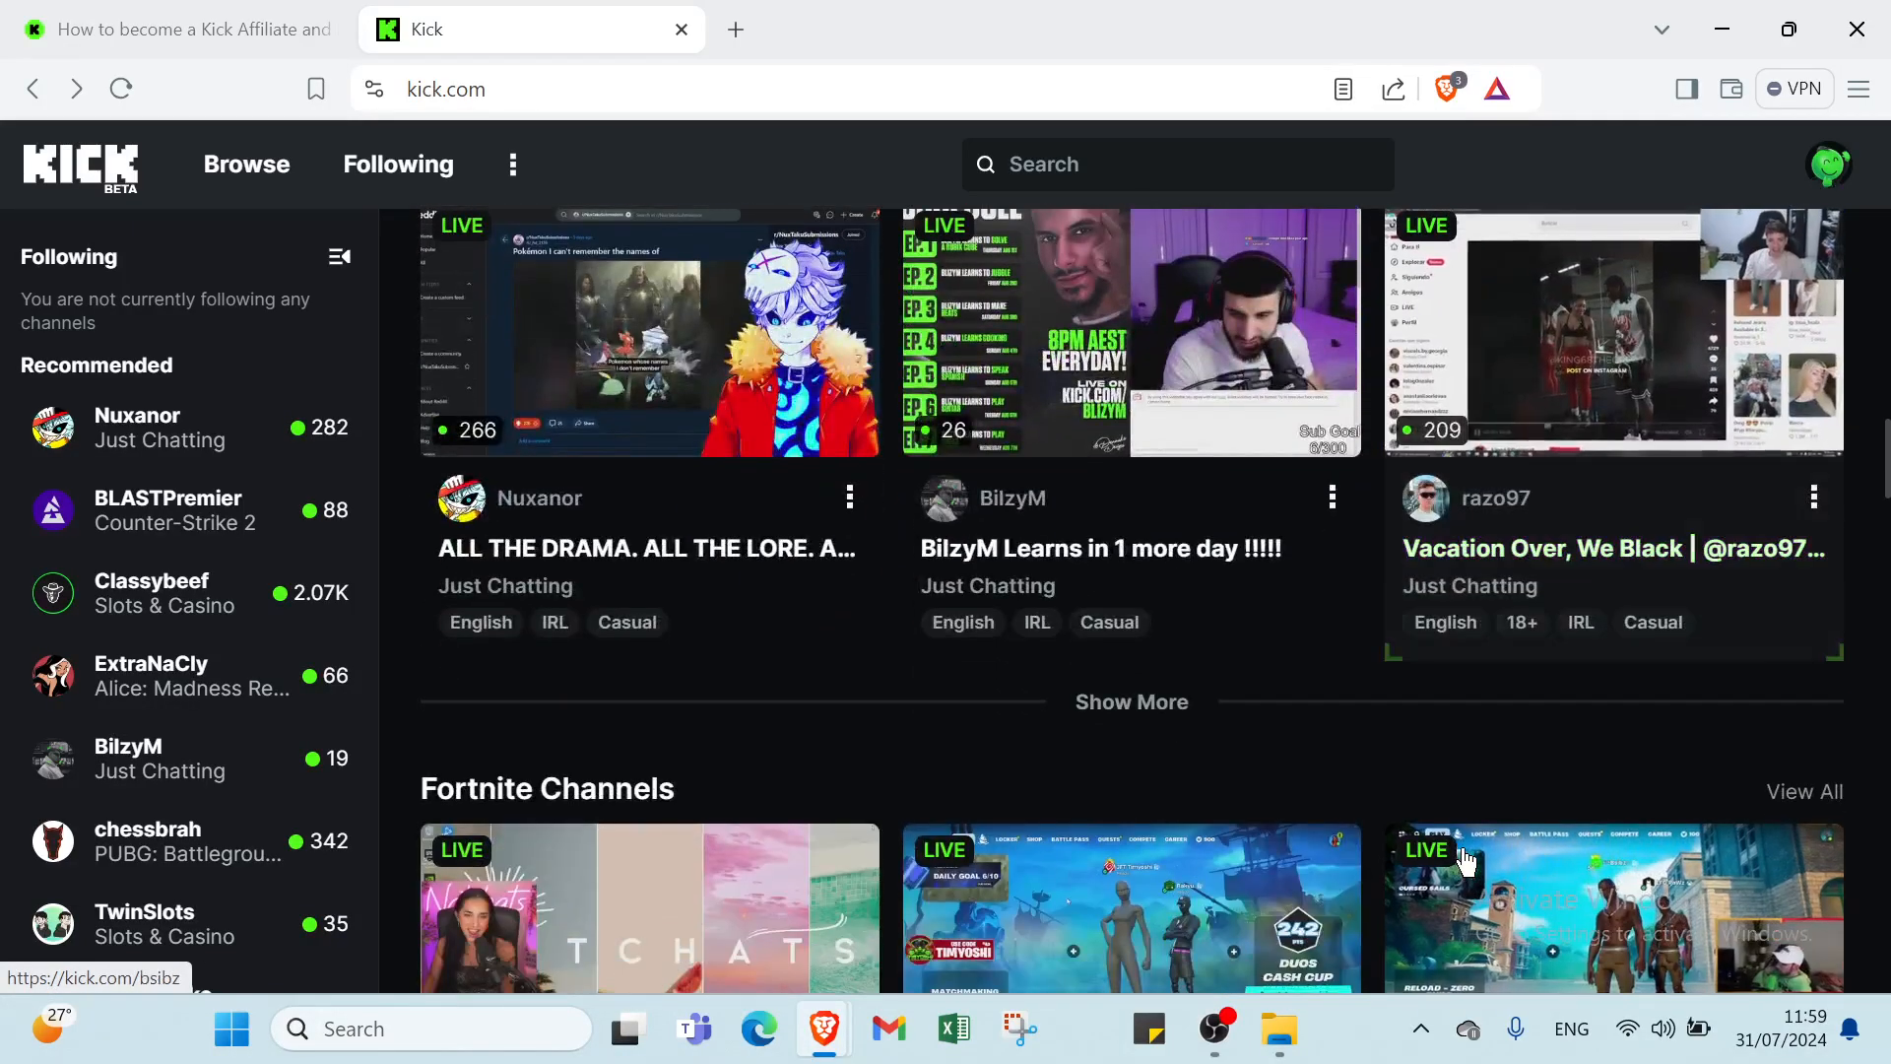
{"action": "scroll", "scroll_direction": "down", "scroll_amount": 3}
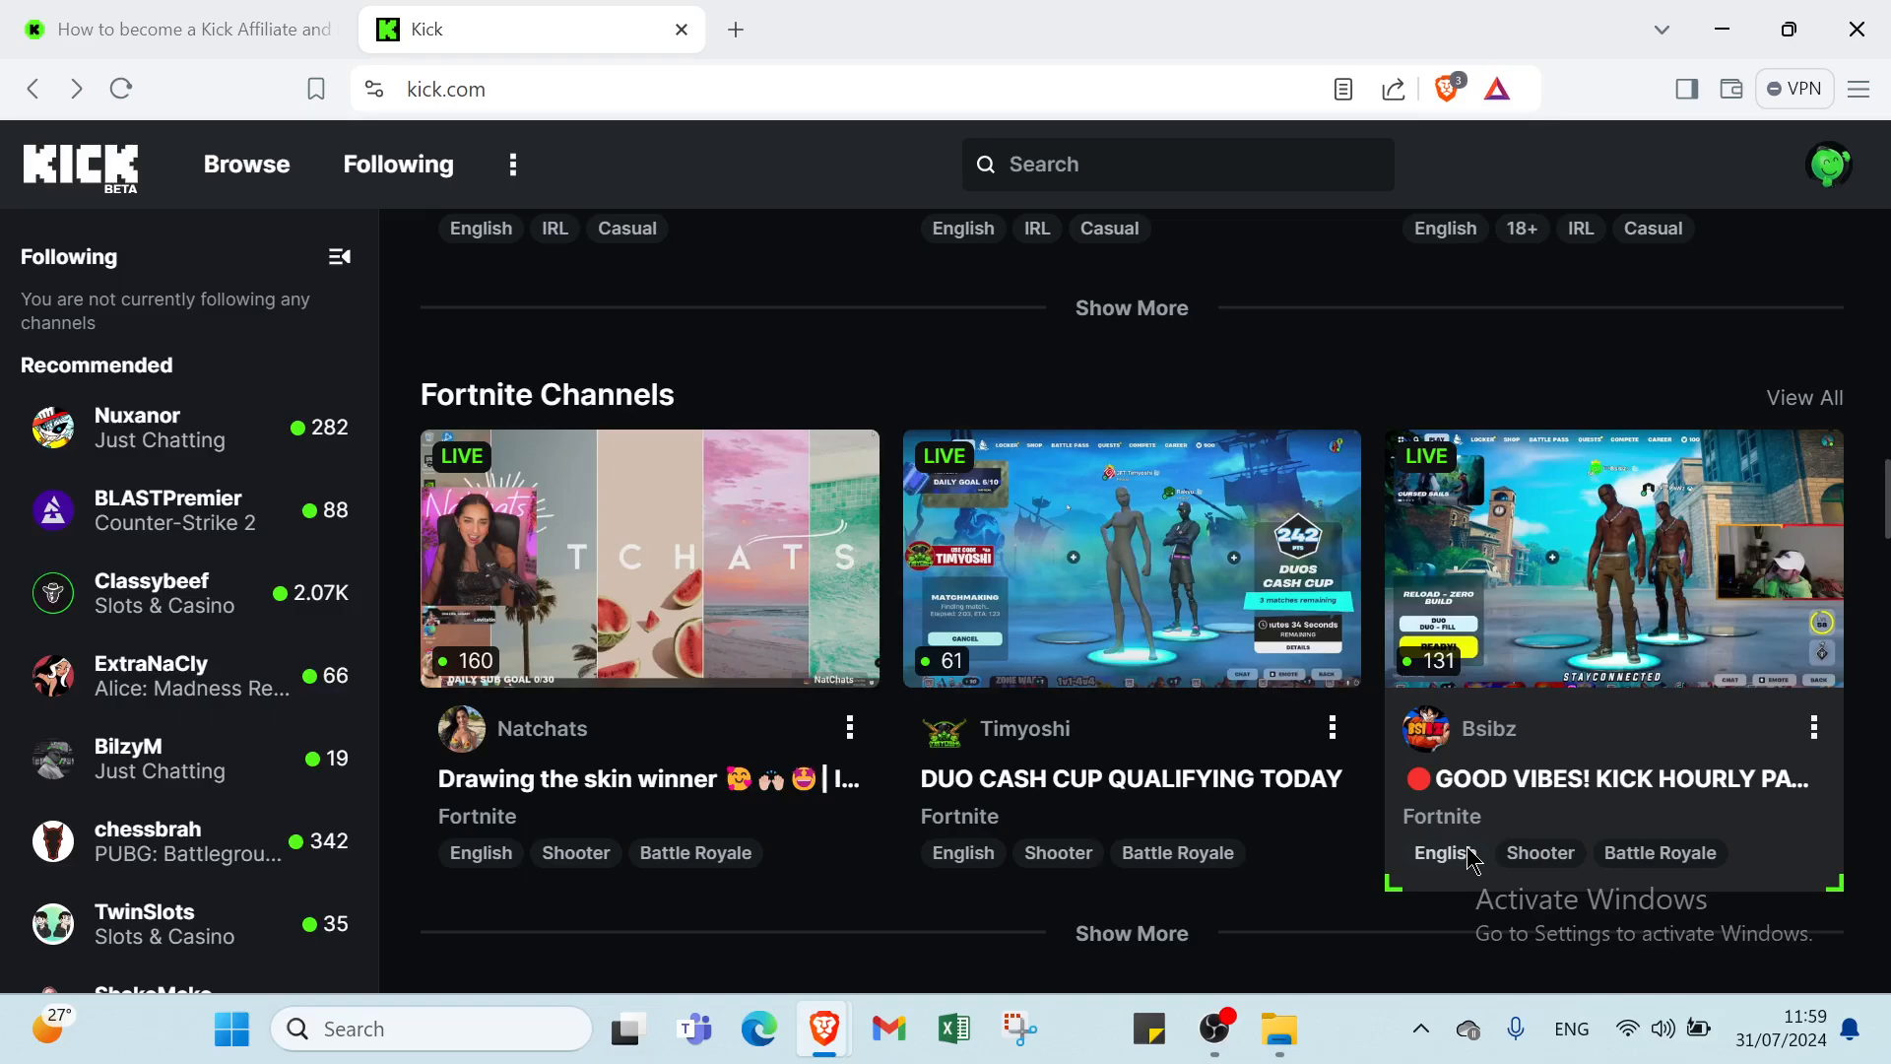
{"action": "scroll", "scroll_direction": "down", "scroll_amount": 3}
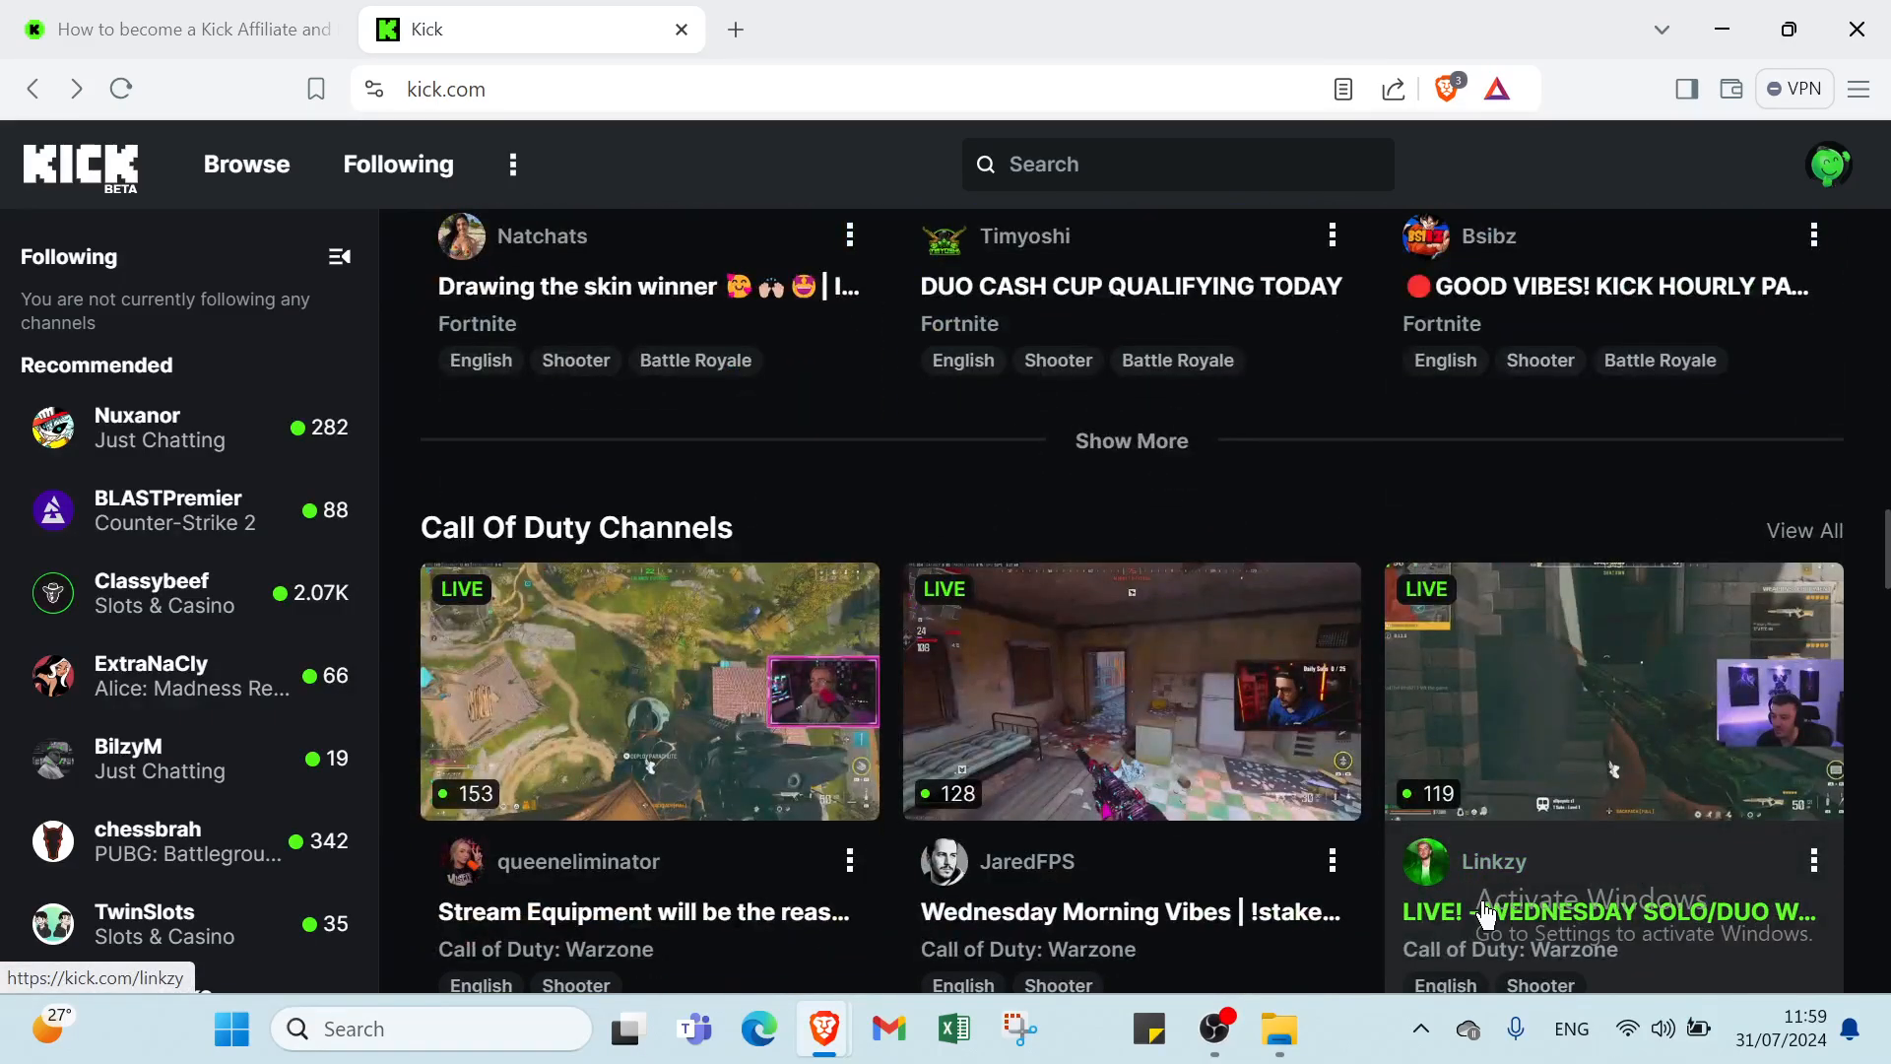
{"action": "scroll", "scroll_direction": "down", "scroll_amount": 3}
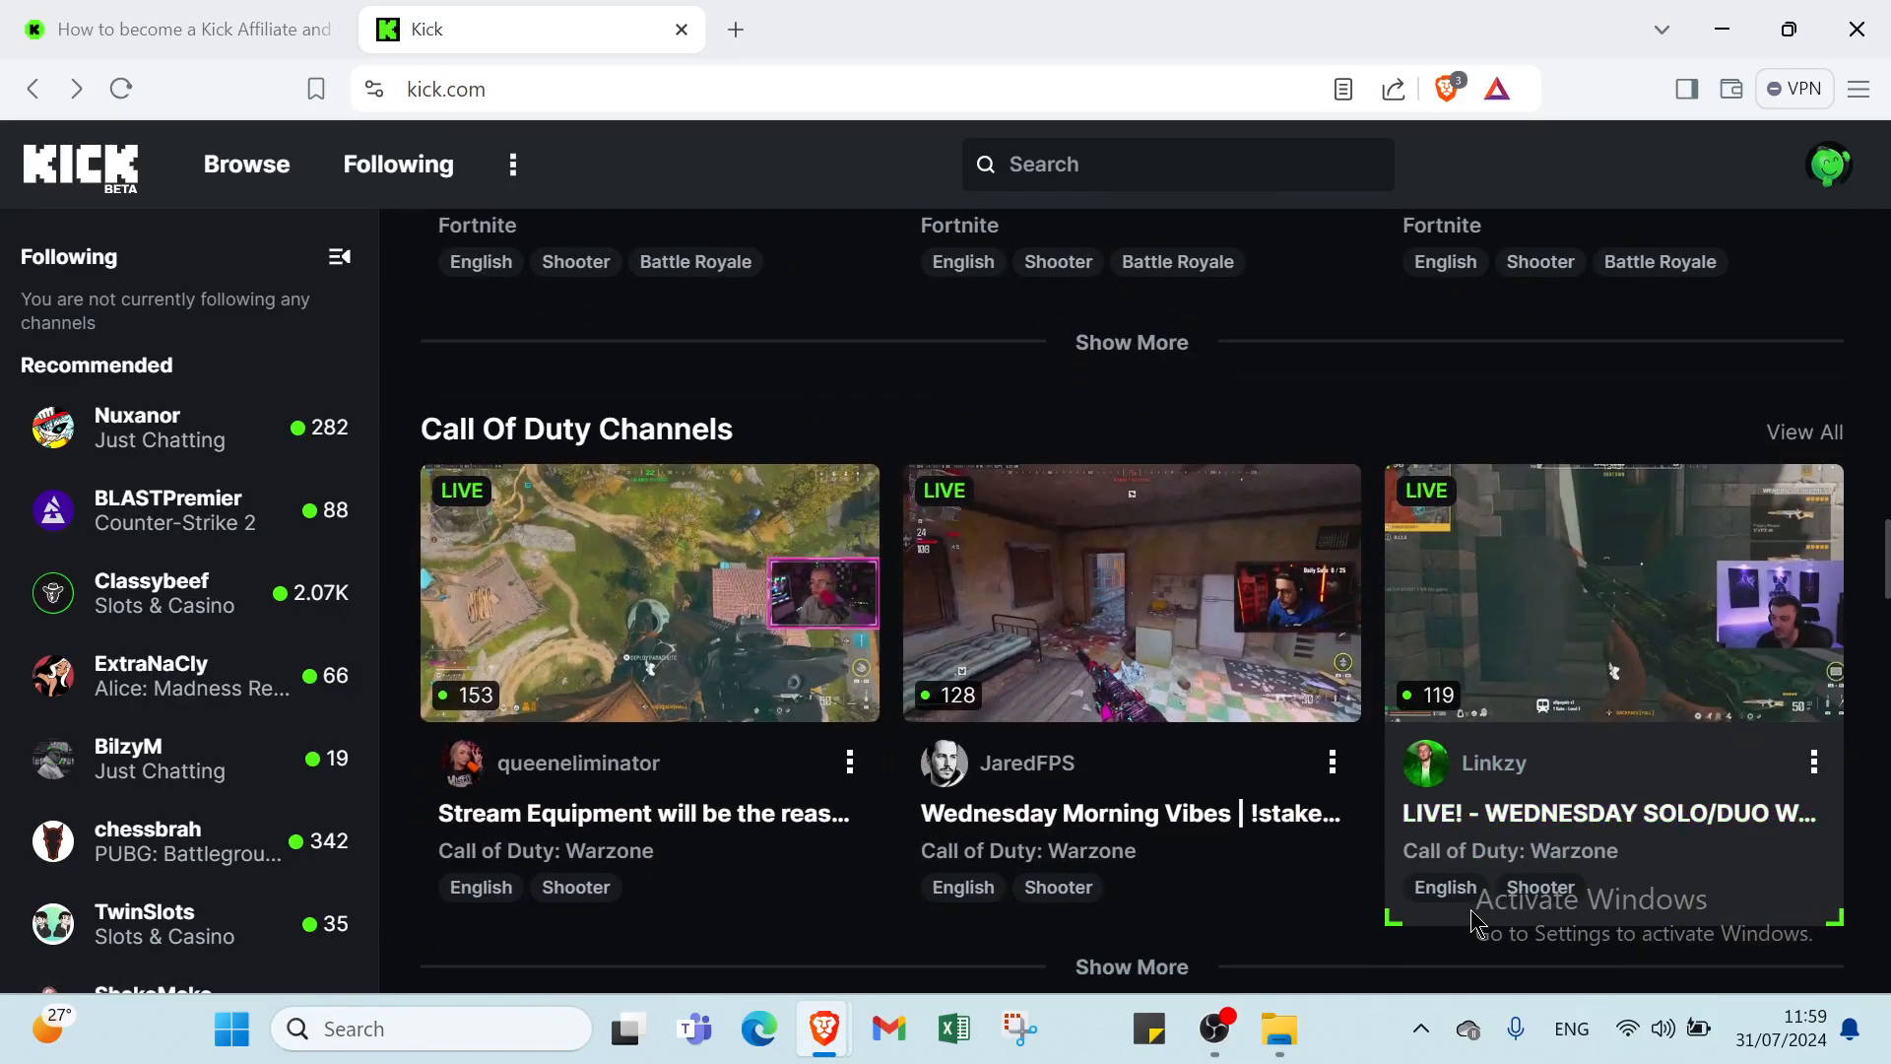
{"action": "scroll", "scroll_direction": "down", "scroll_amount": 3}
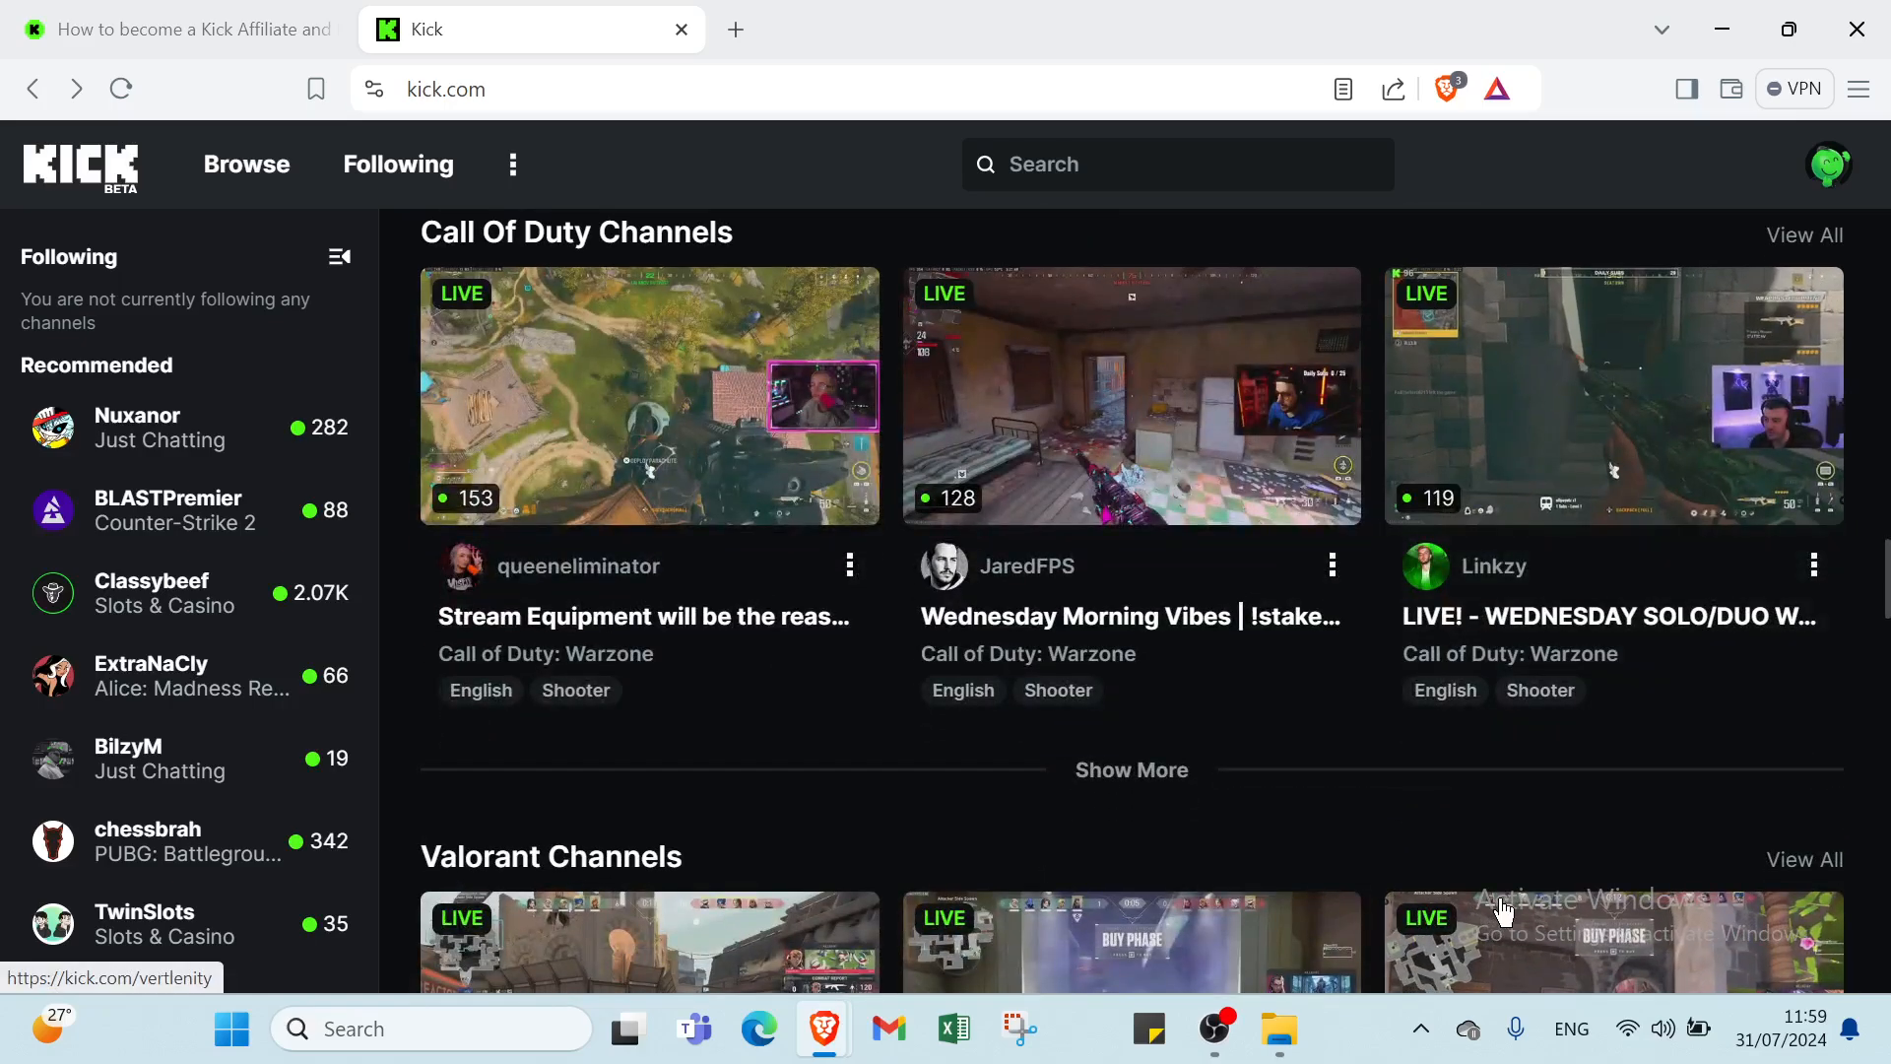
{"action": "mouse_move", "coordinate": [1519, 892]}
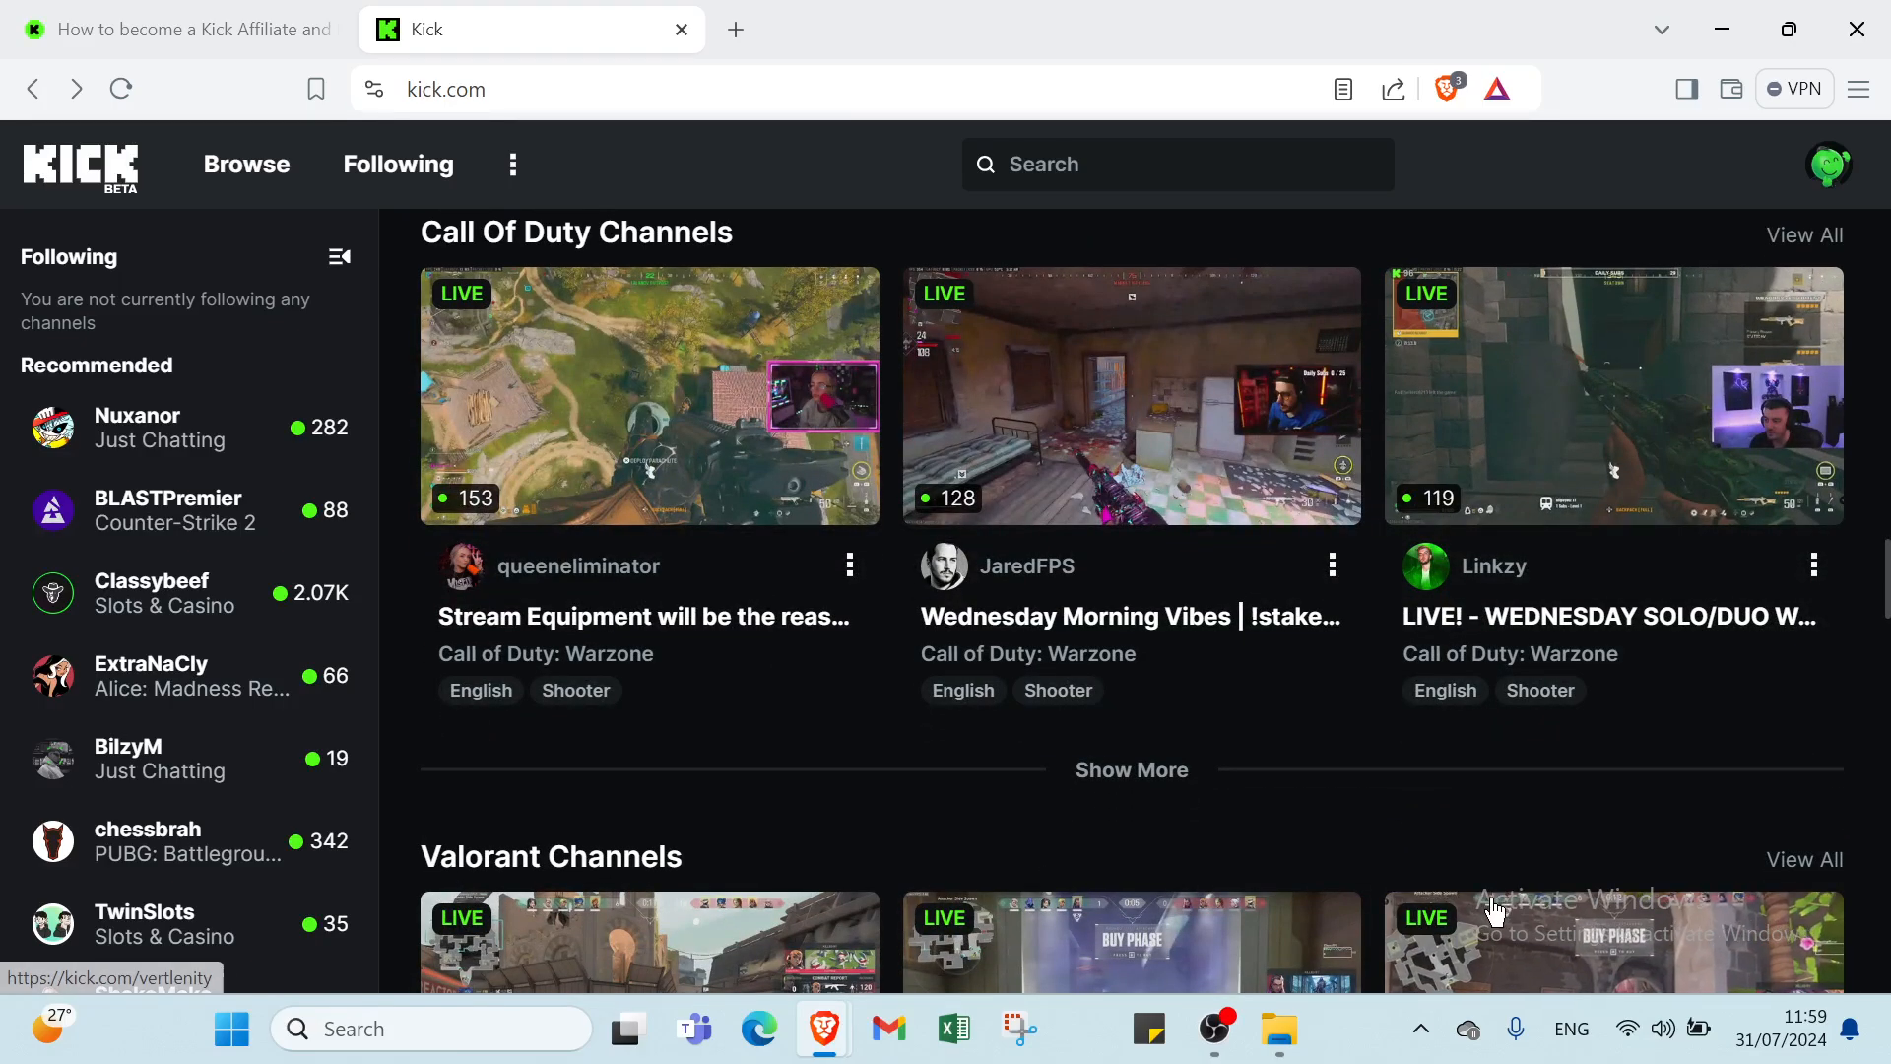
{"action": "scroll", "scroll_direction": "down", "scroll_amount": 3}
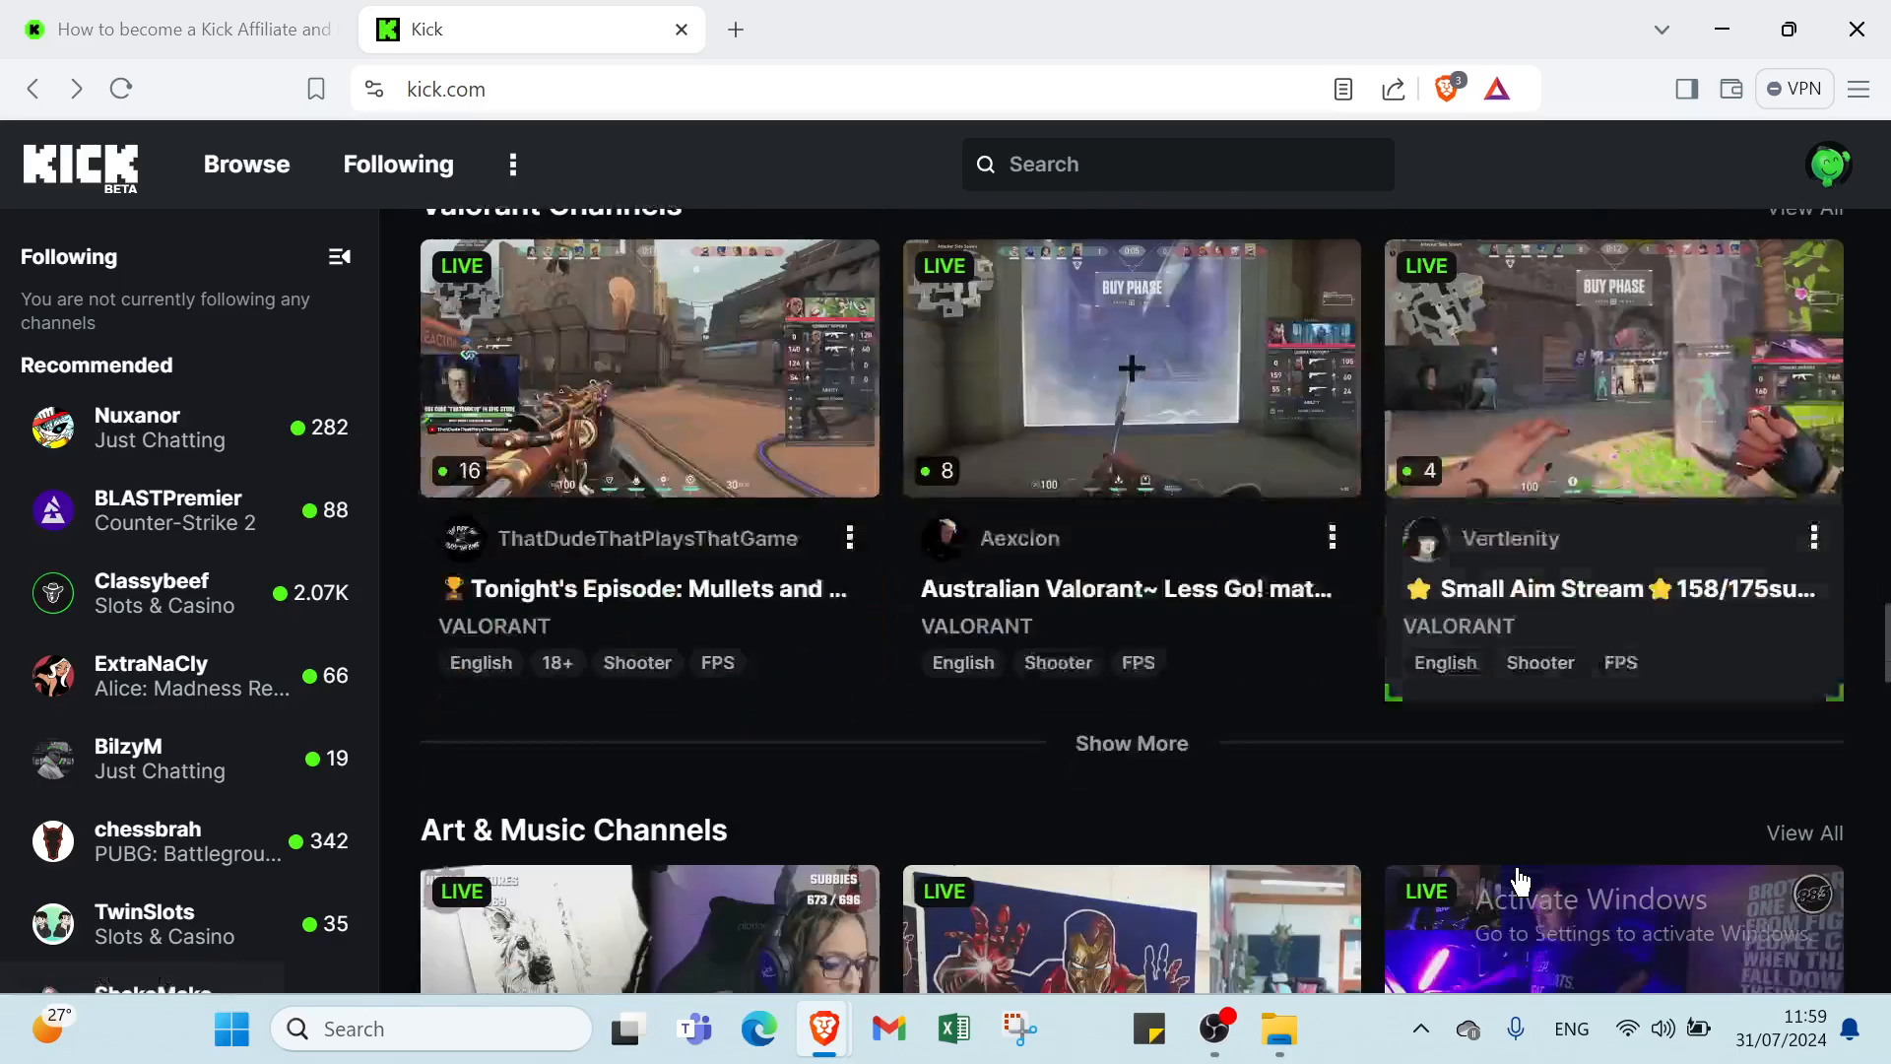
{"action": "scroll", "scroll_direction": "down", "scroll_amount": 3}
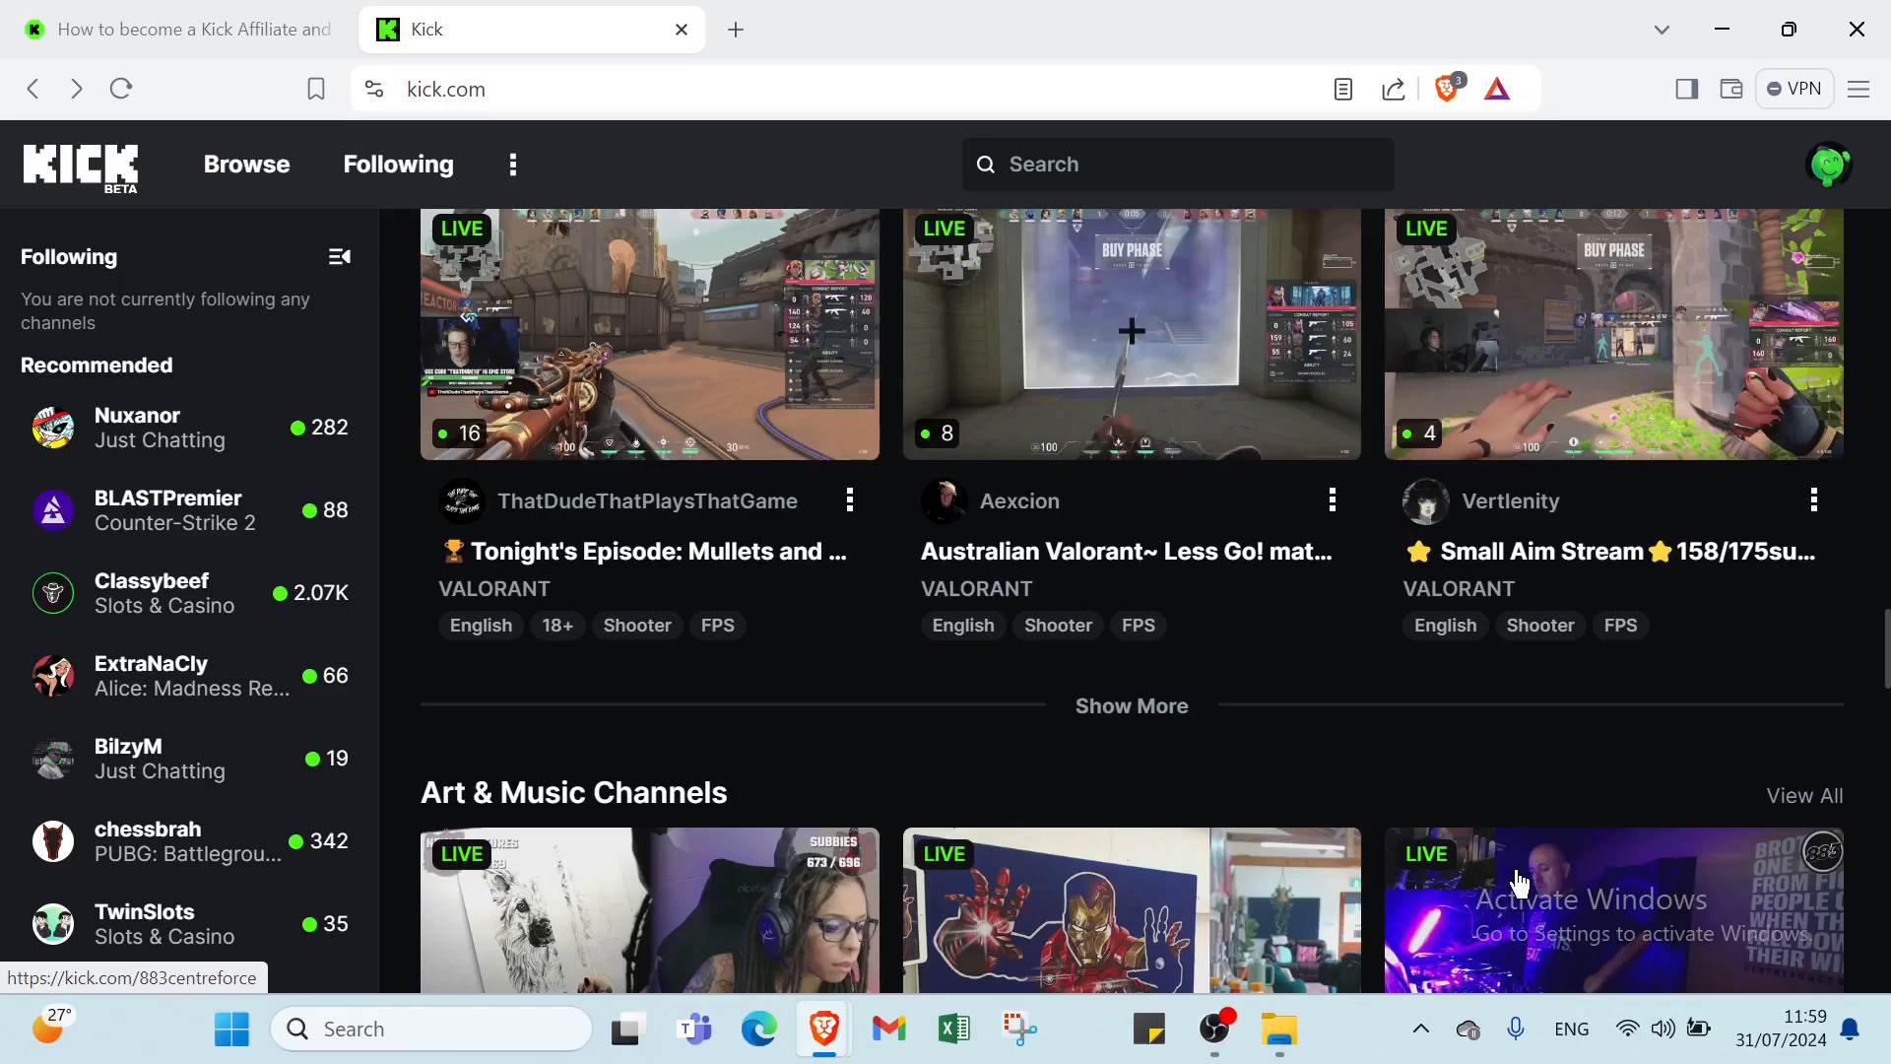
Step: Continue past the Gambling channels row to the footer with Our Policy and Resources links
{"action": "scroll", "scroll_direction": "down", "scroll_amount": 3}
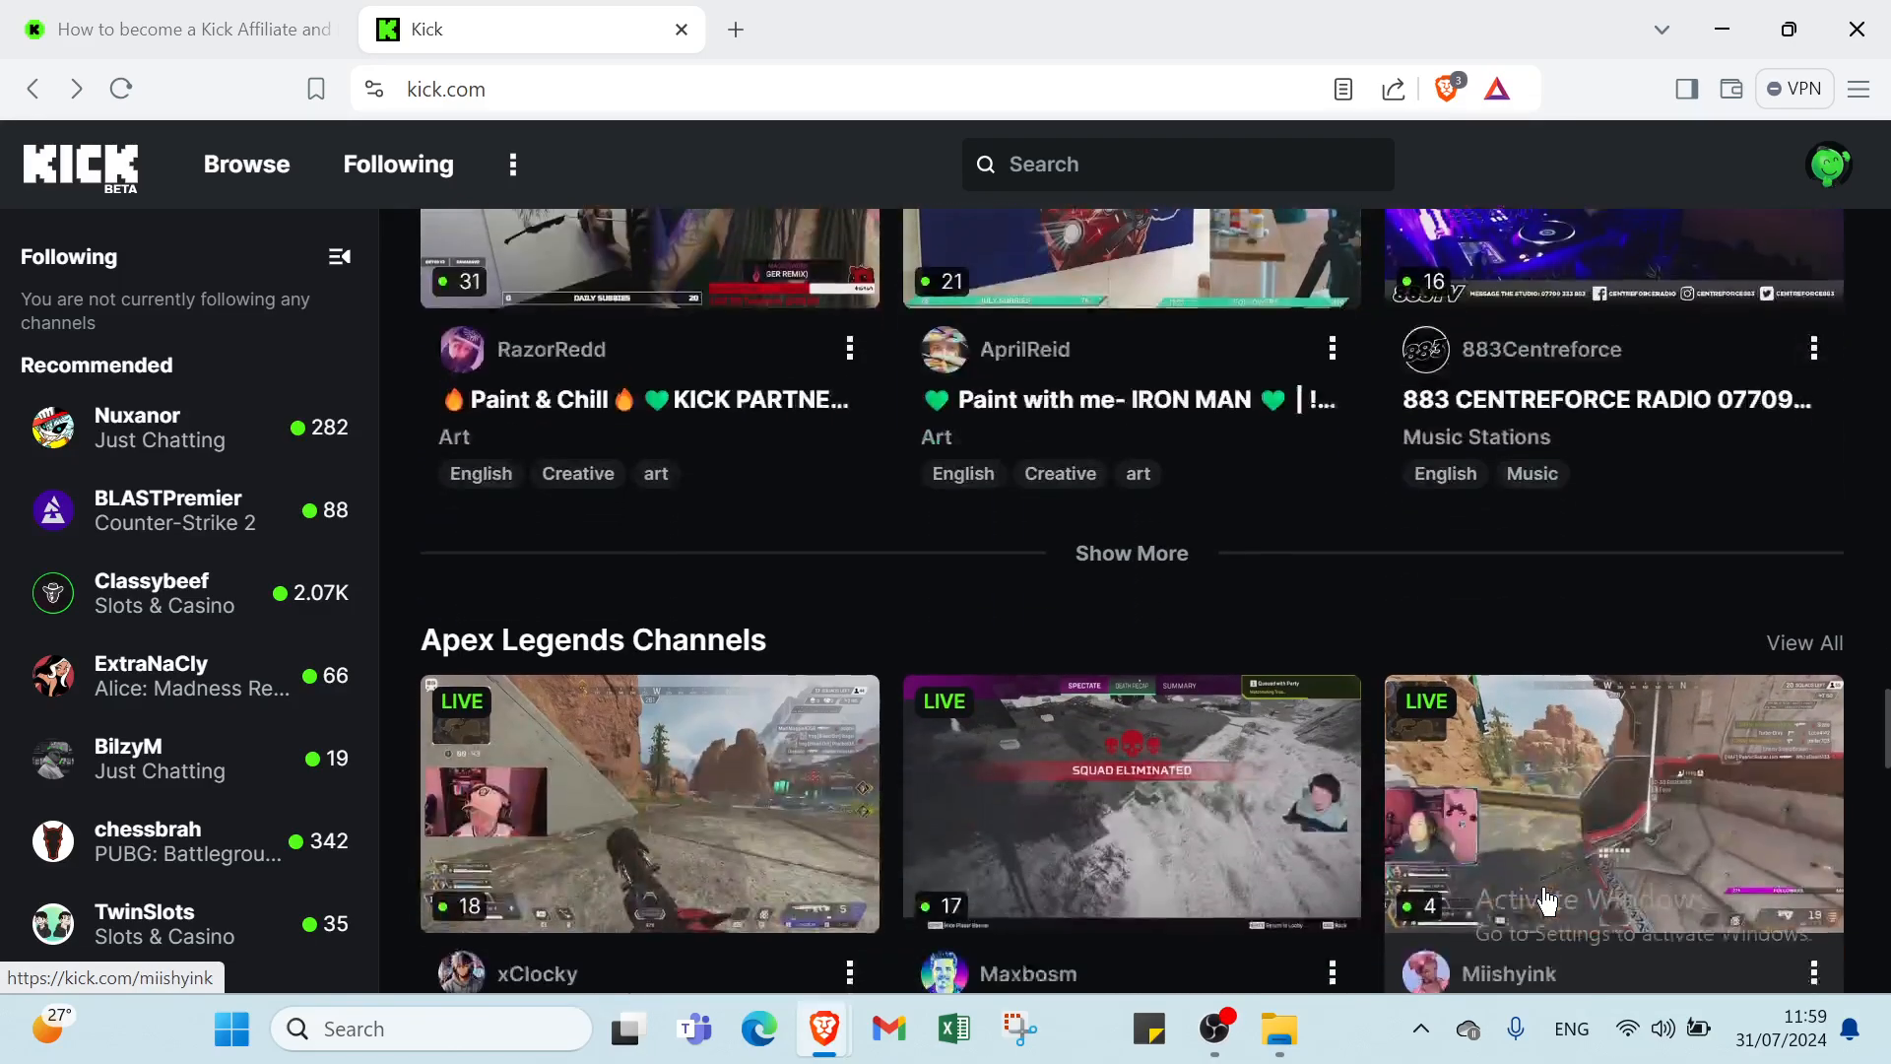
{"action": "scroll", "scroll_direction": "down", "scroll_amount": 3}
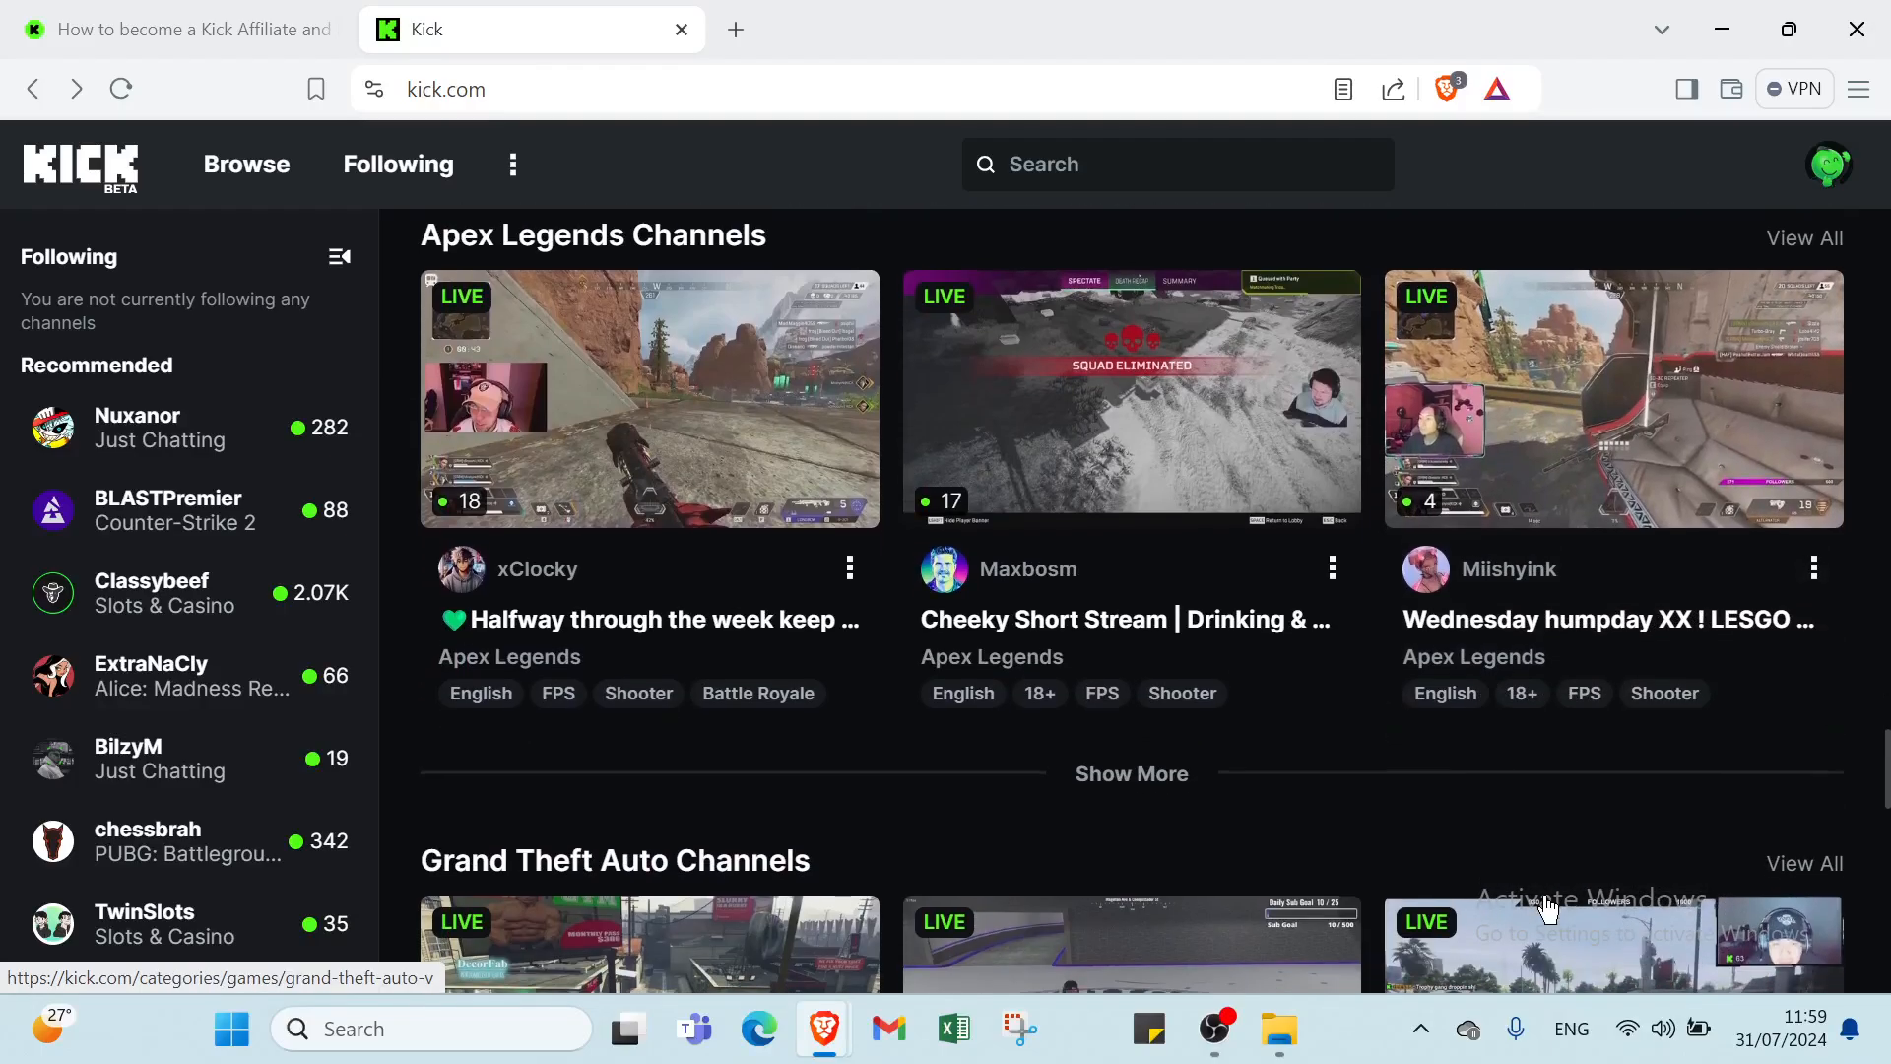
{"action": "scroll", "scroll_direction": "down", "scroll_amount": 3}
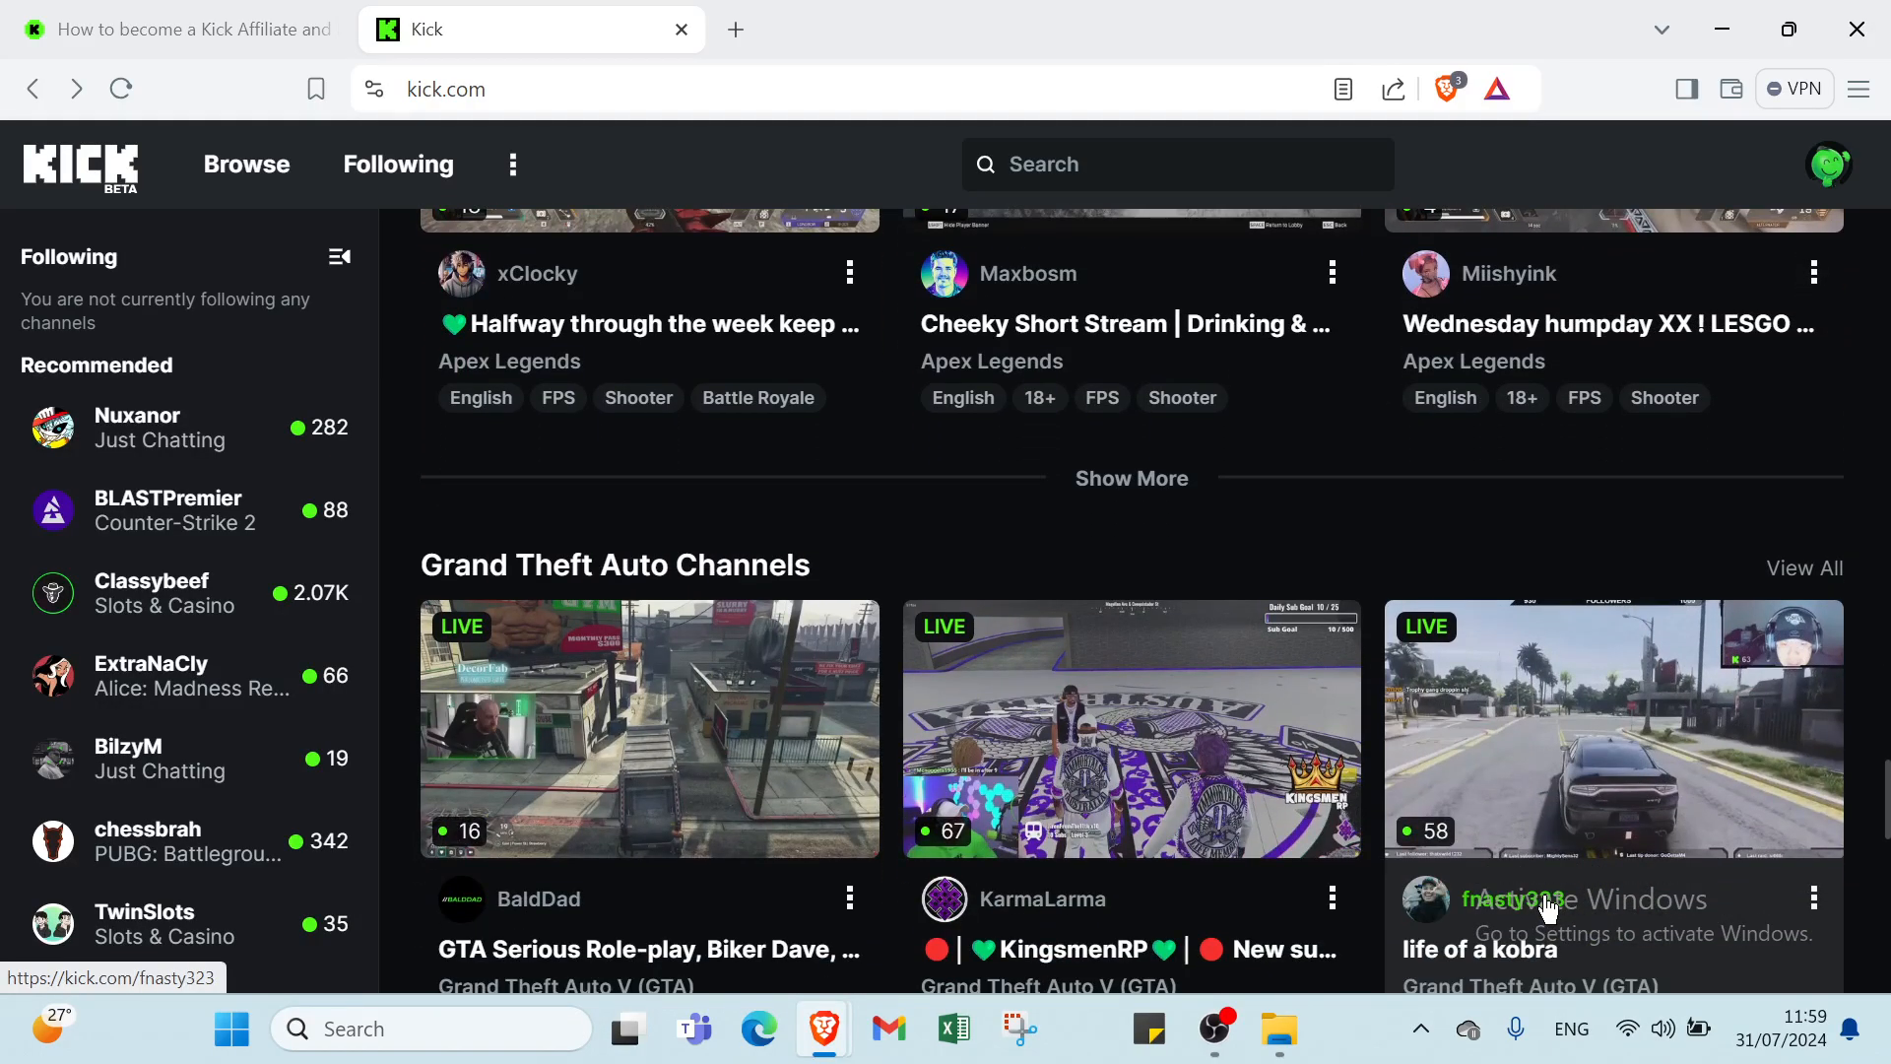
{"action": "scroll", "scroll_direction": "down", "scroll_amount": 3}
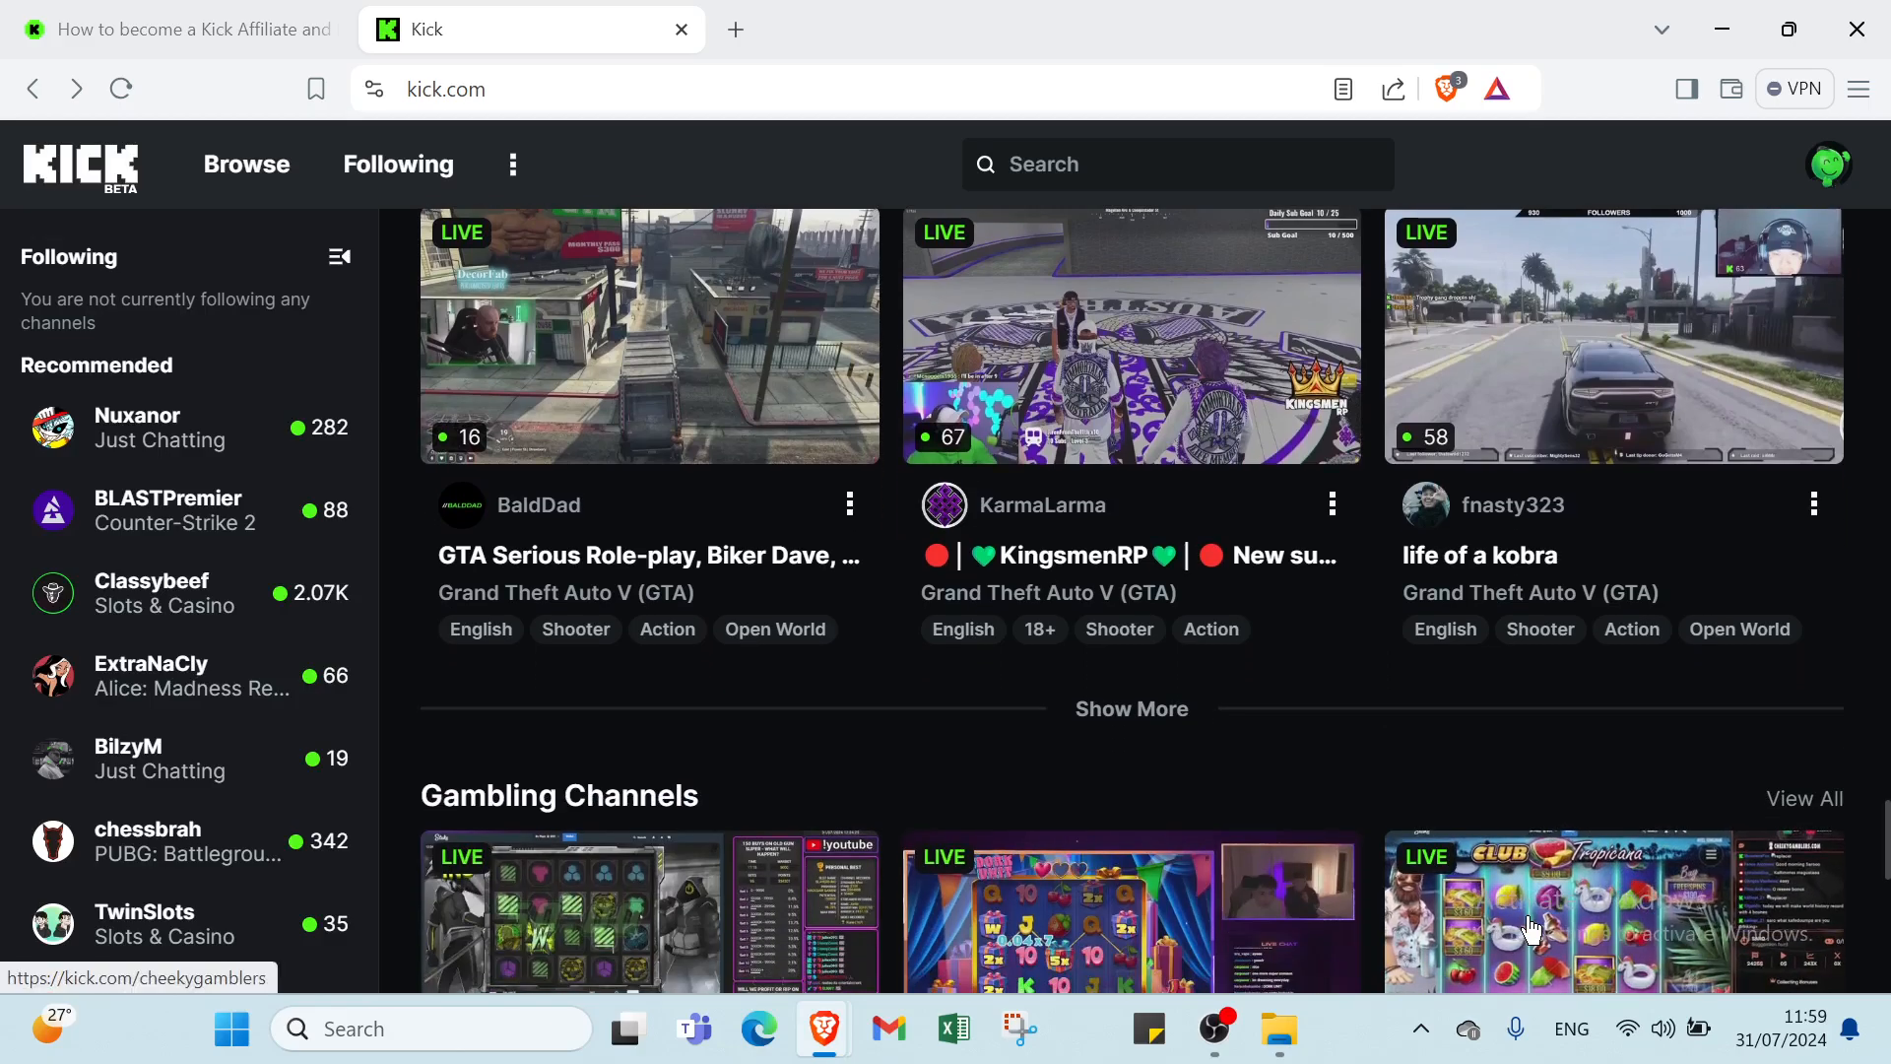
{"action": "scroll", "scroll_direction": "down", "scroll_amount": 3}
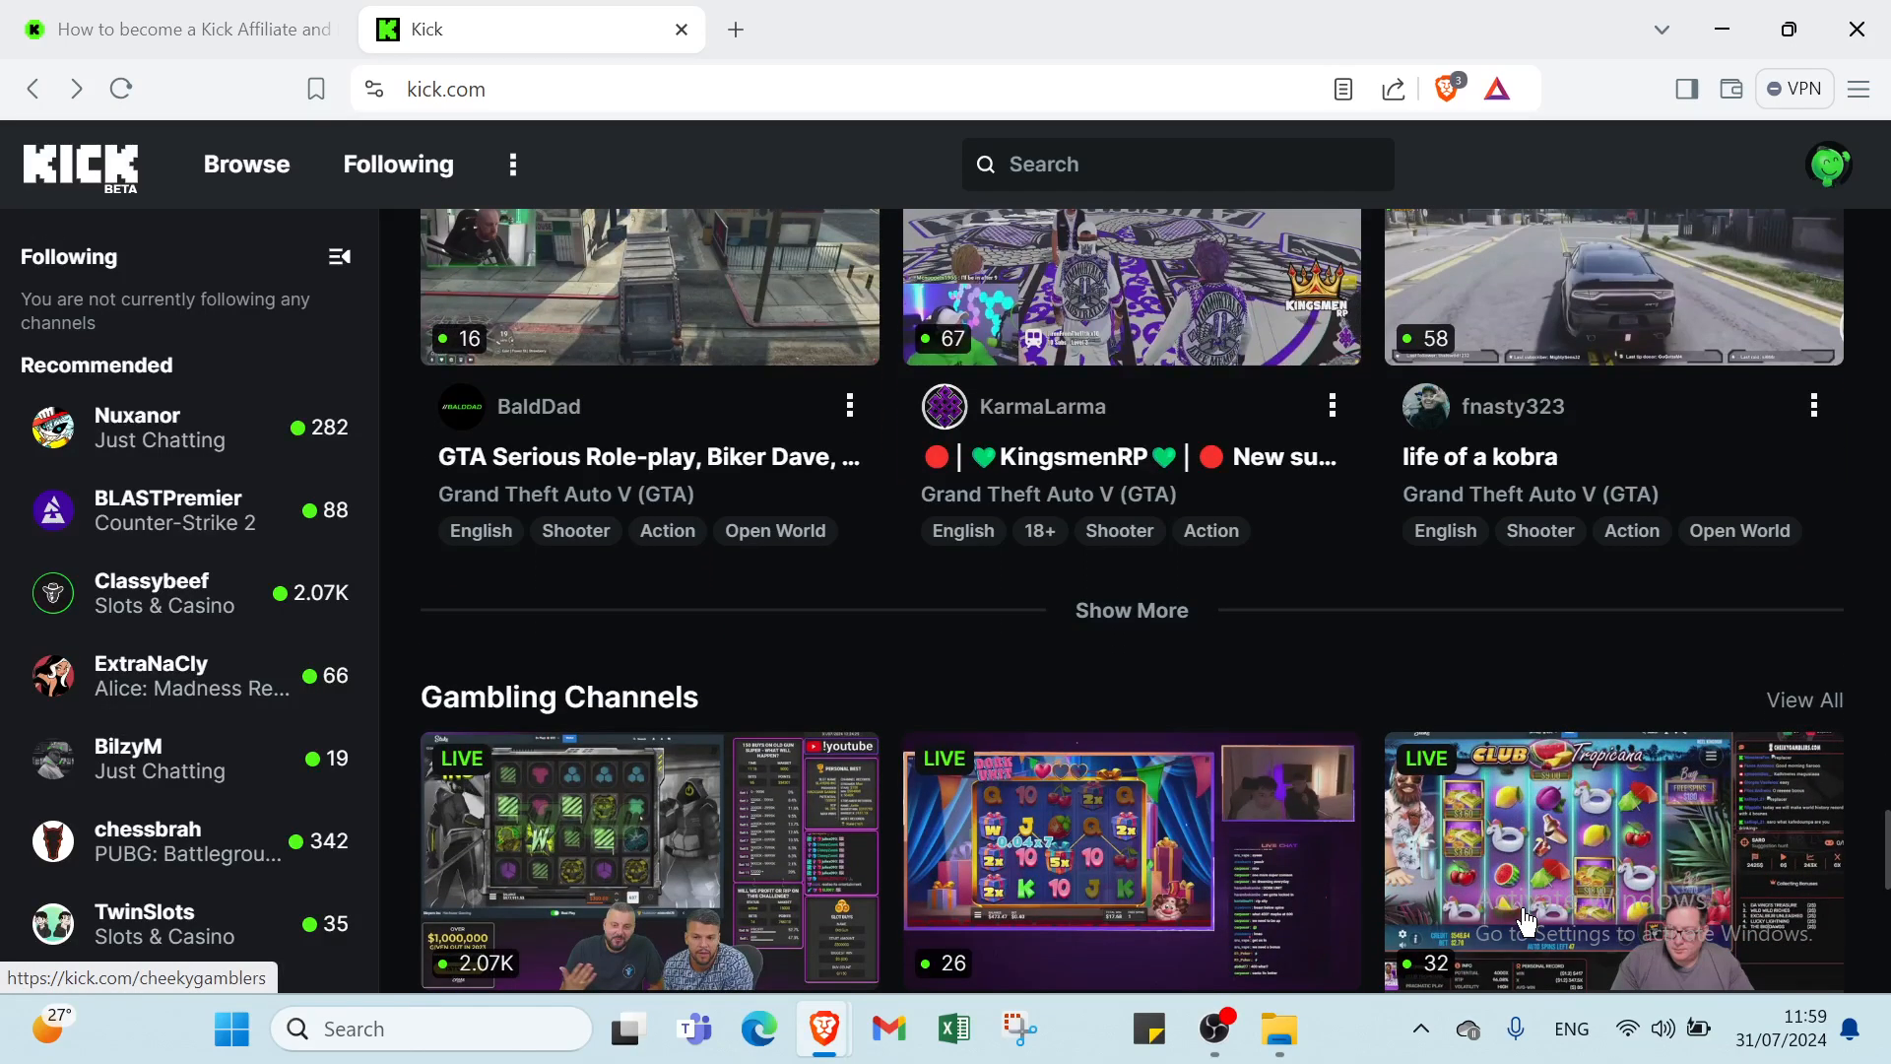
{"action": "scroll", "scroll_direction": "down", "scroll_amount": 3}
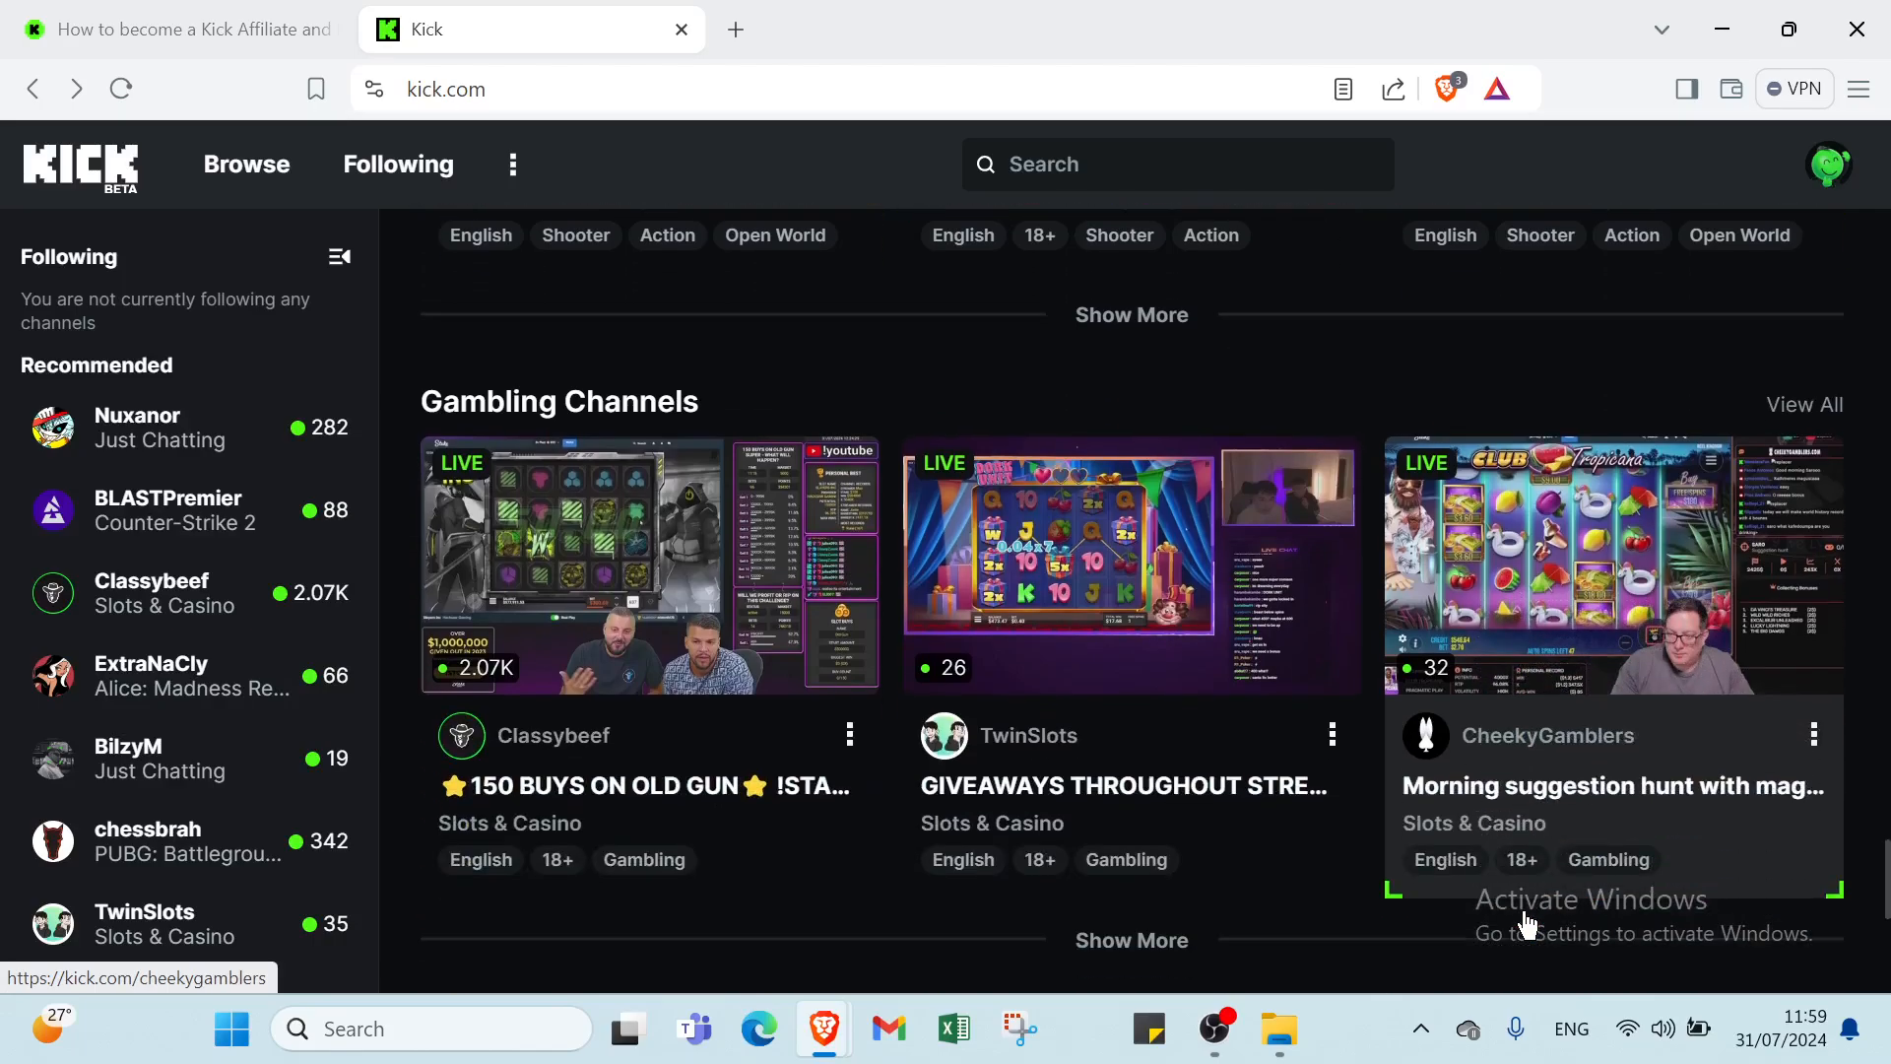
{"action": "scroll", "scroll_direction": "down", "scroll_amount": 3}
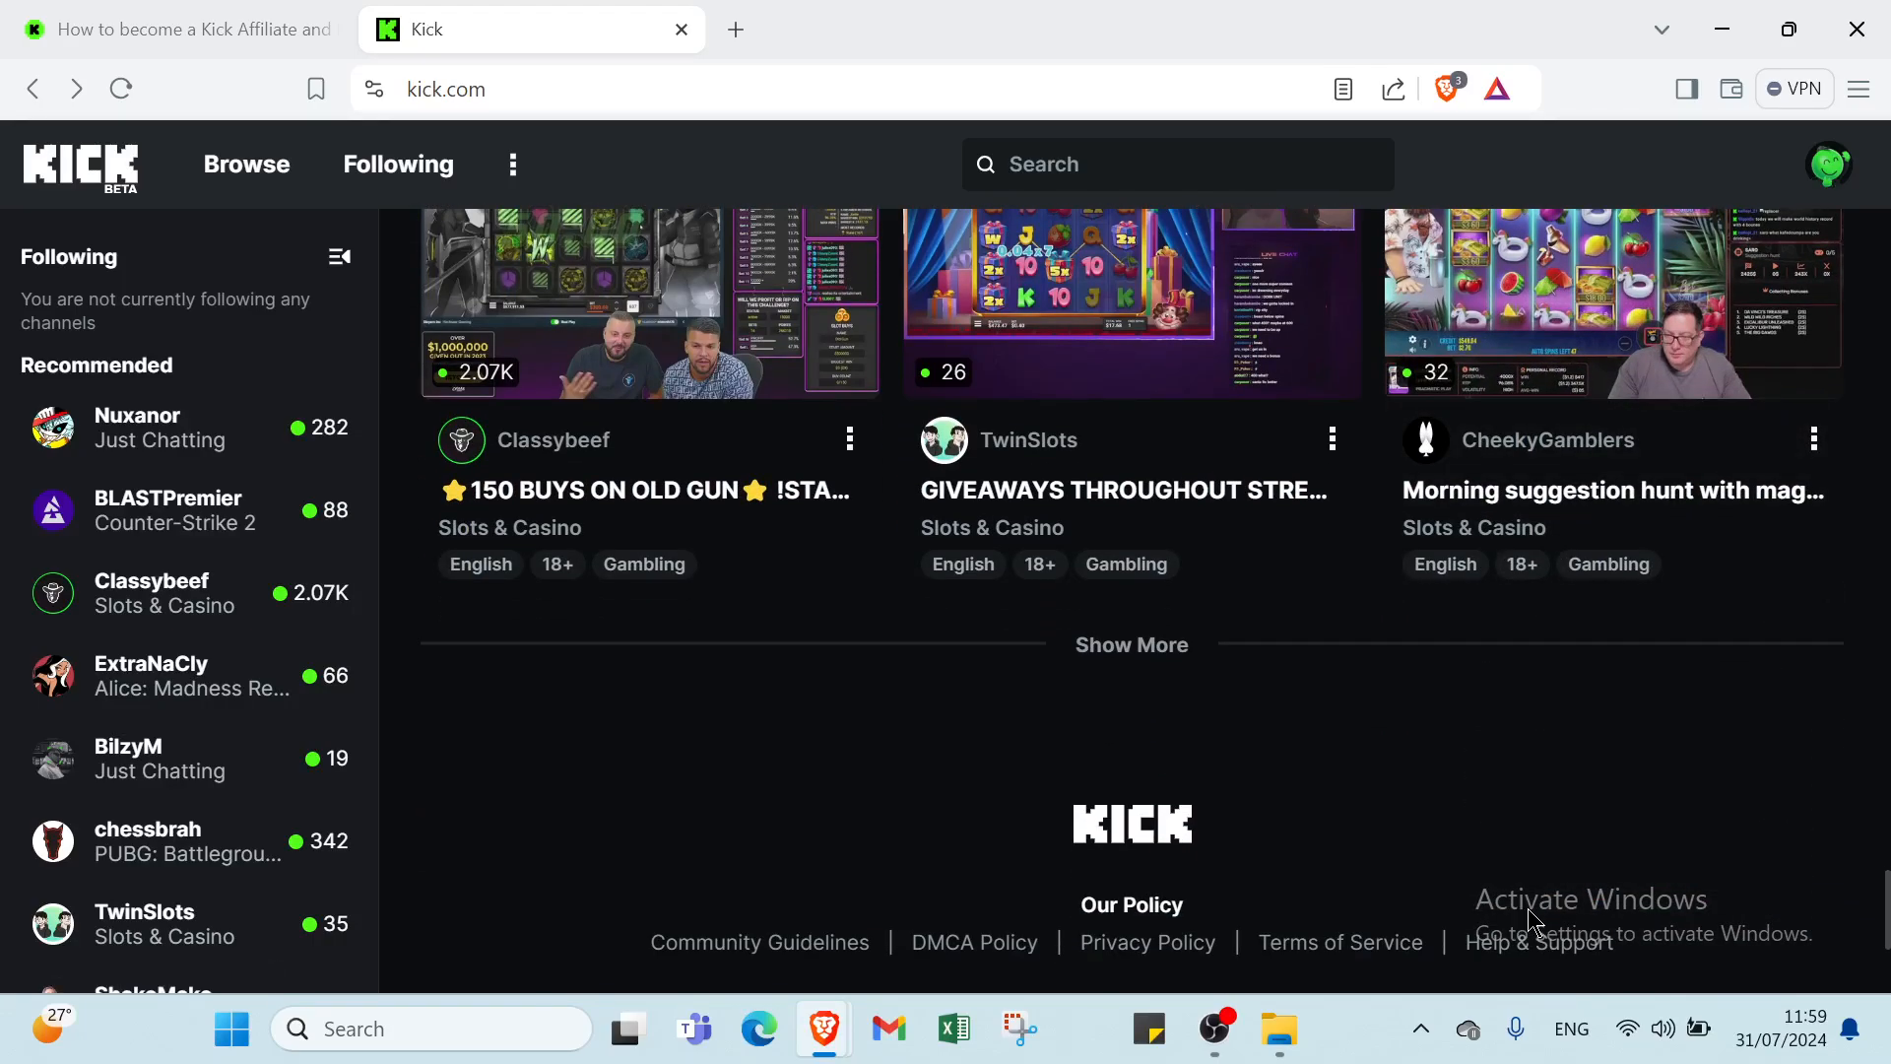
{"action": "scroll", "scroll_direction": "down", "scroll_amount": 3}
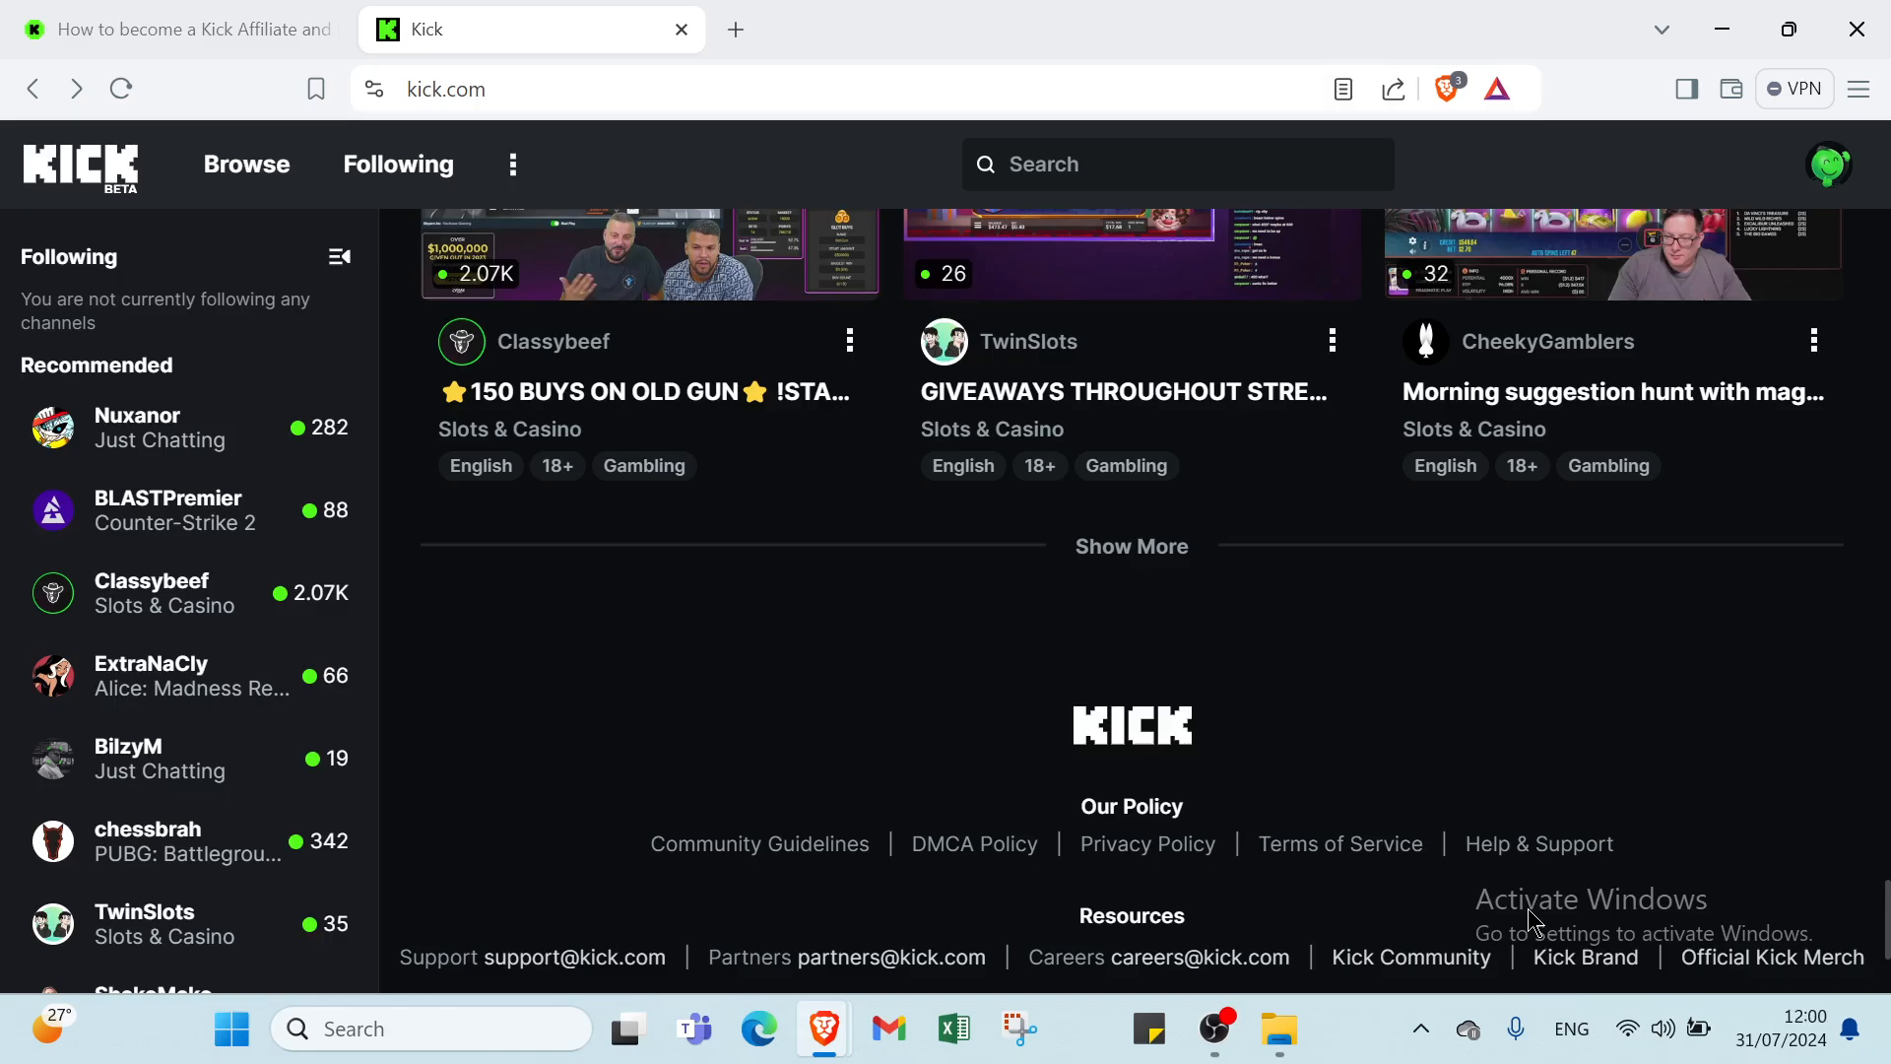
{"action": "mouse_move", "coordinate": [1560, 922]}
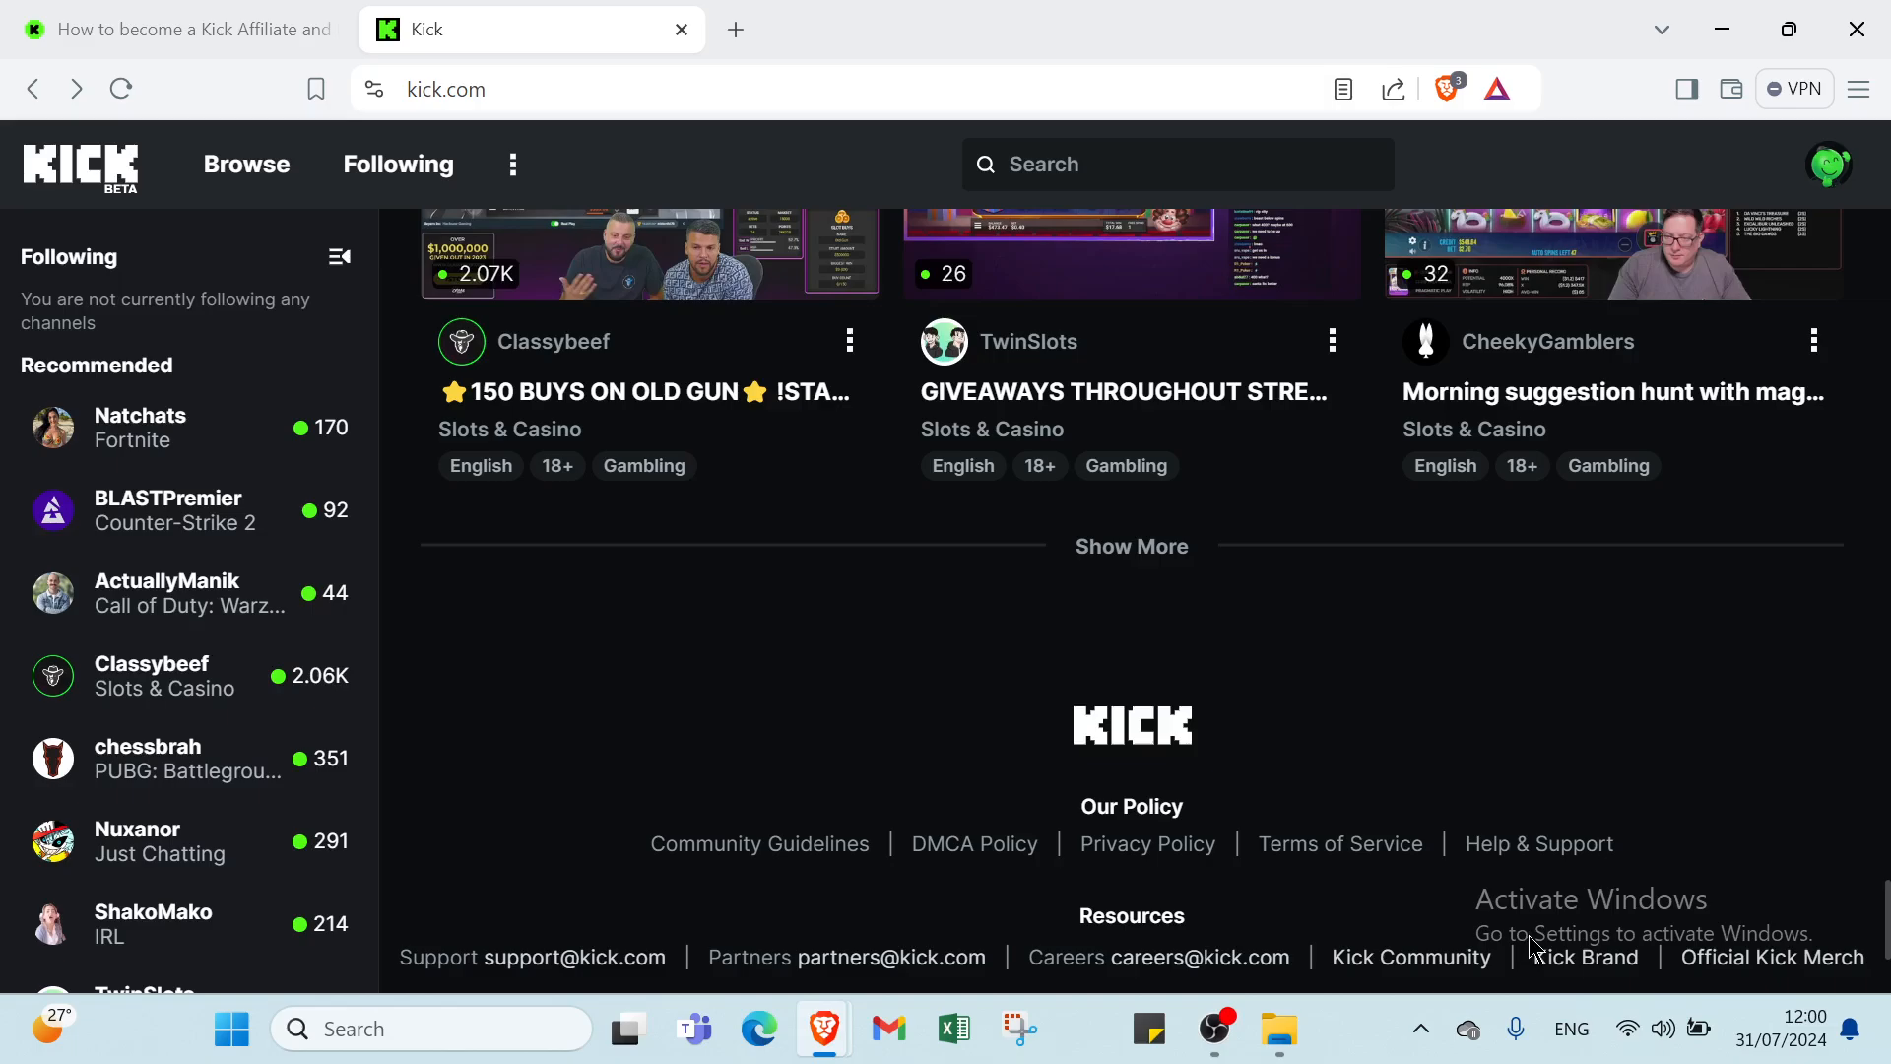
{"action": "scroll", "scroll_direction": "down", "scroll_amount": 3}
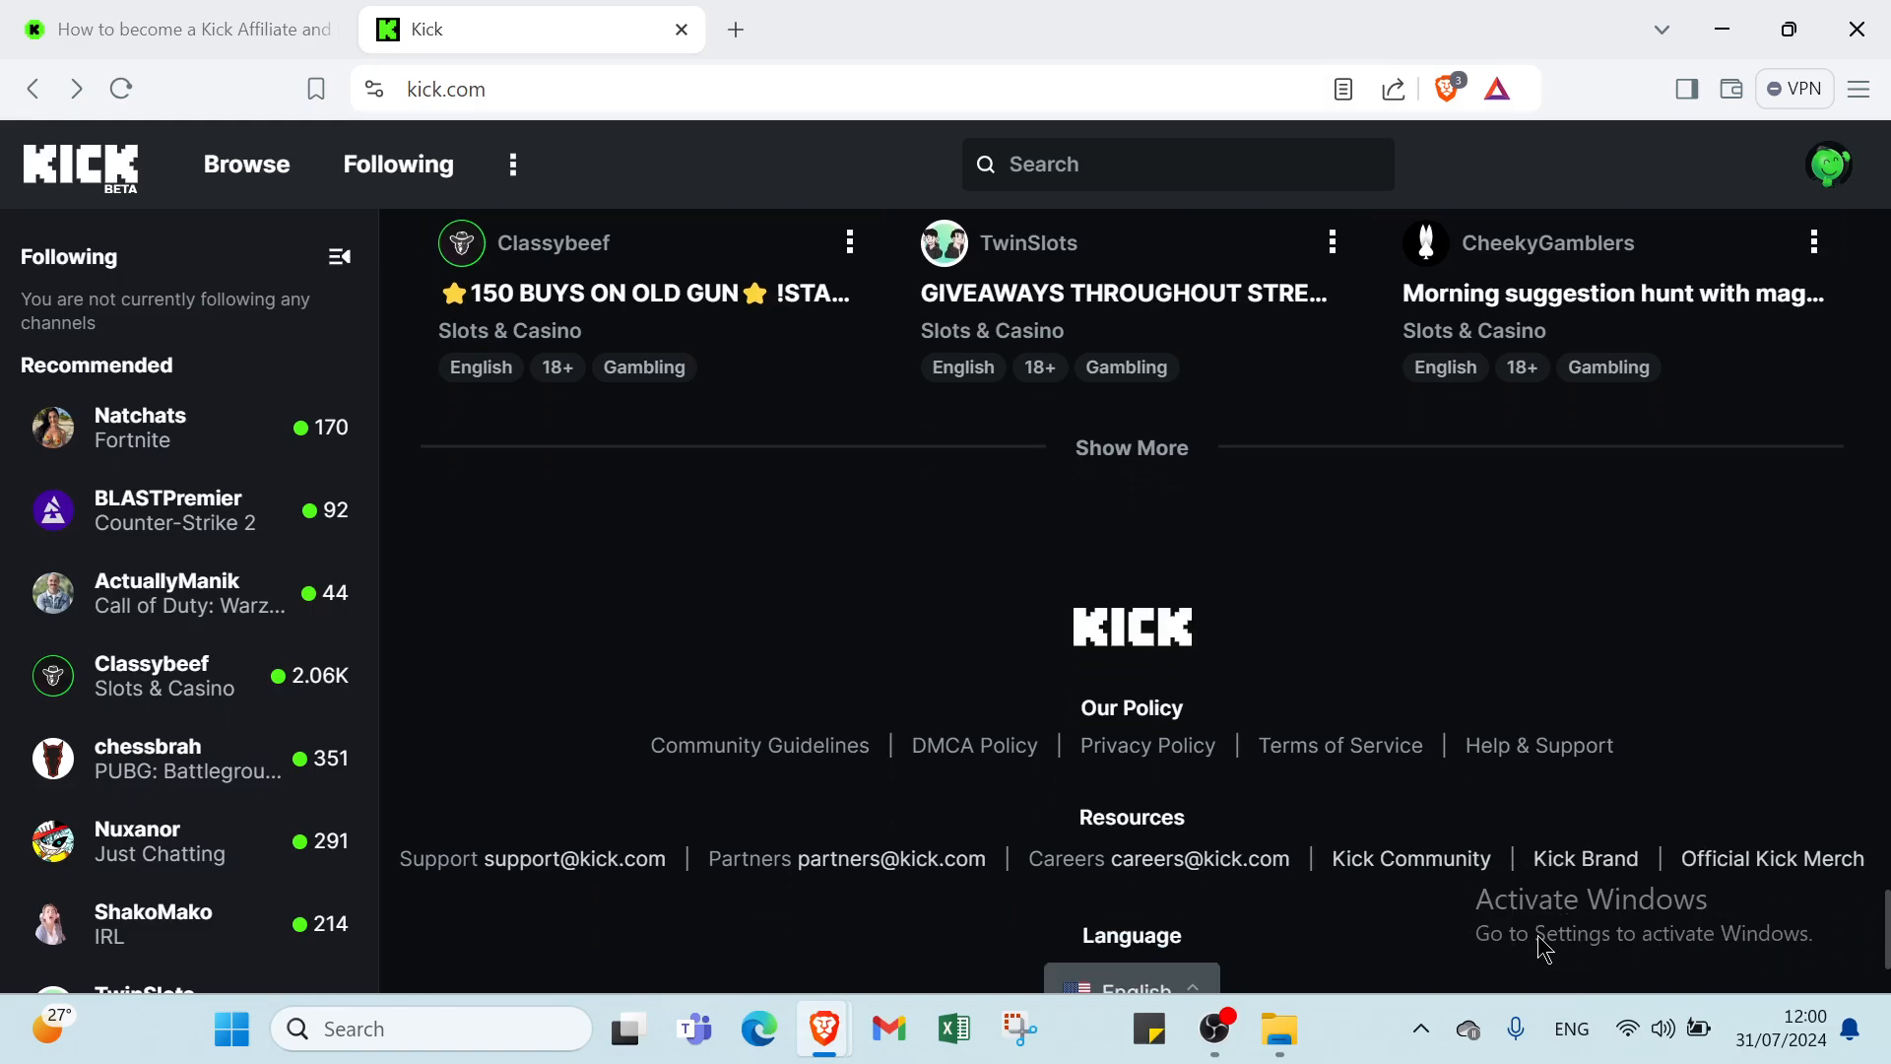
{"action": "mouse_move", "coordinate": [1513, 969]}
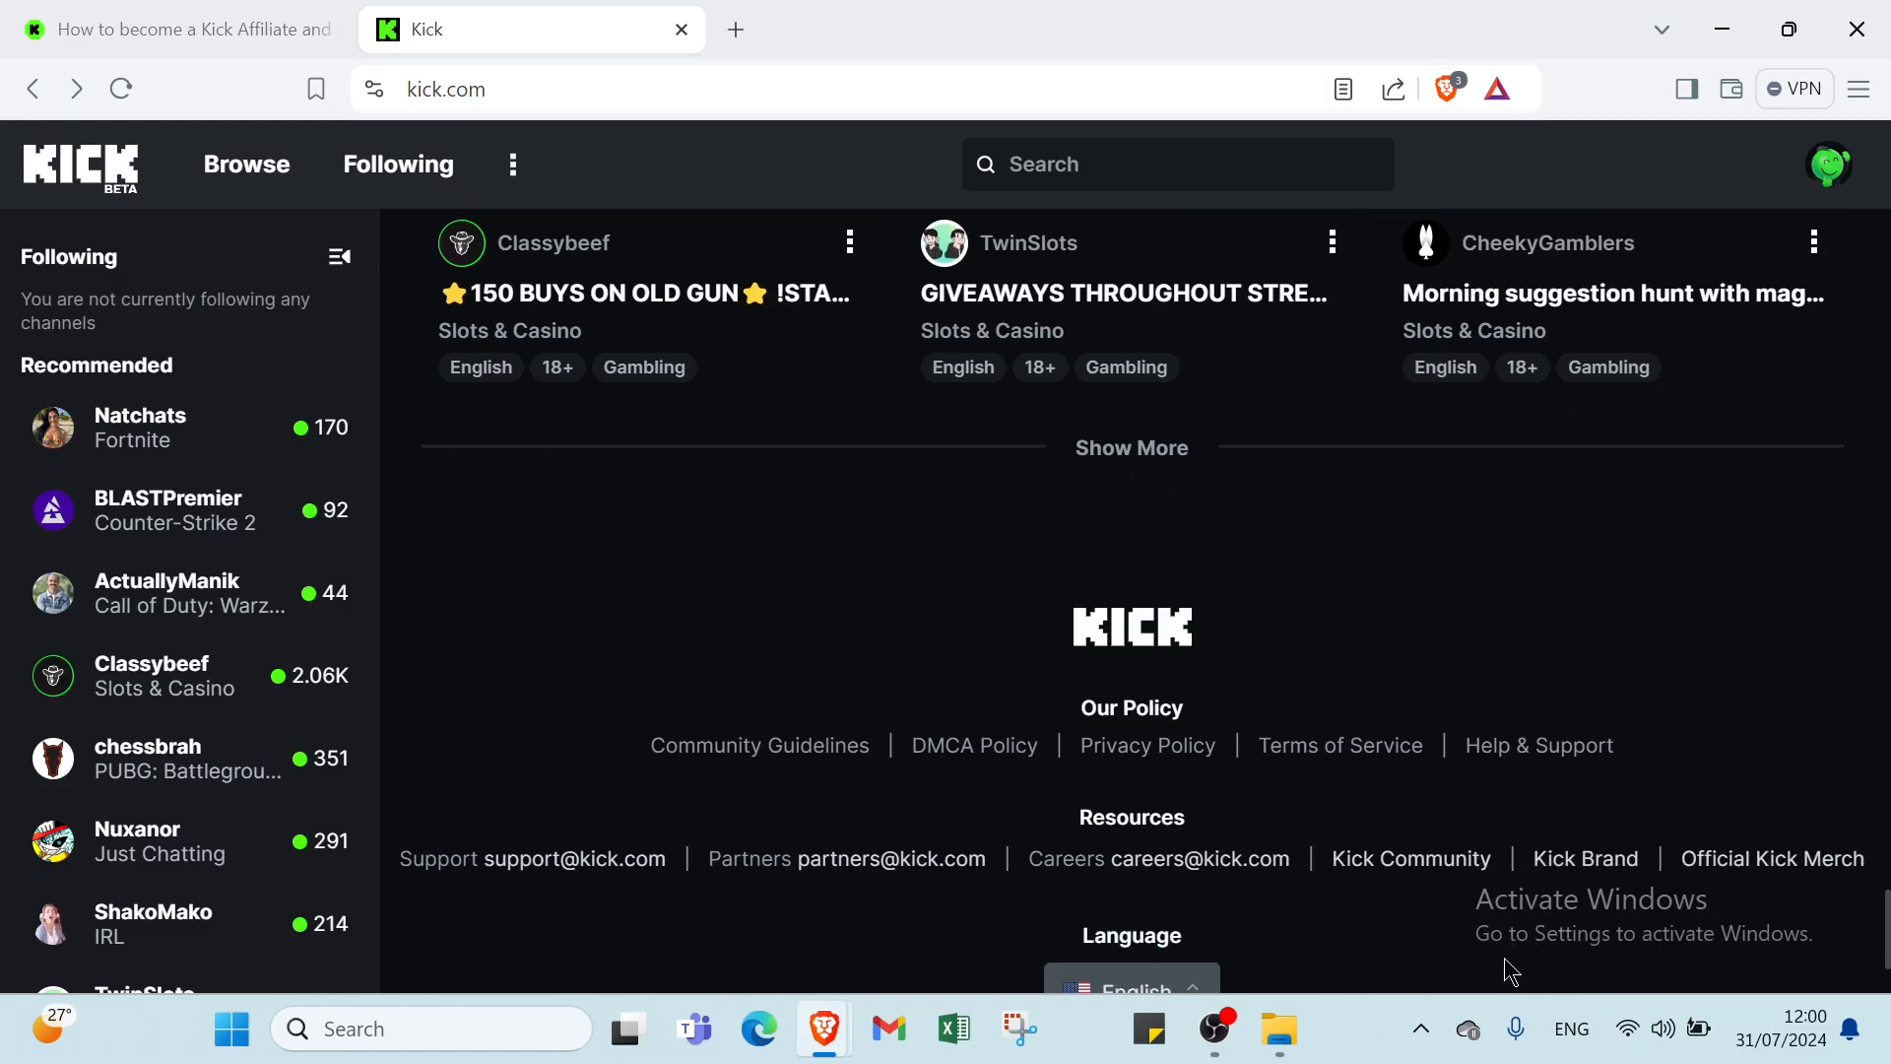
{"action": "mouse_move", "coordinate": [1528, 959]}
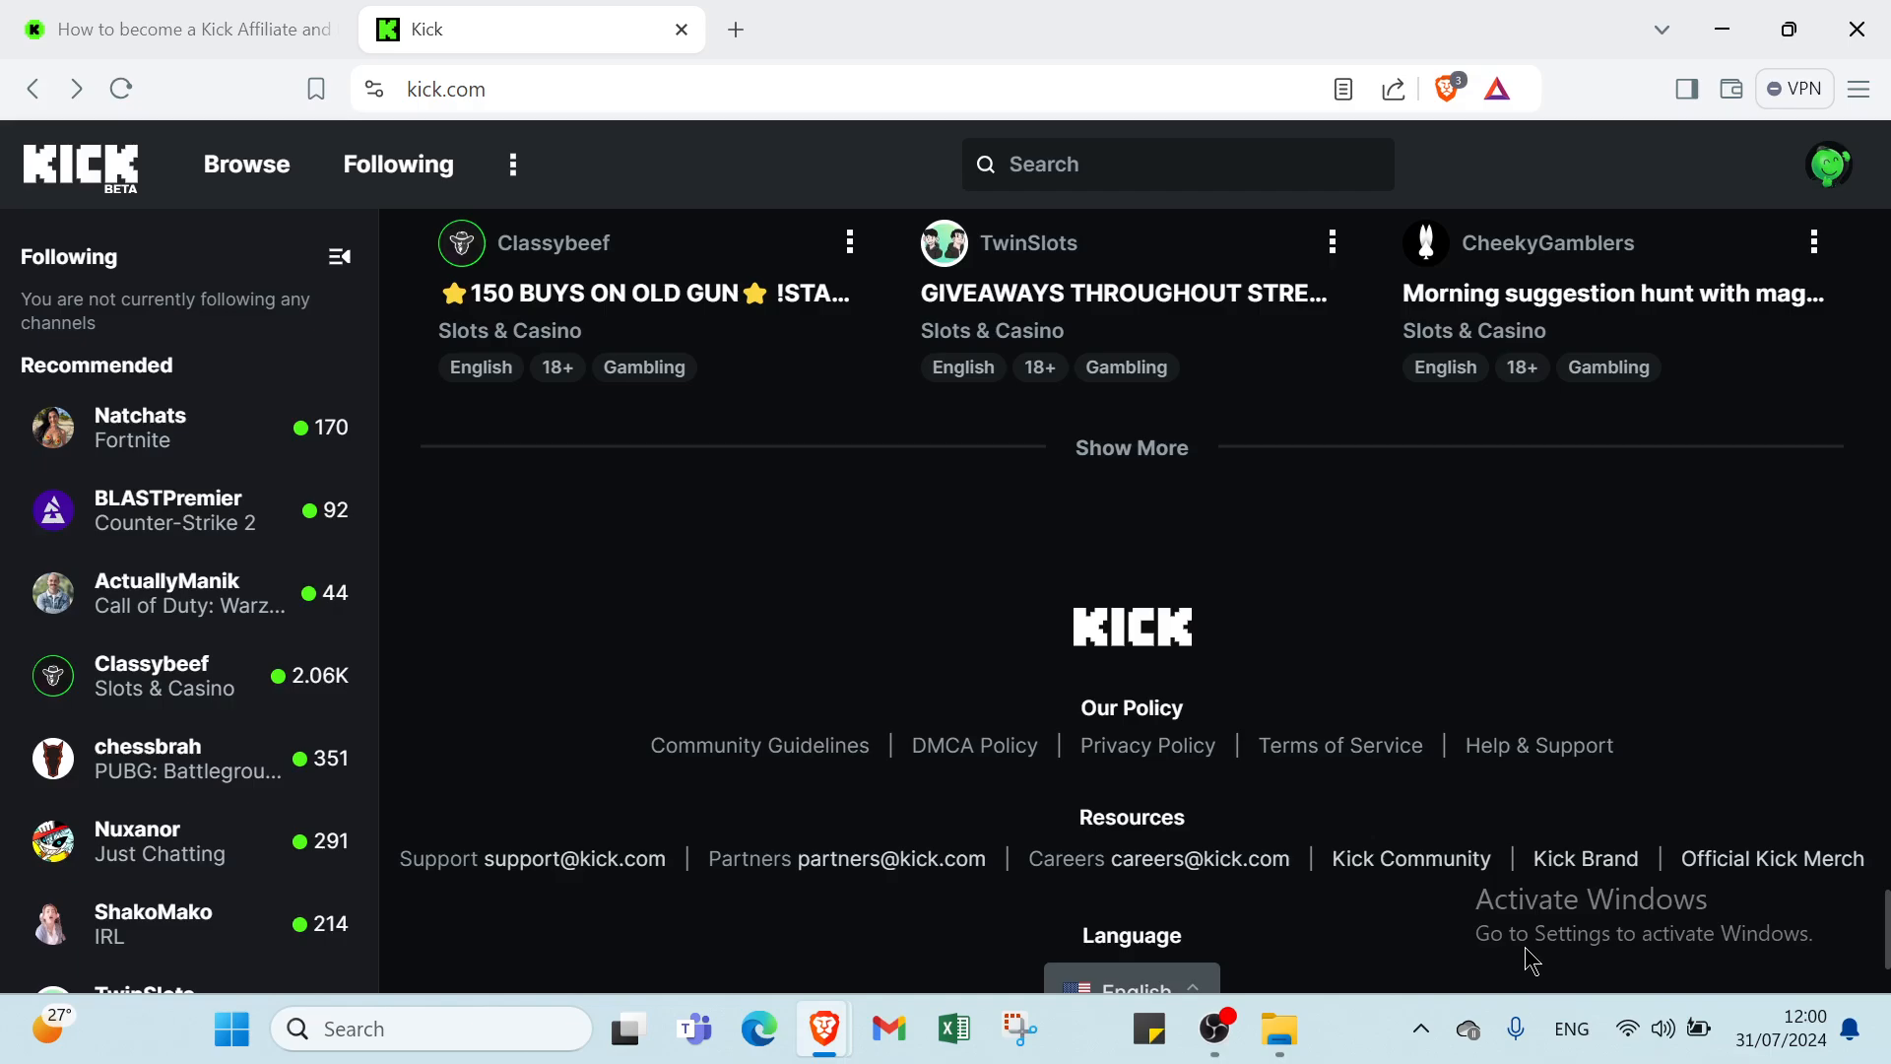
{"action": "scroll", "scroll_direction": "down", "scroll_amount": 3}
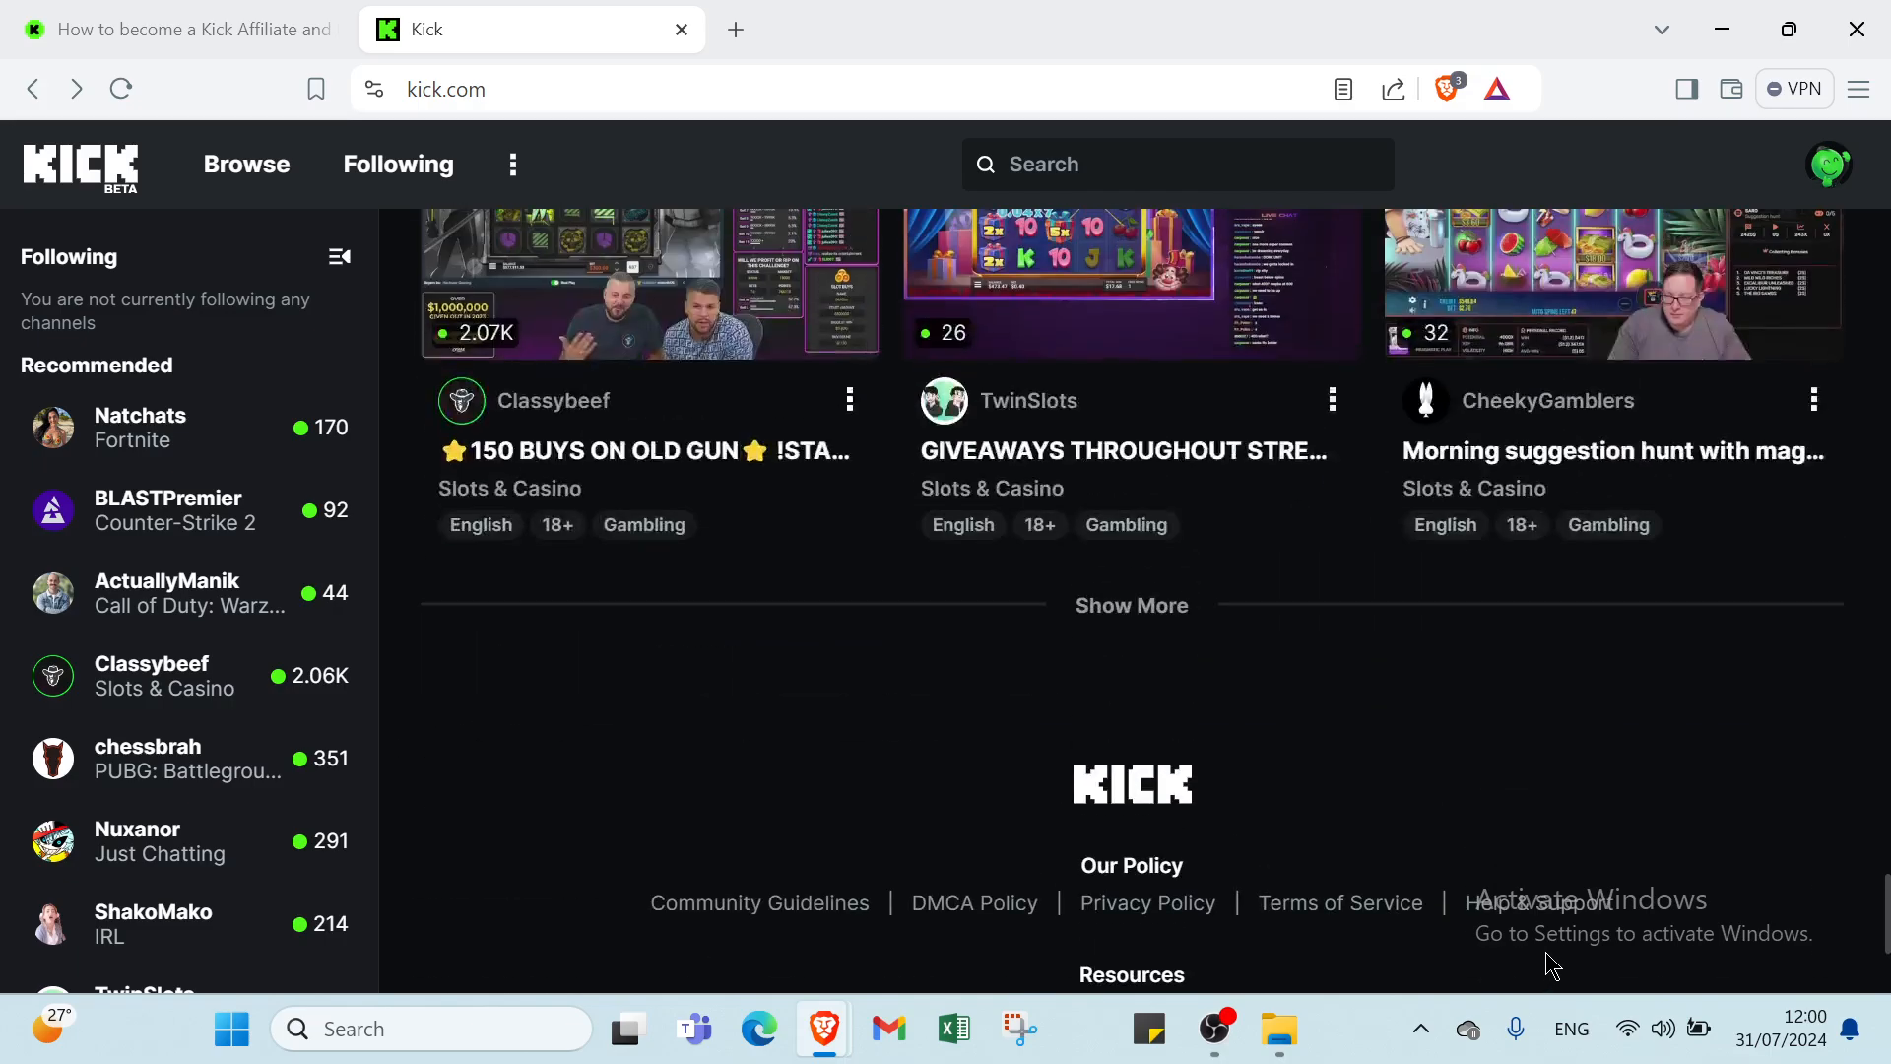
{"action": "scroll", "scroll_direction": "down", "scroll_amount": 3}
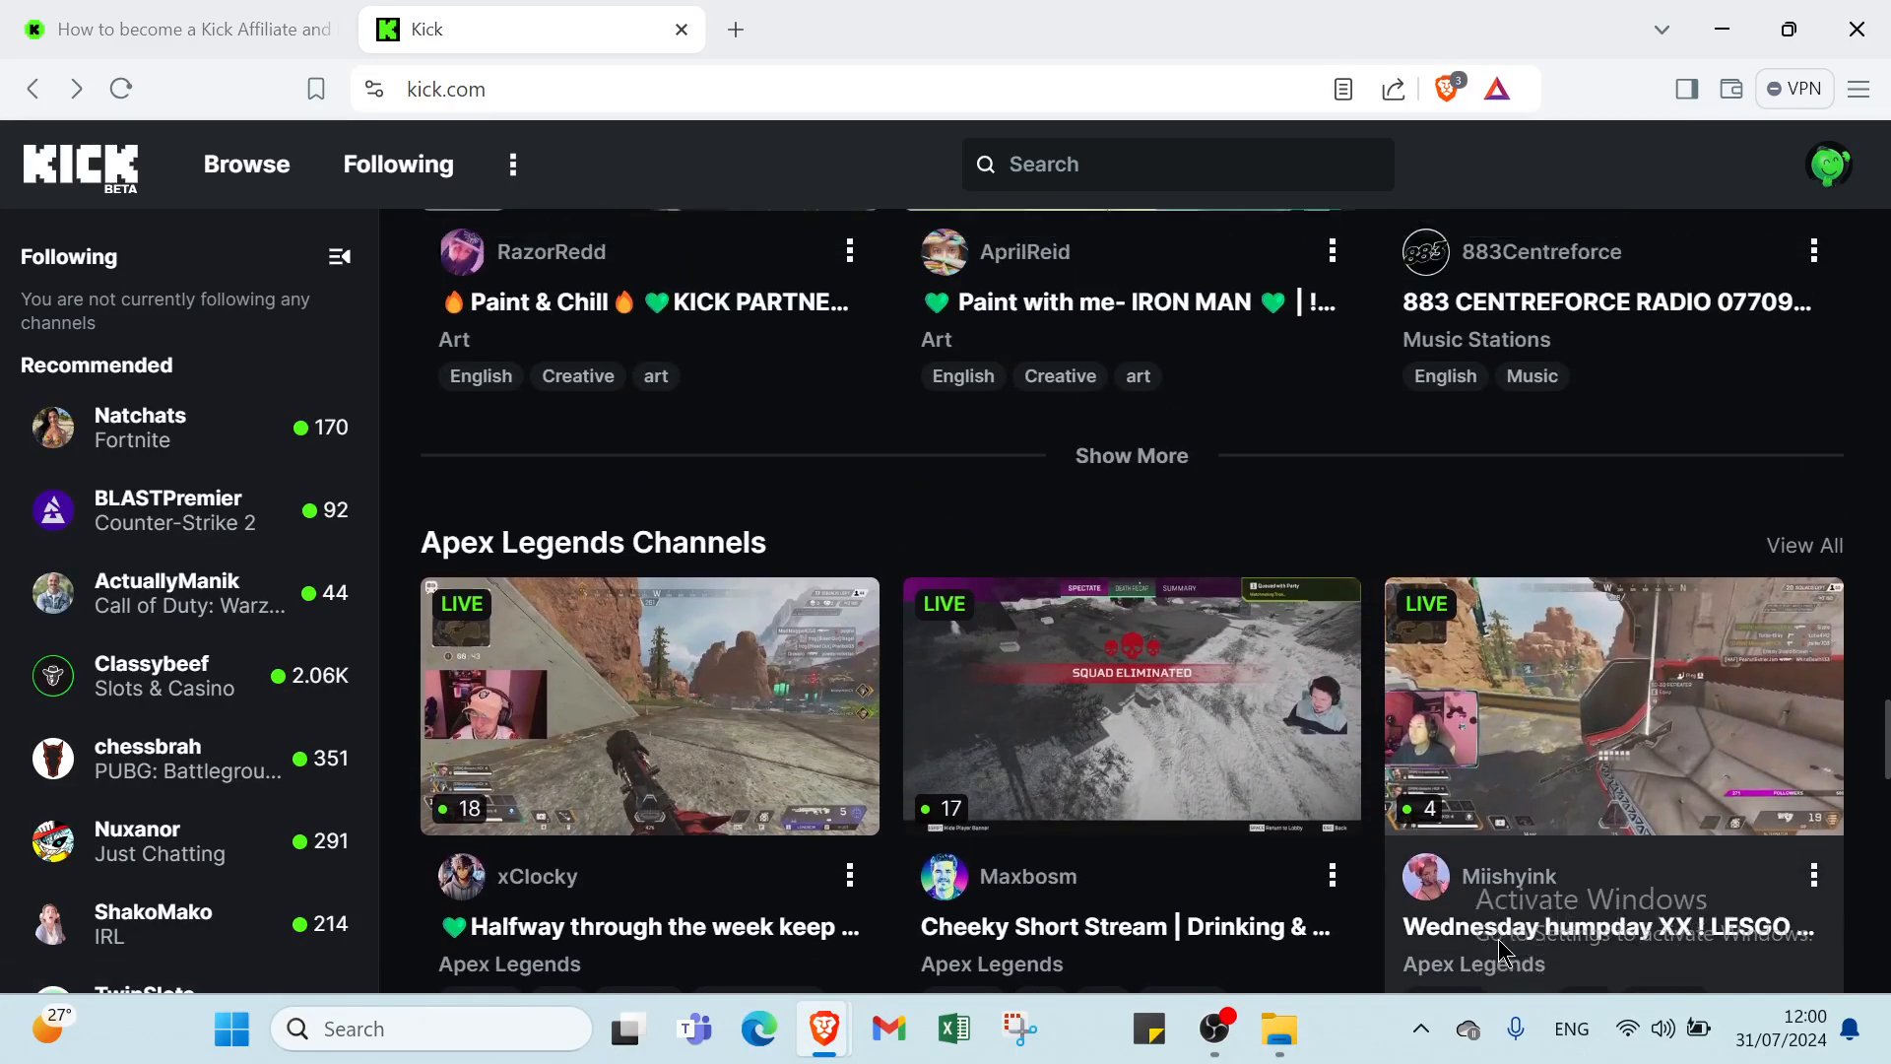
{"action": "scroll", "scroll_direction": "down", "scroll_amount": 3}
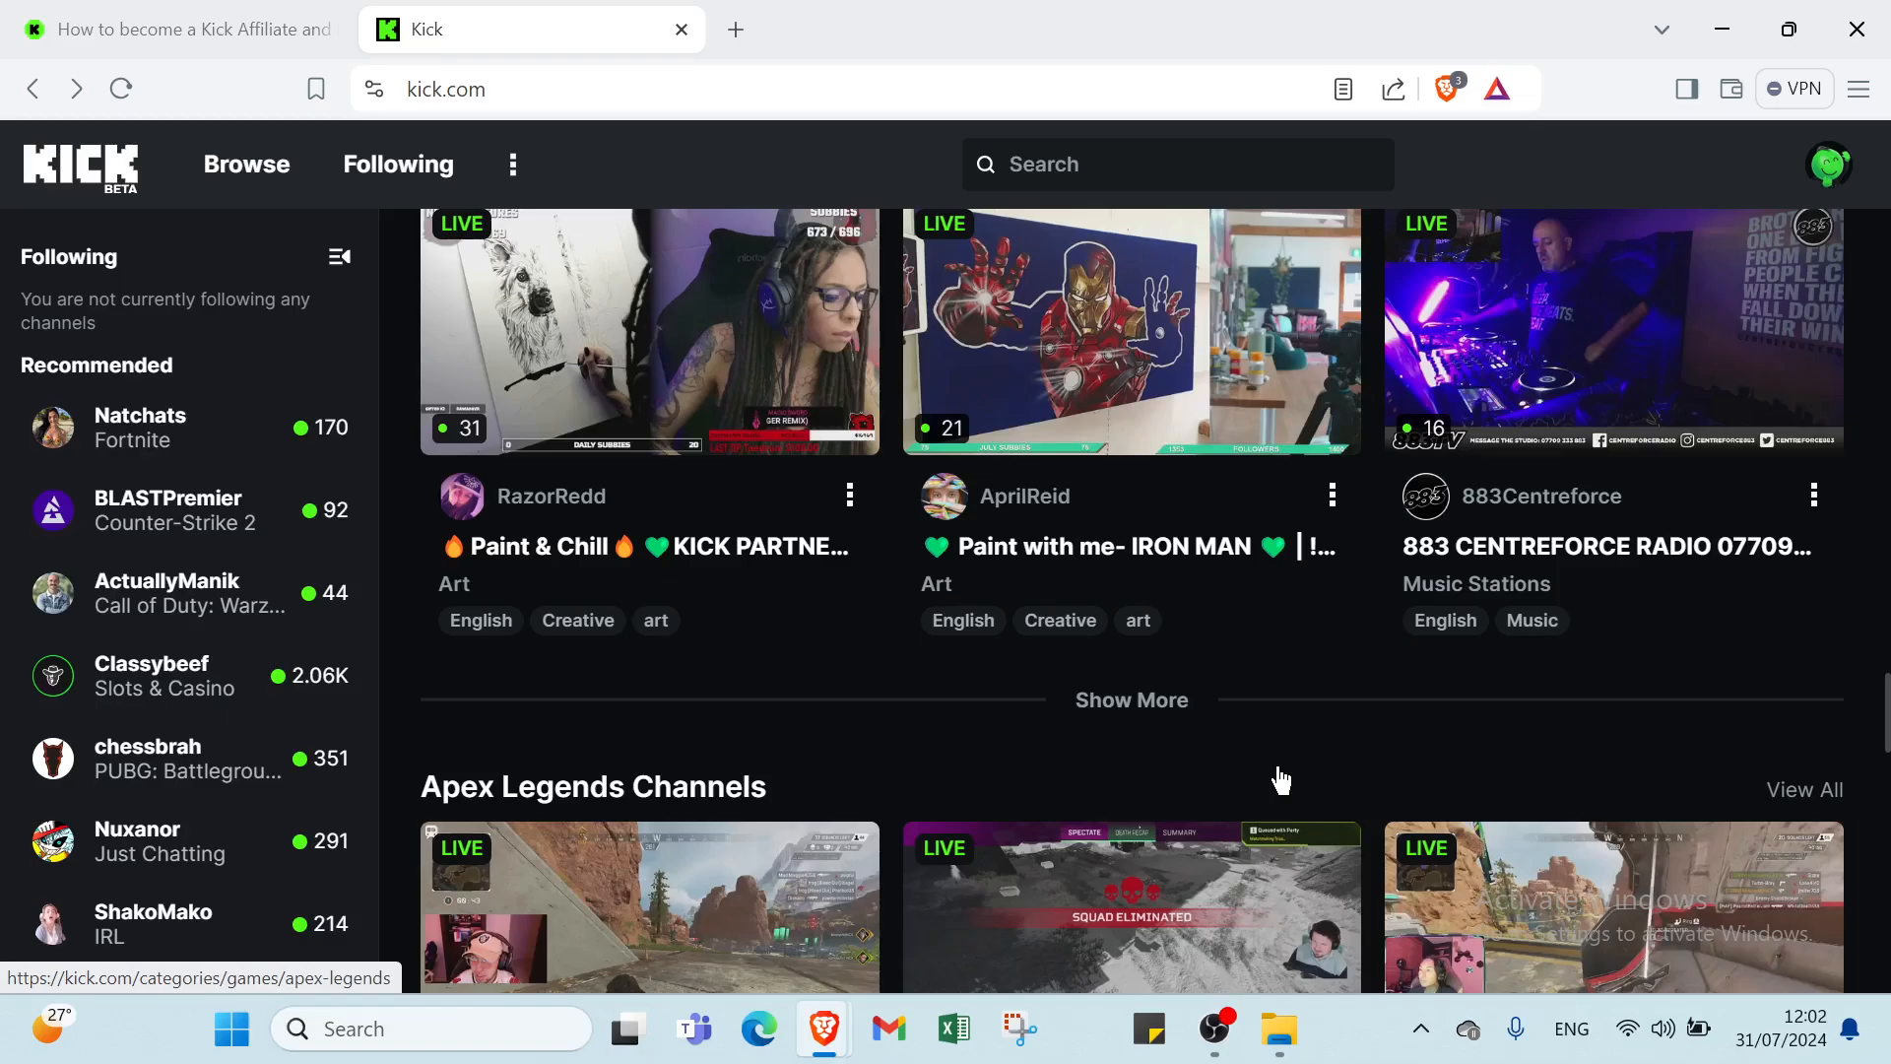
{"action": "scroll", "scroll_direction": "down", "scroll_amount": 3}
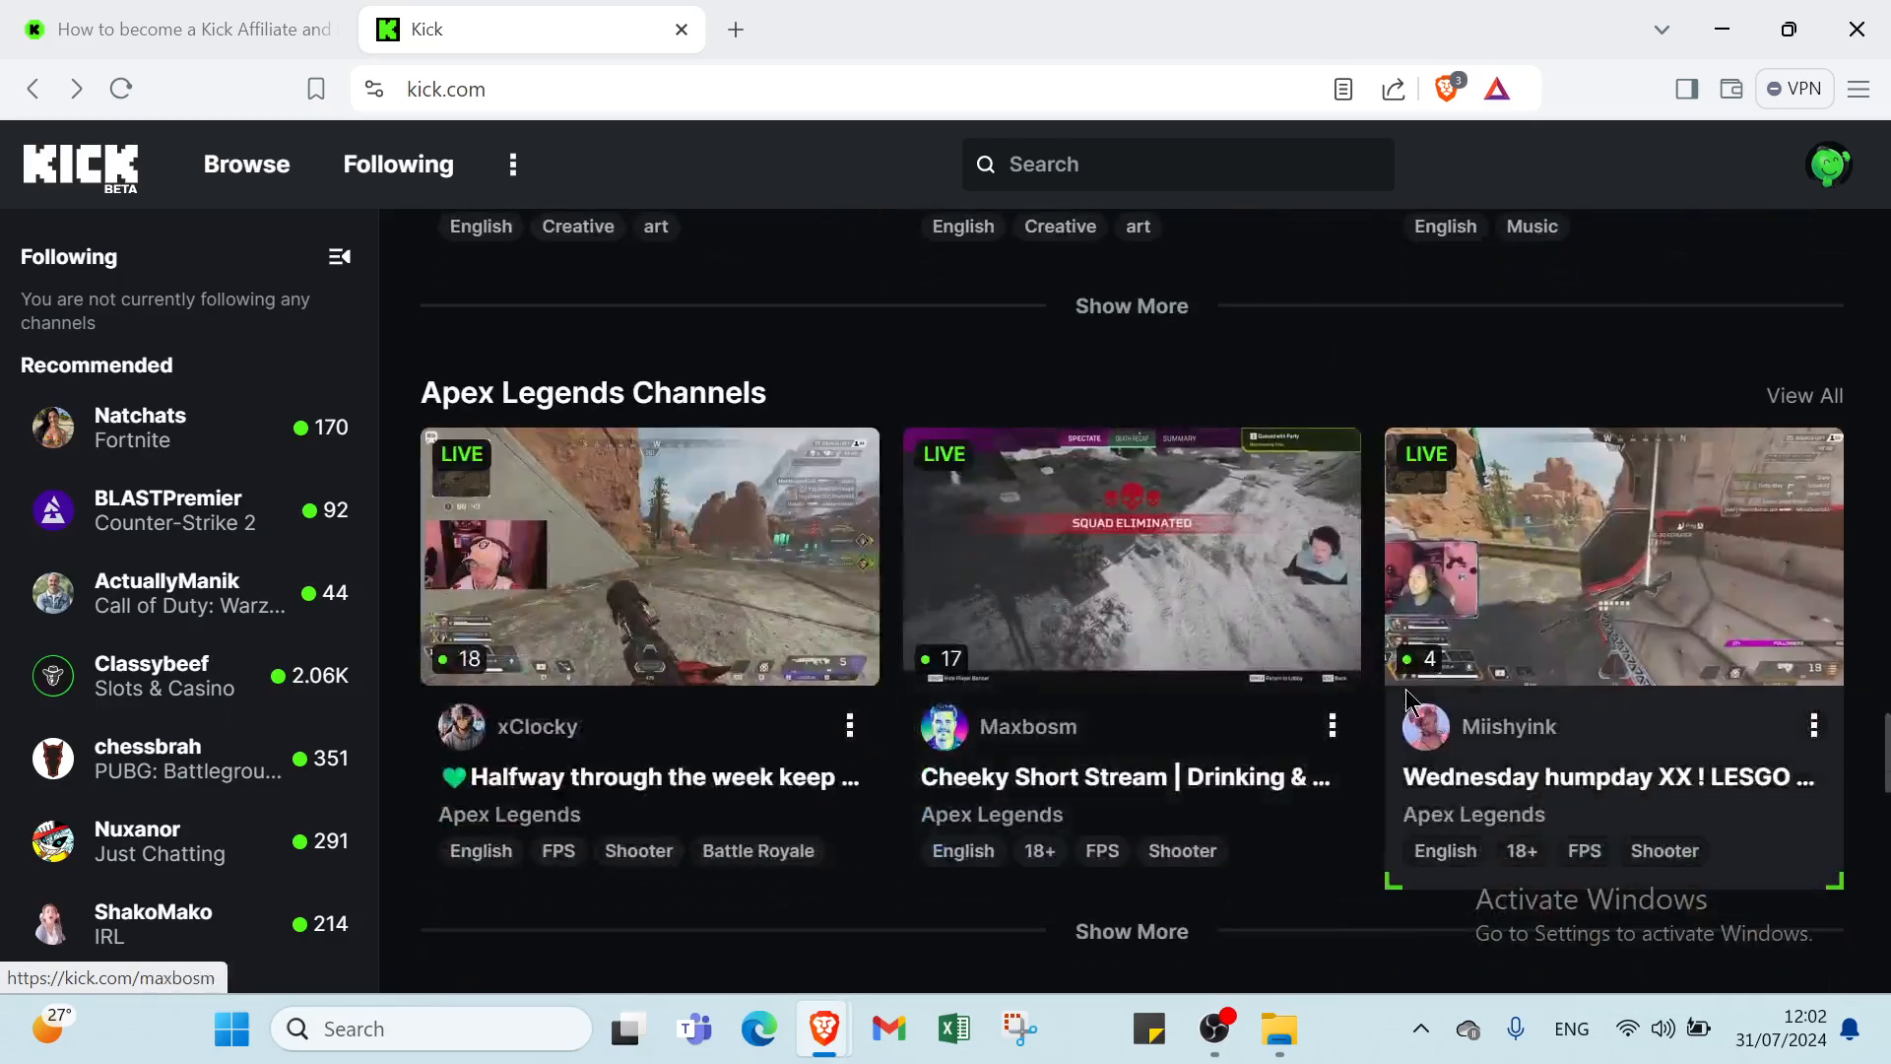
{"action": "scroll", "scroll_direction": "down", "scroll_amount": 3}
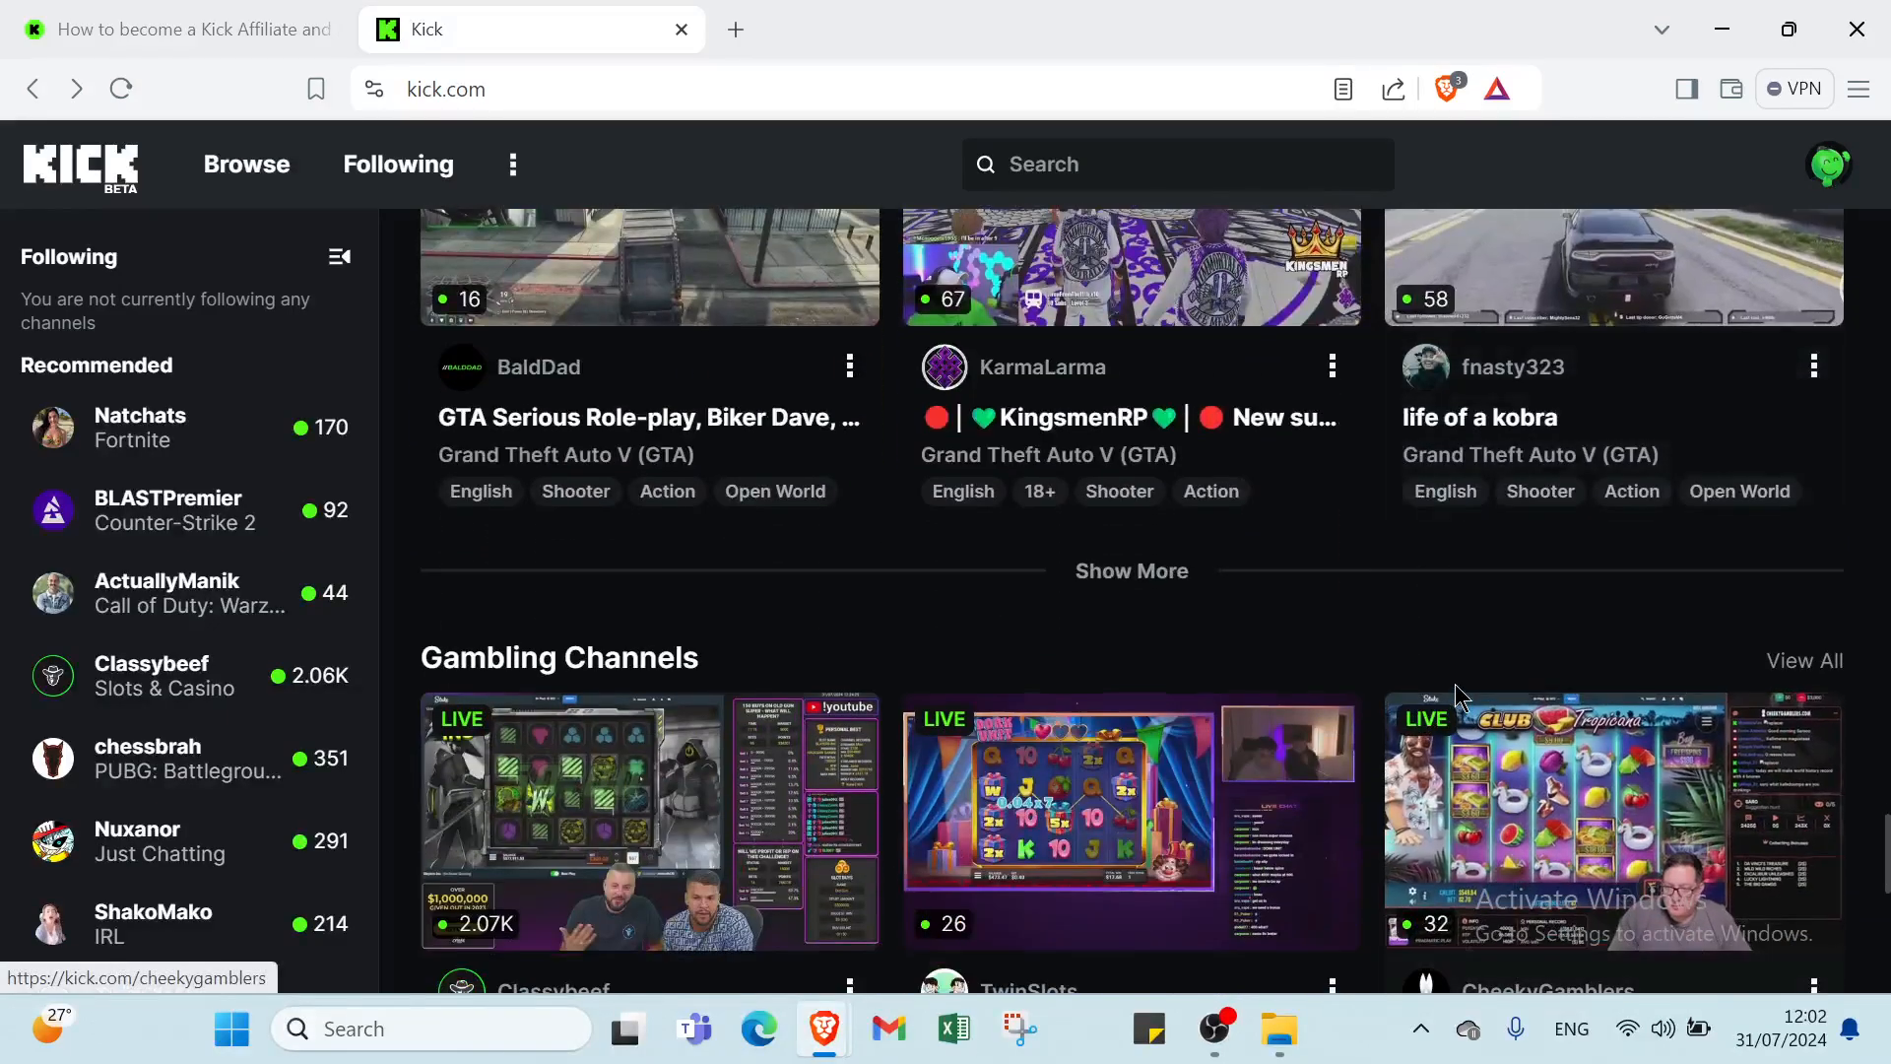
{"action": "scroll", "scroll_direction": "down", "scroll_amount": 3}
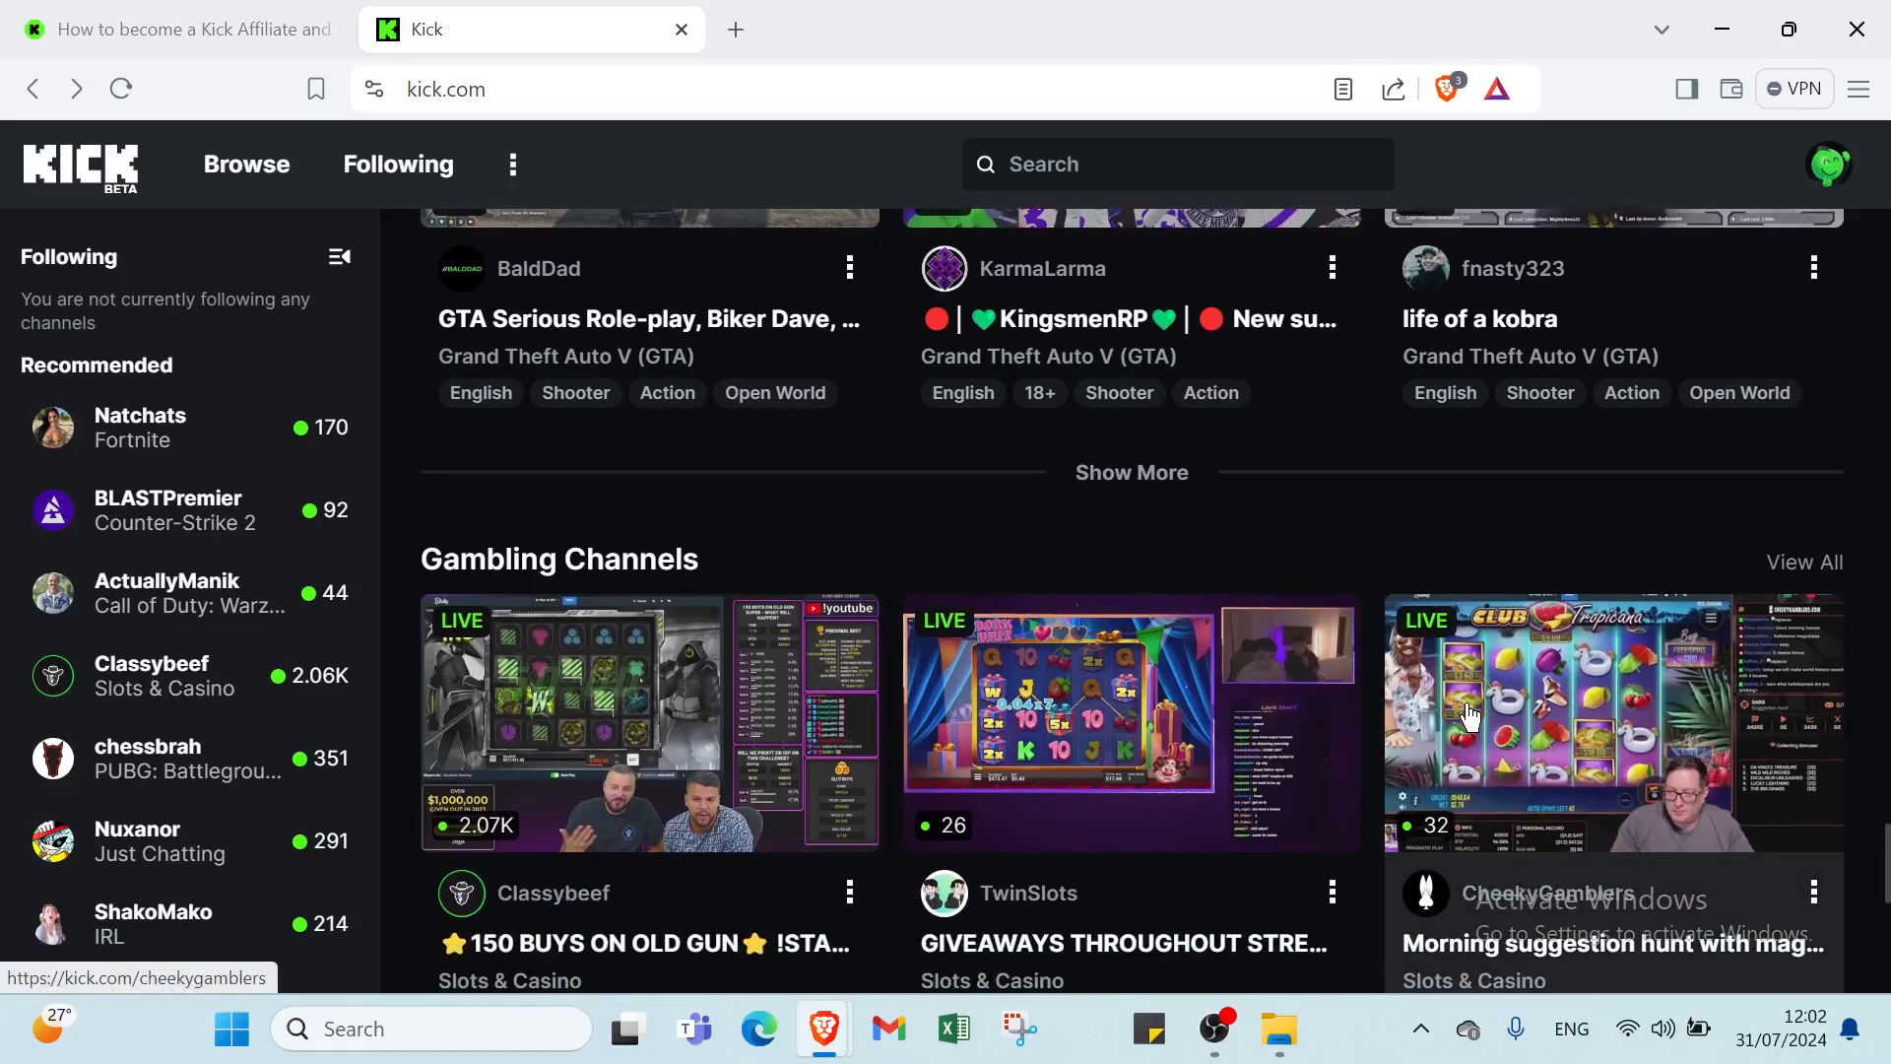
{"action": "scroll", "scroll_direction": "down", "scroll_amount": 3}
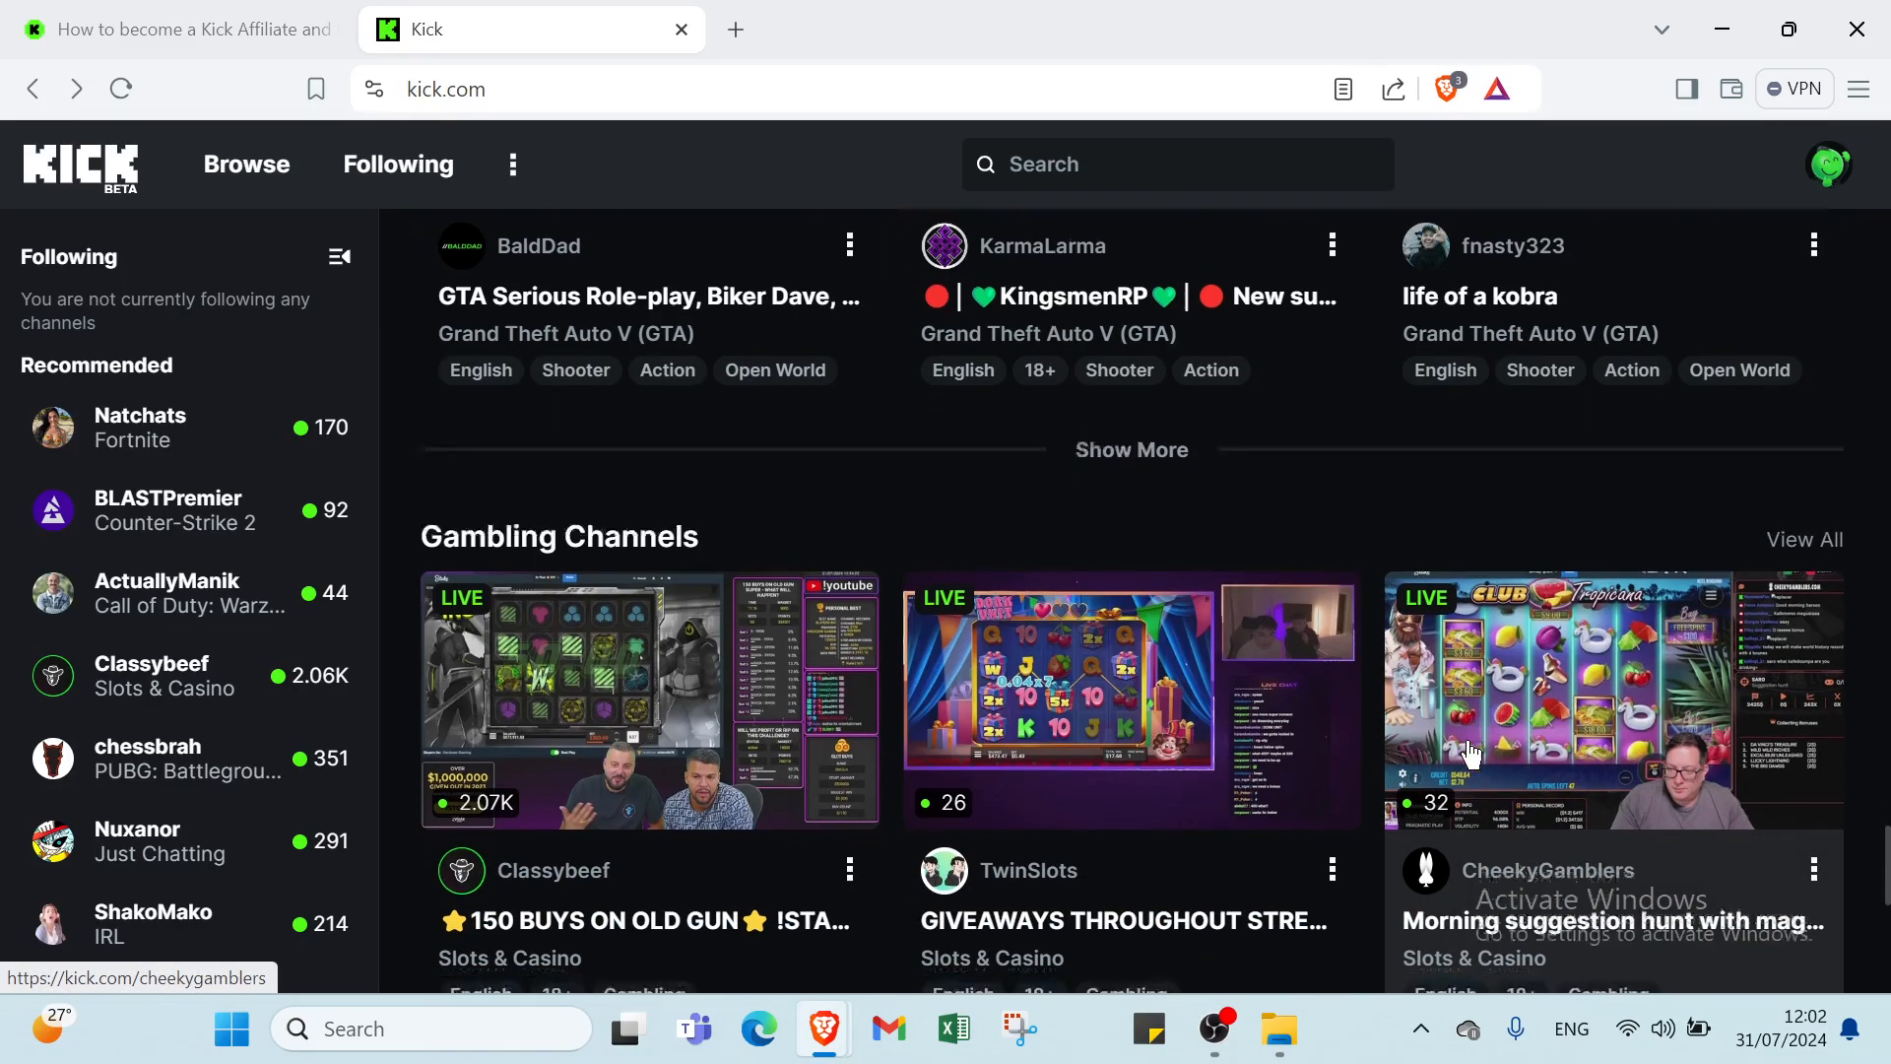
{"action": "scroll", "scroll_direction": "down", "scroll_amount": 3}
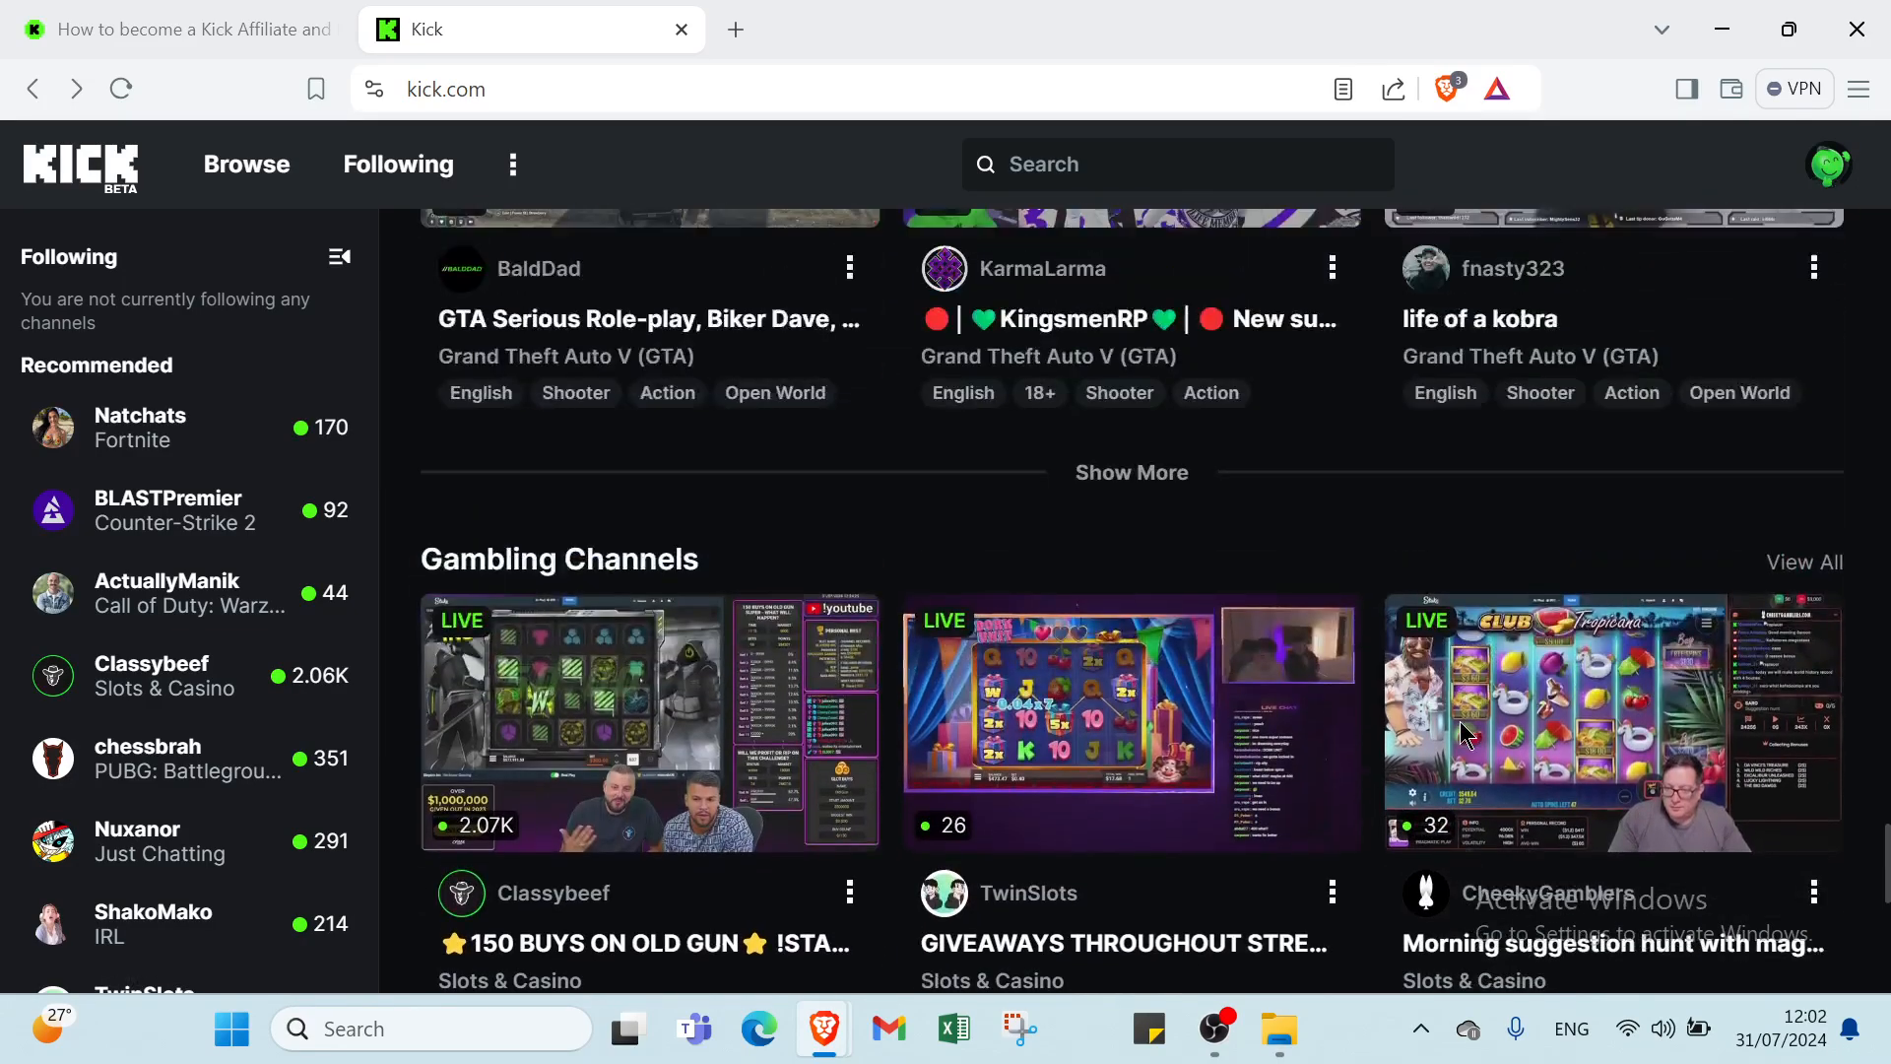
{"action": "scroll", "scroll_direction": "down", "scroll_amount": 3}
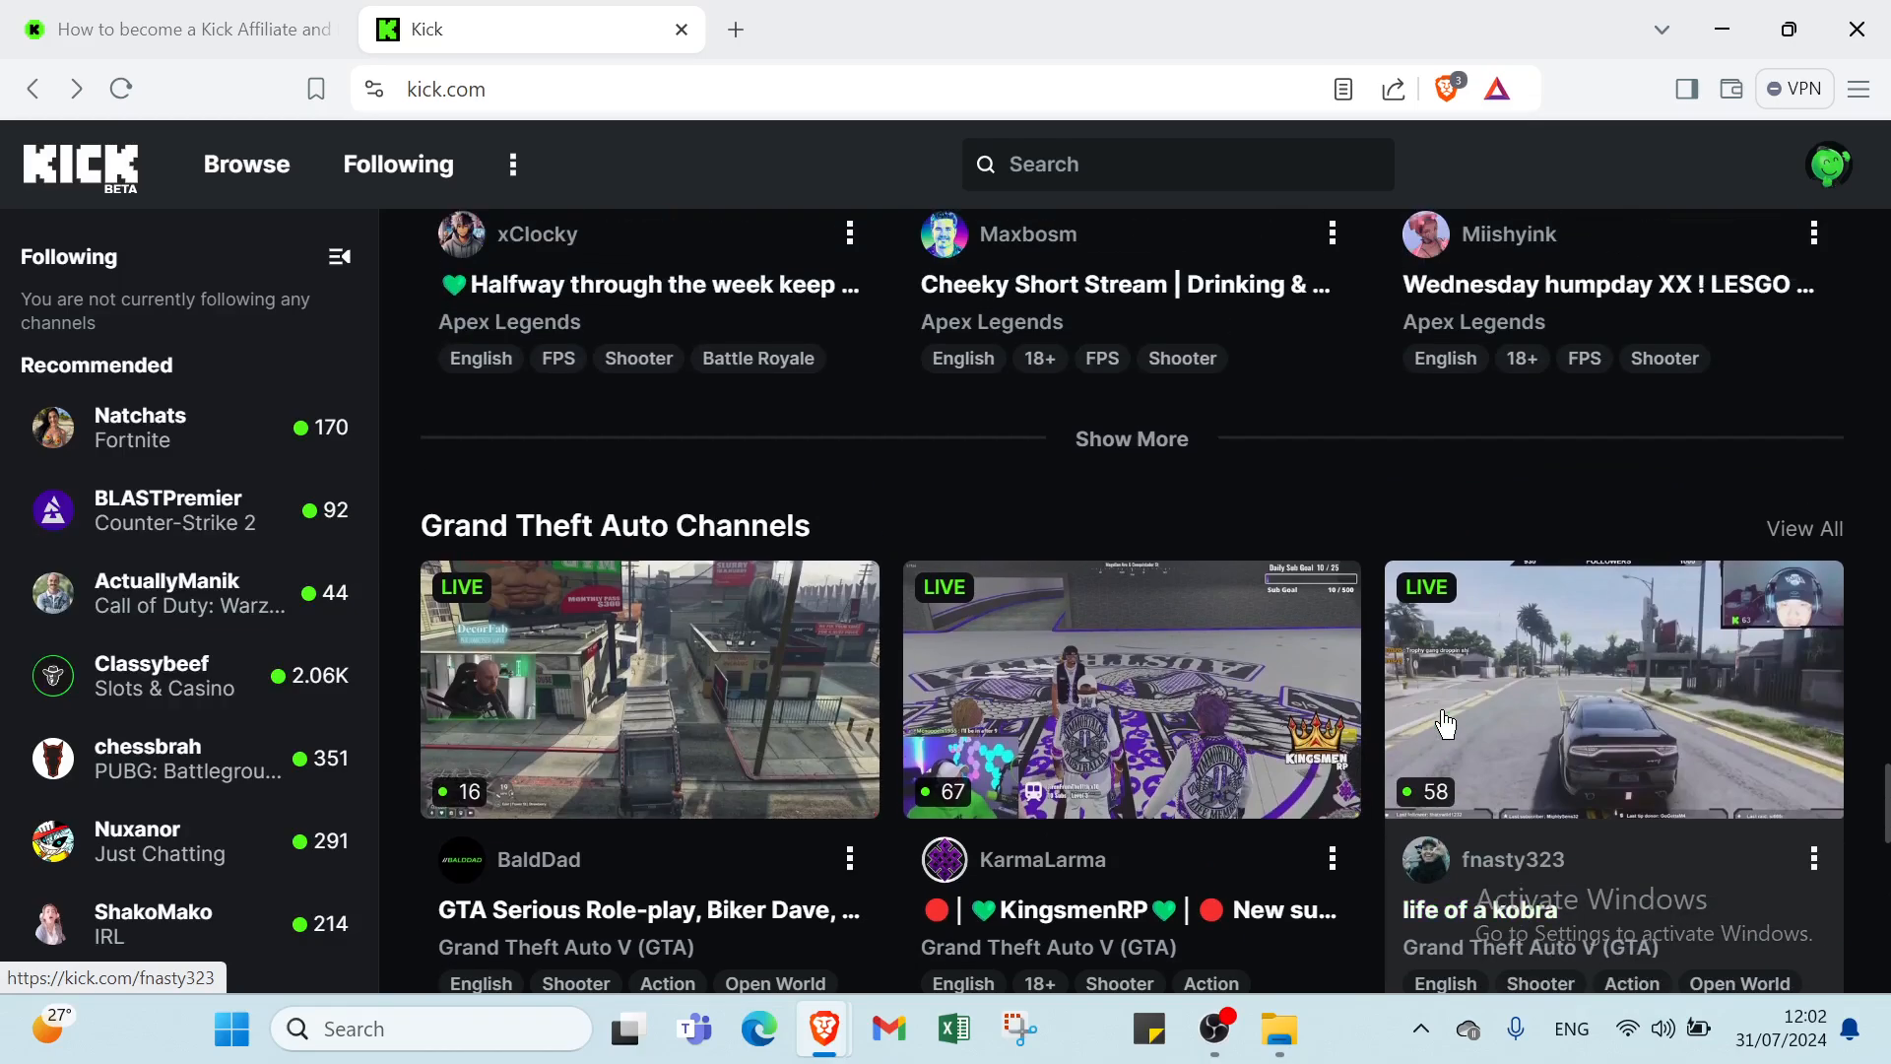
{"action": "scroll", "scroll_direction": "up", "scroll_amount": 3}
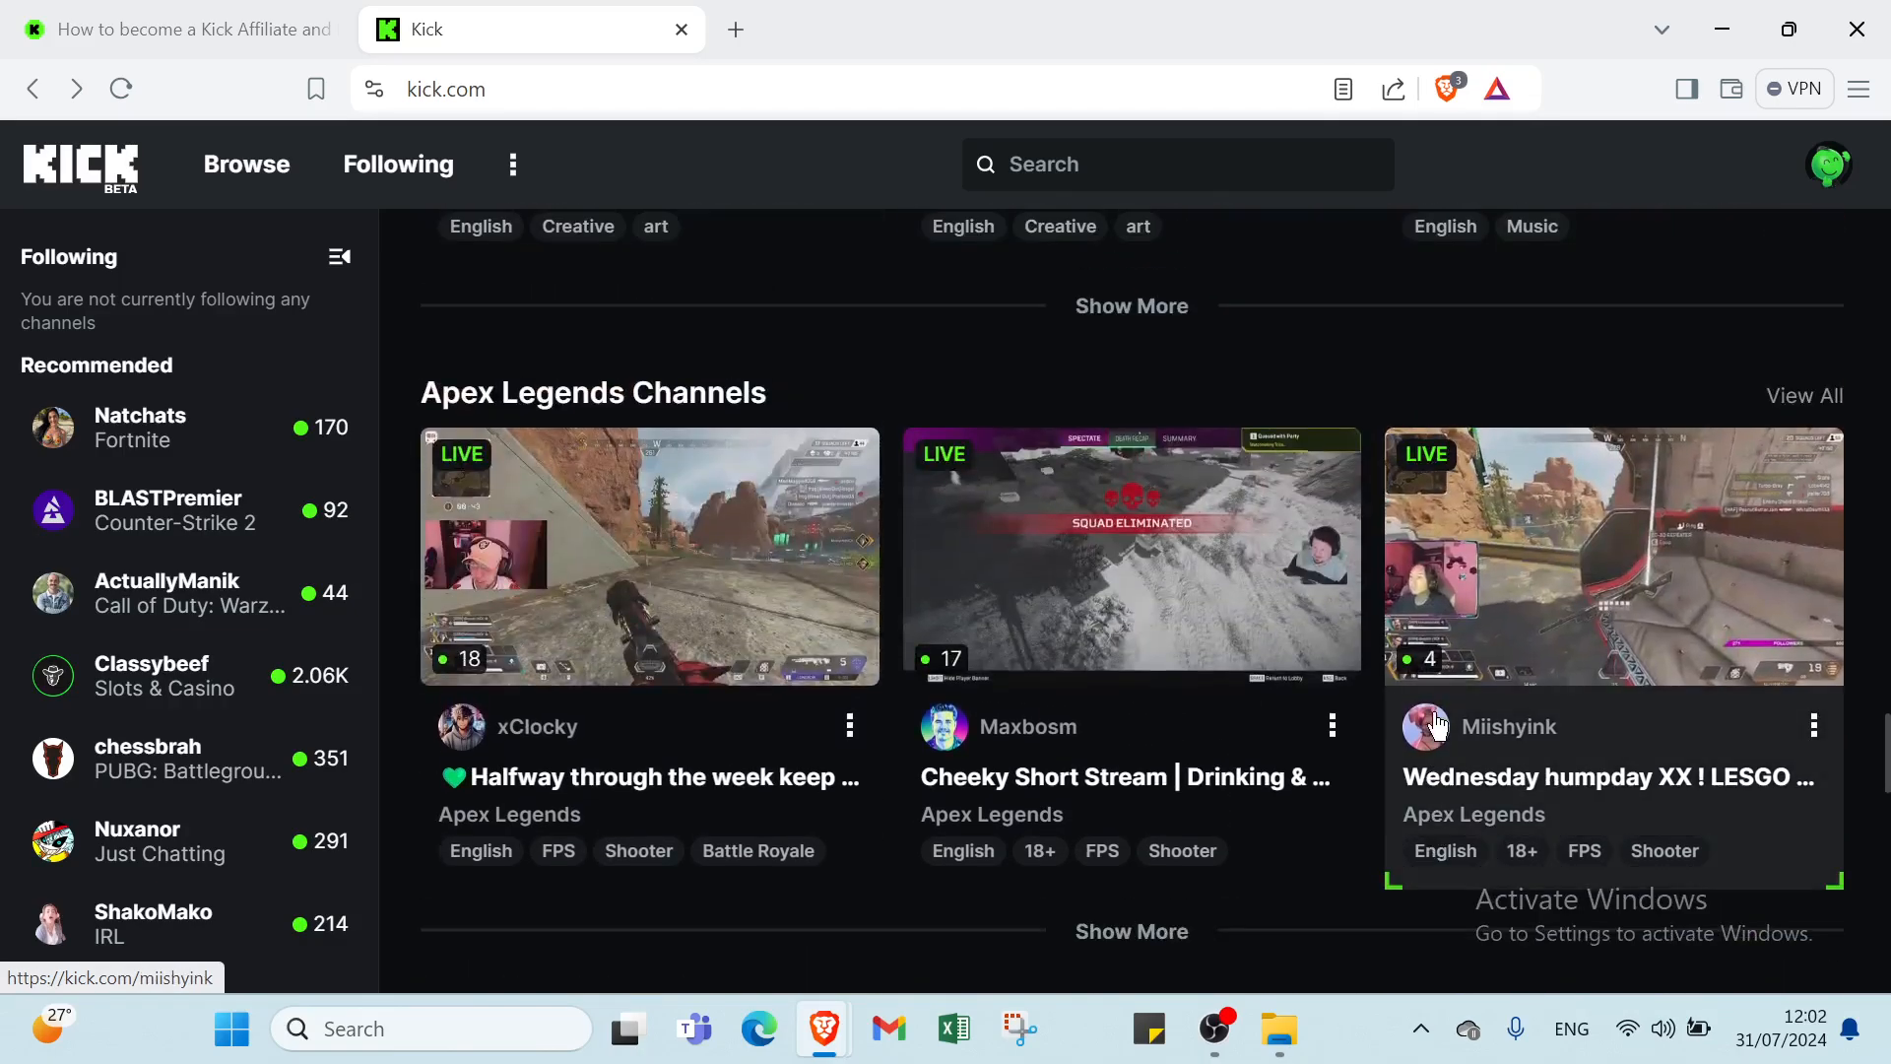
{"action": "scroll", "scroll_direction": "down", "scroll_amount": 3}
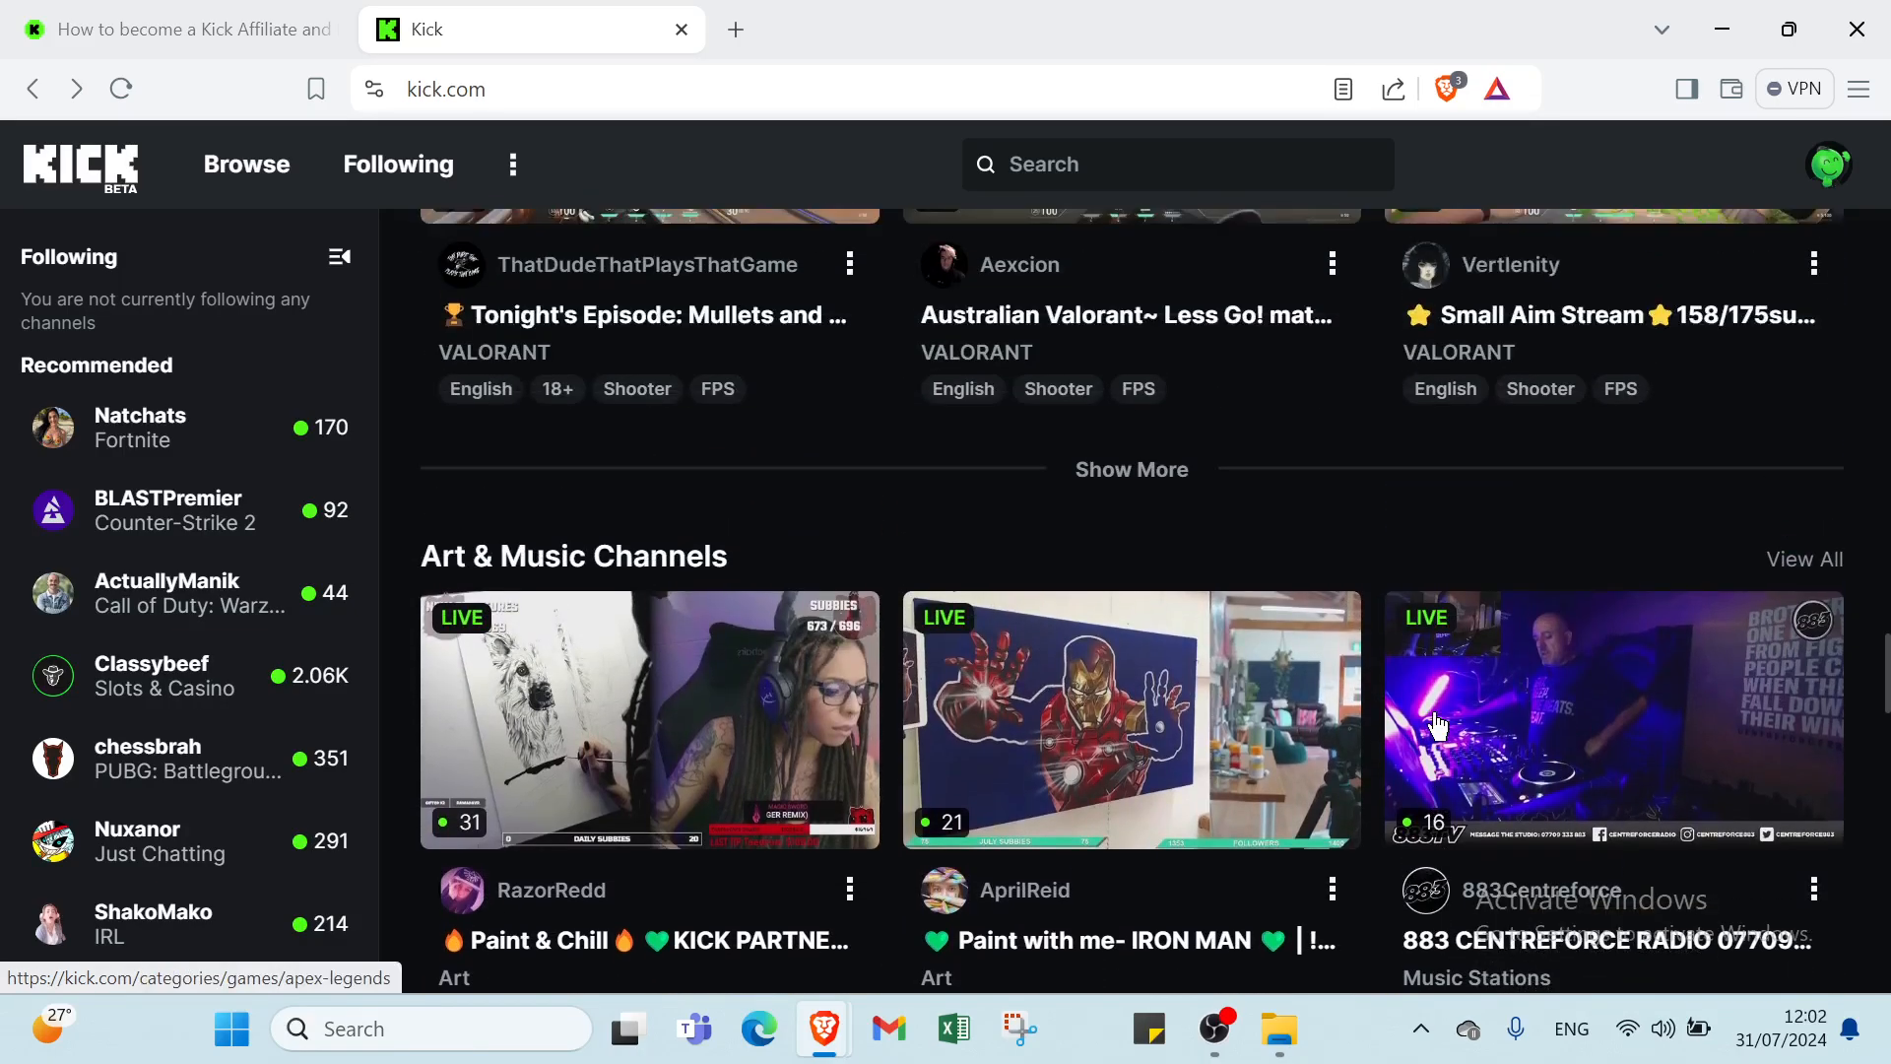
{"action": "scroll", "scroll_direction": "down", "scroll_amount": 3}
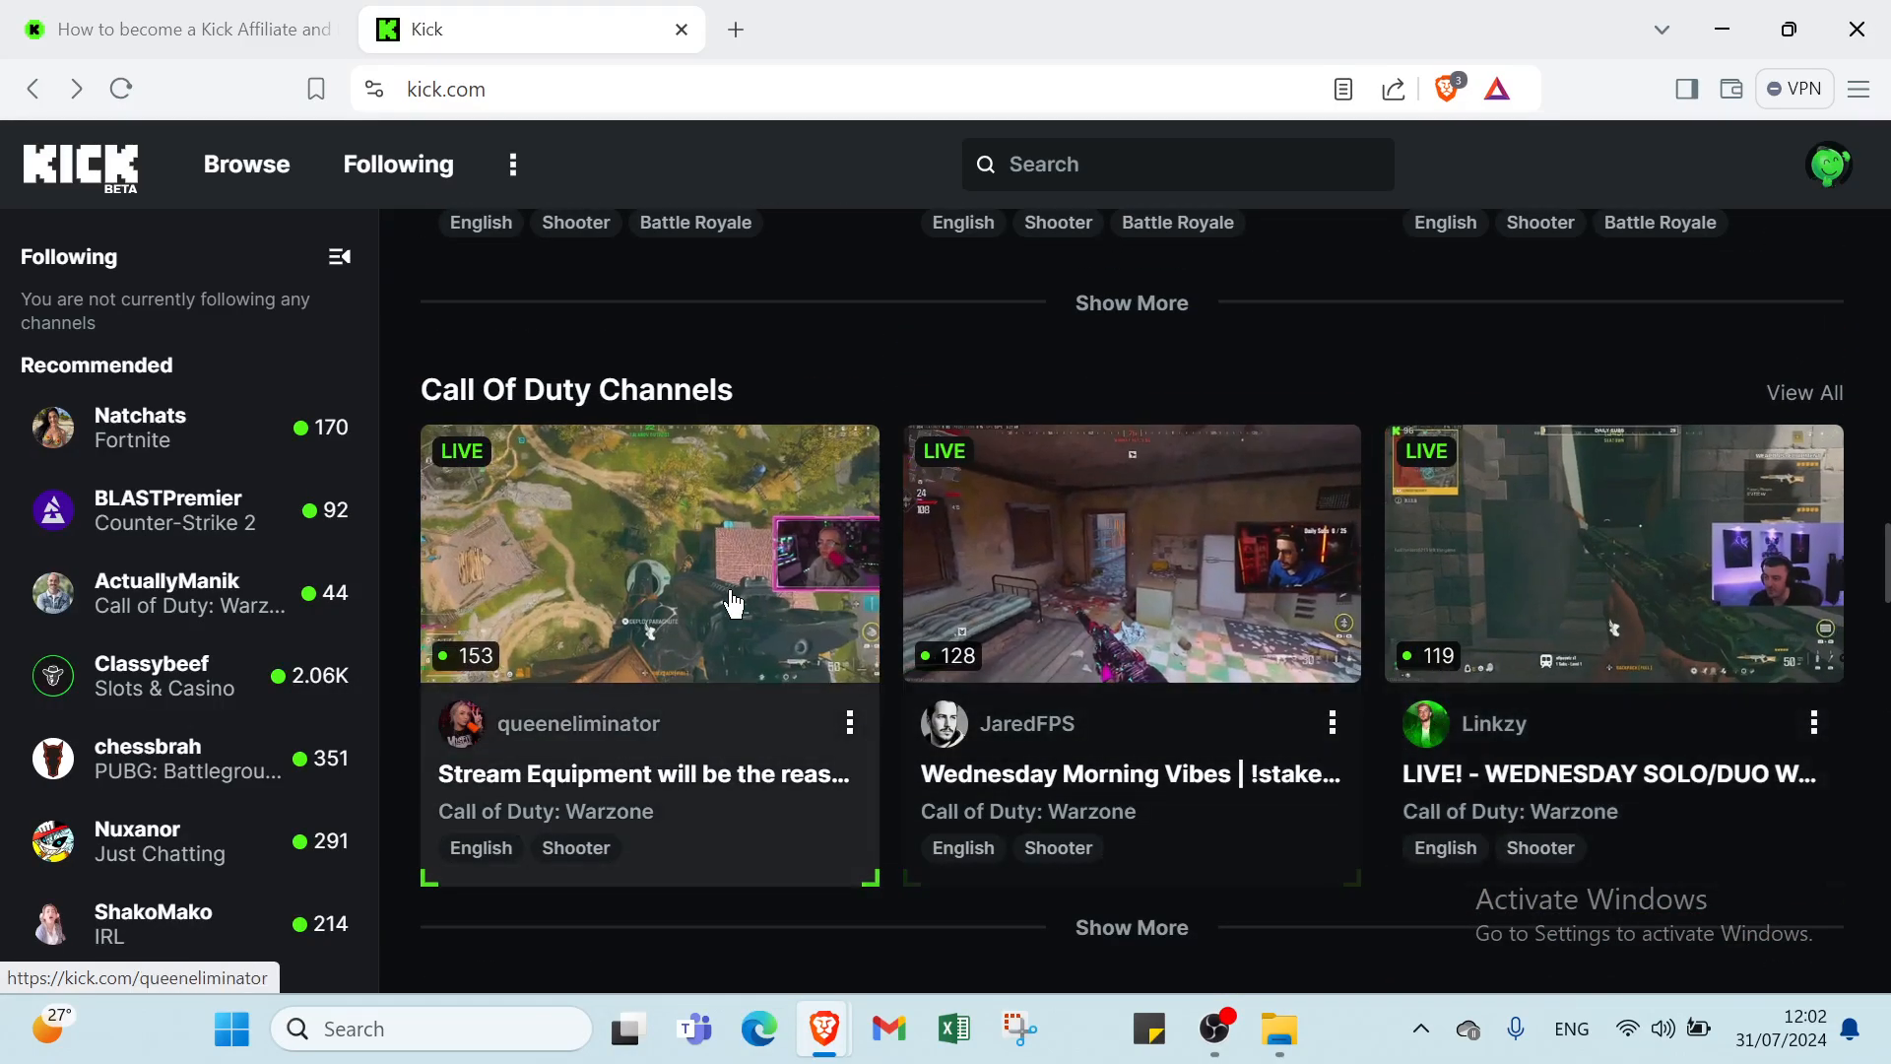
Step: Watch Queeneliminator's live Call of Duty: Warzone stream and view its About section and chat
{"action": "left_click", "coordinate": [648, 552]}
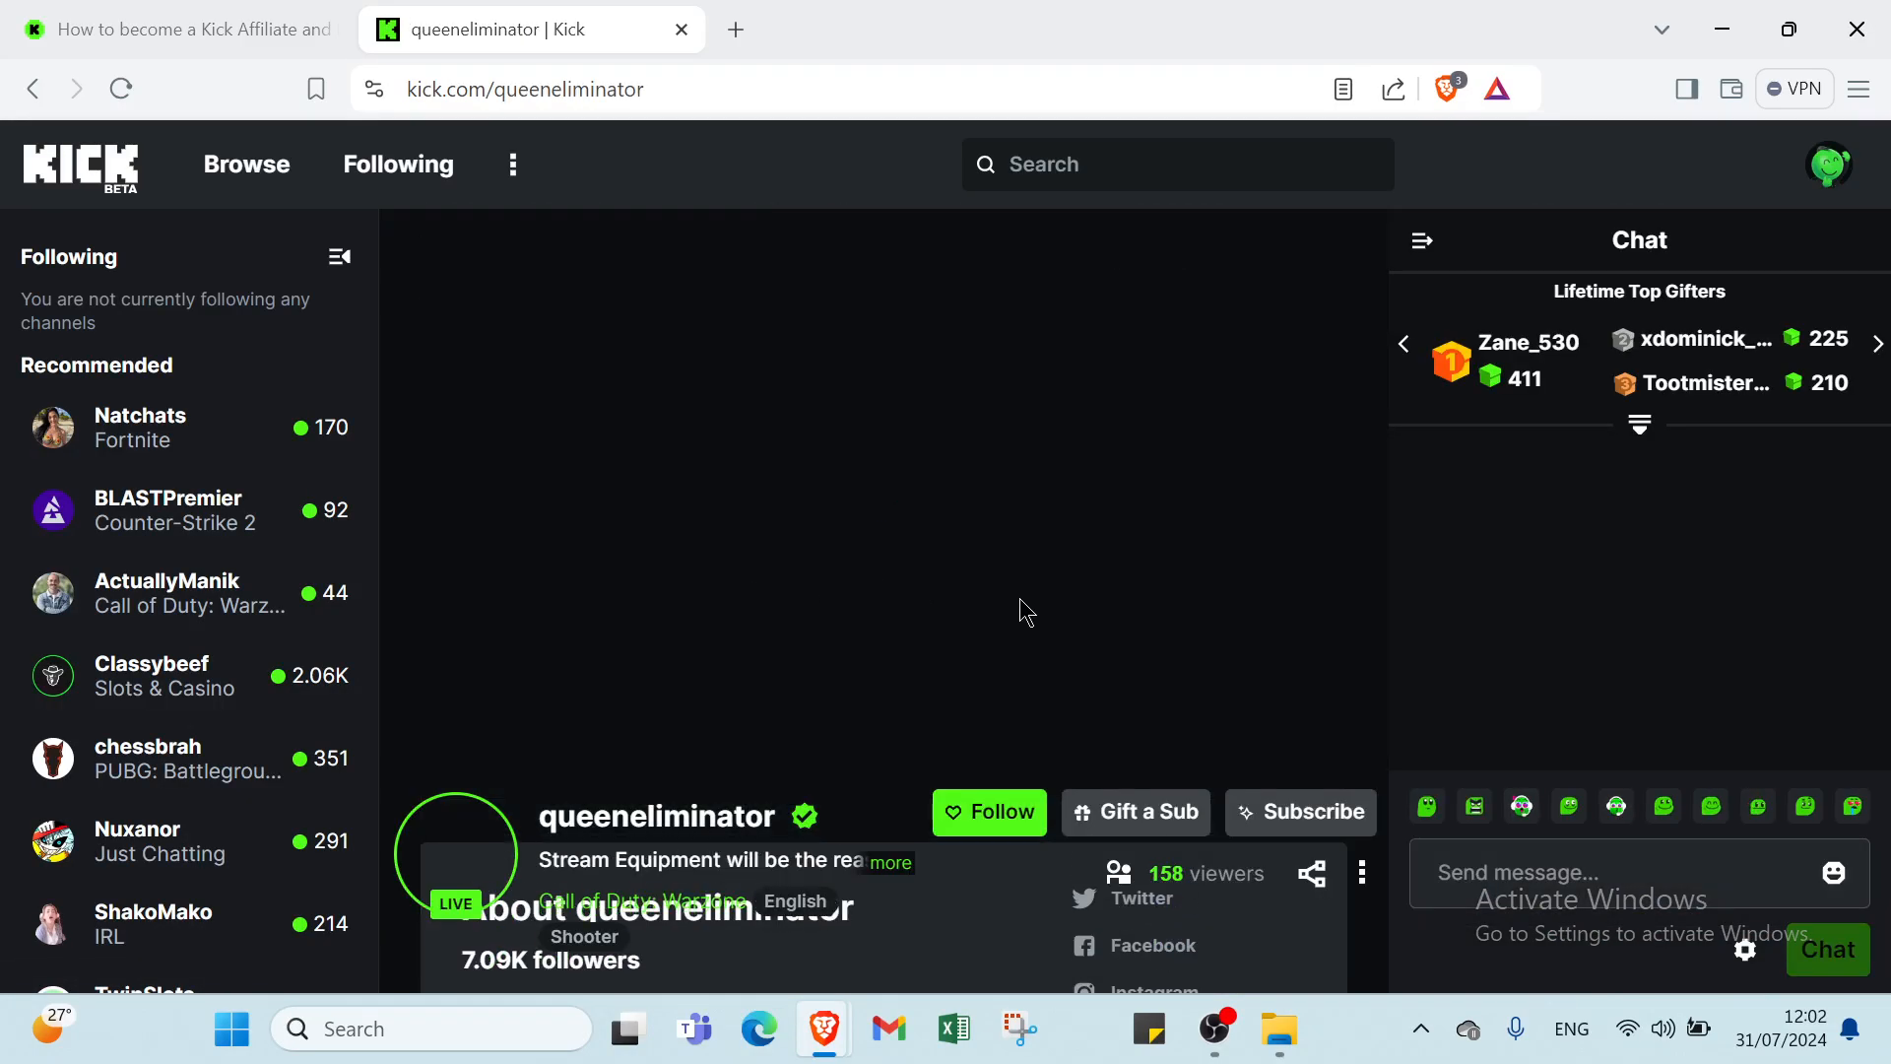
{"action": "scroll", "scroll_direction": "down", "scroll_amount": 3}
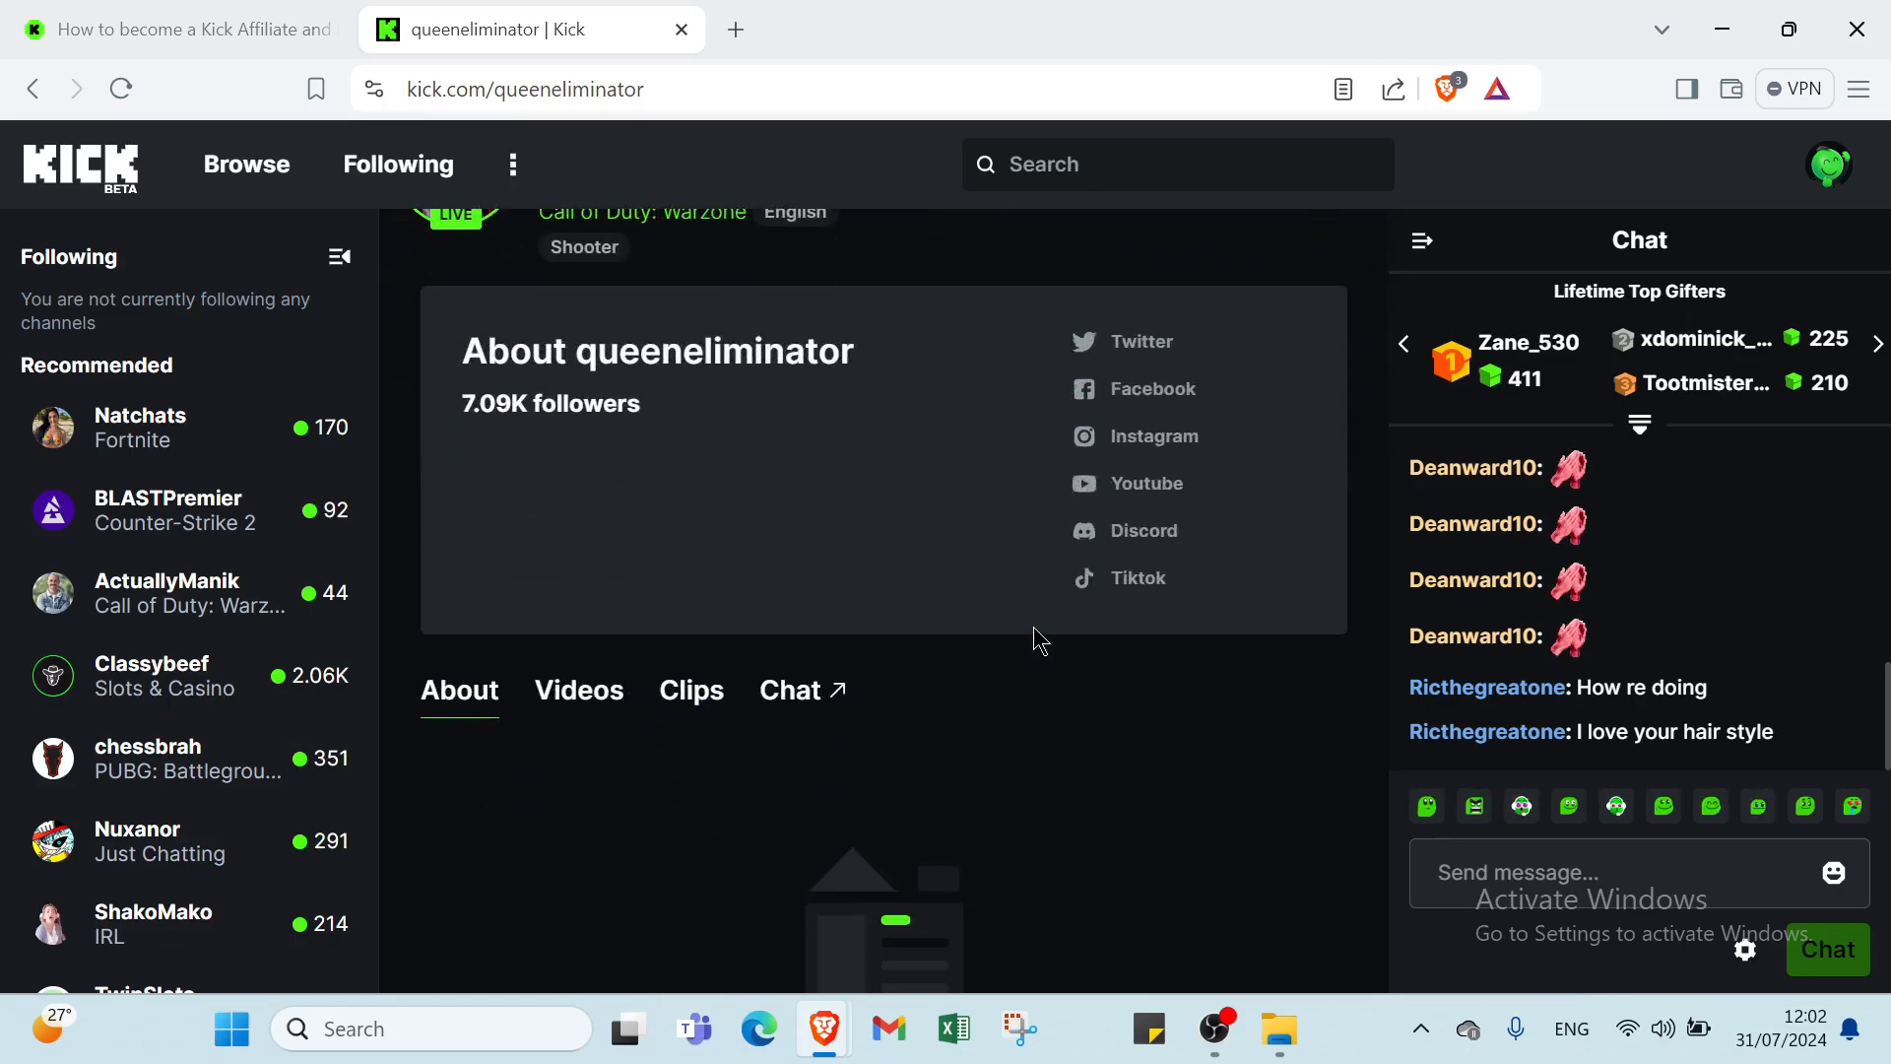
{"action": "scroll", "scroll_direction": "down", "scroll_amount": 3}
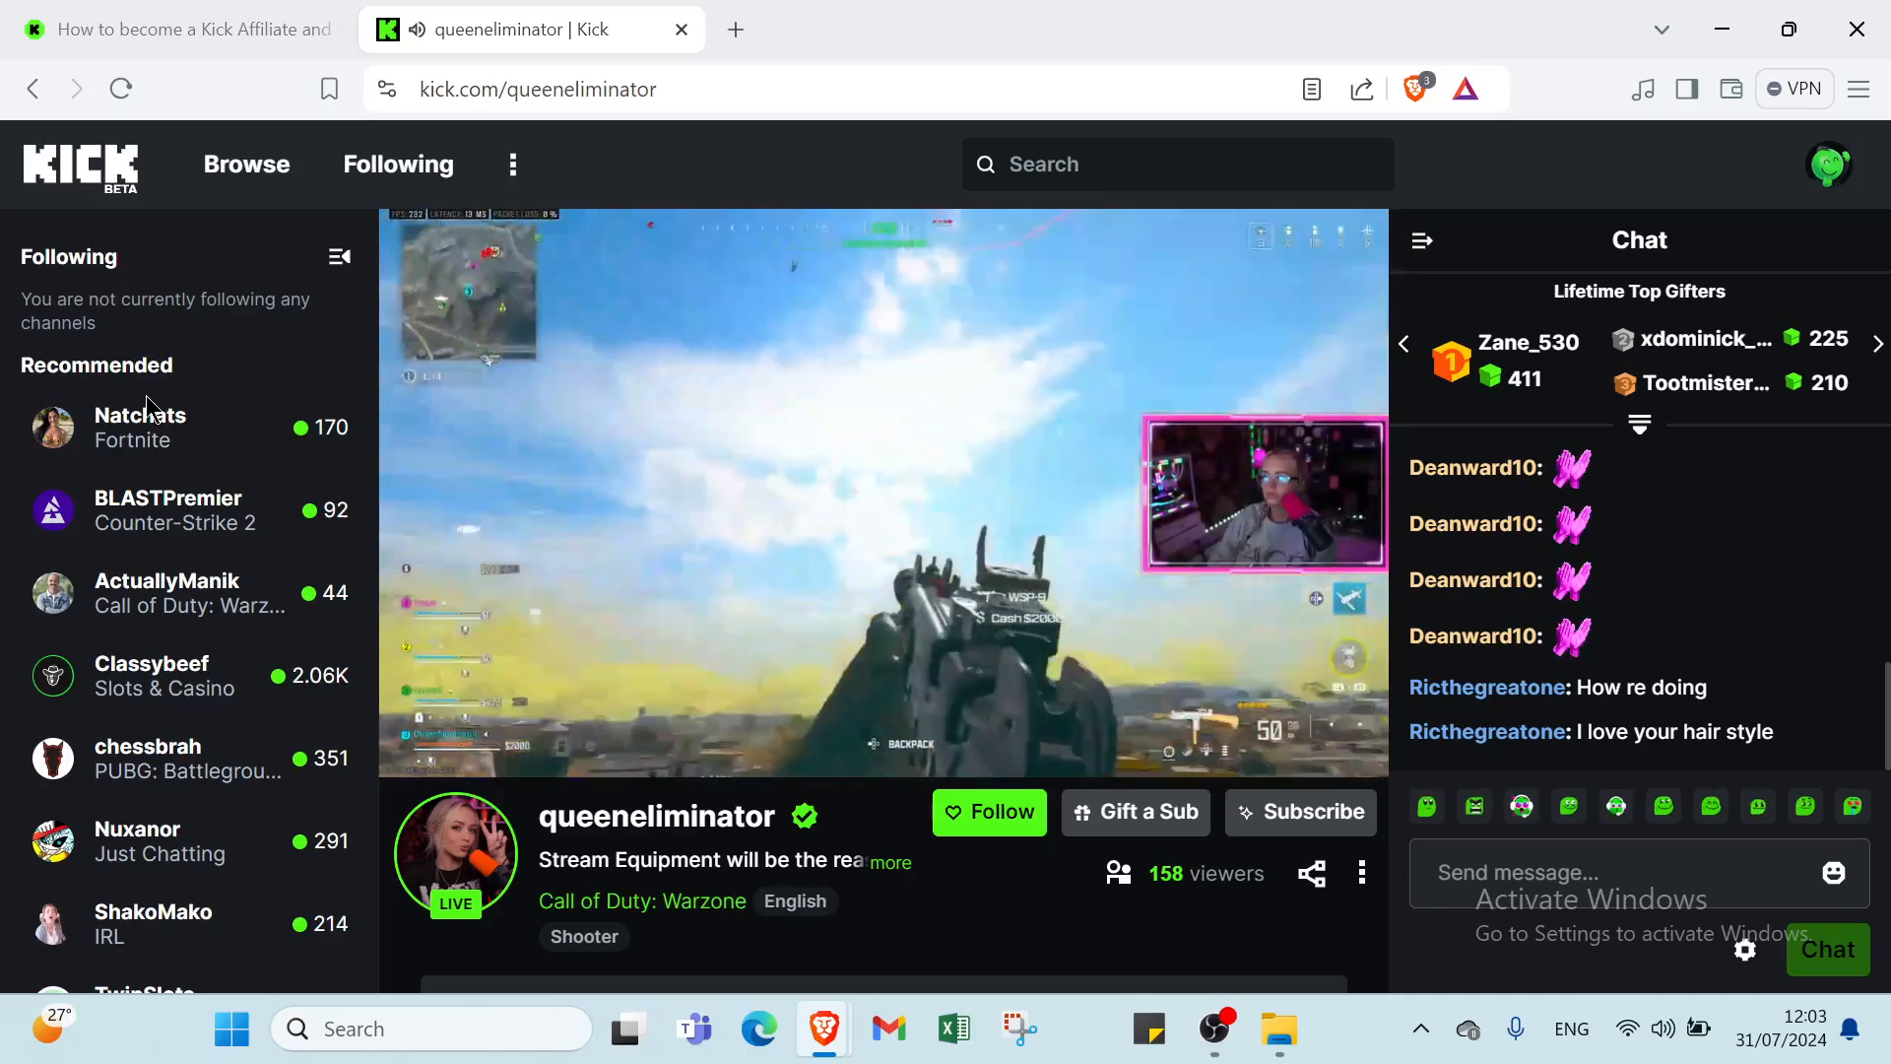
{"action": "mouse_move", "coordinate": [262, 593]}
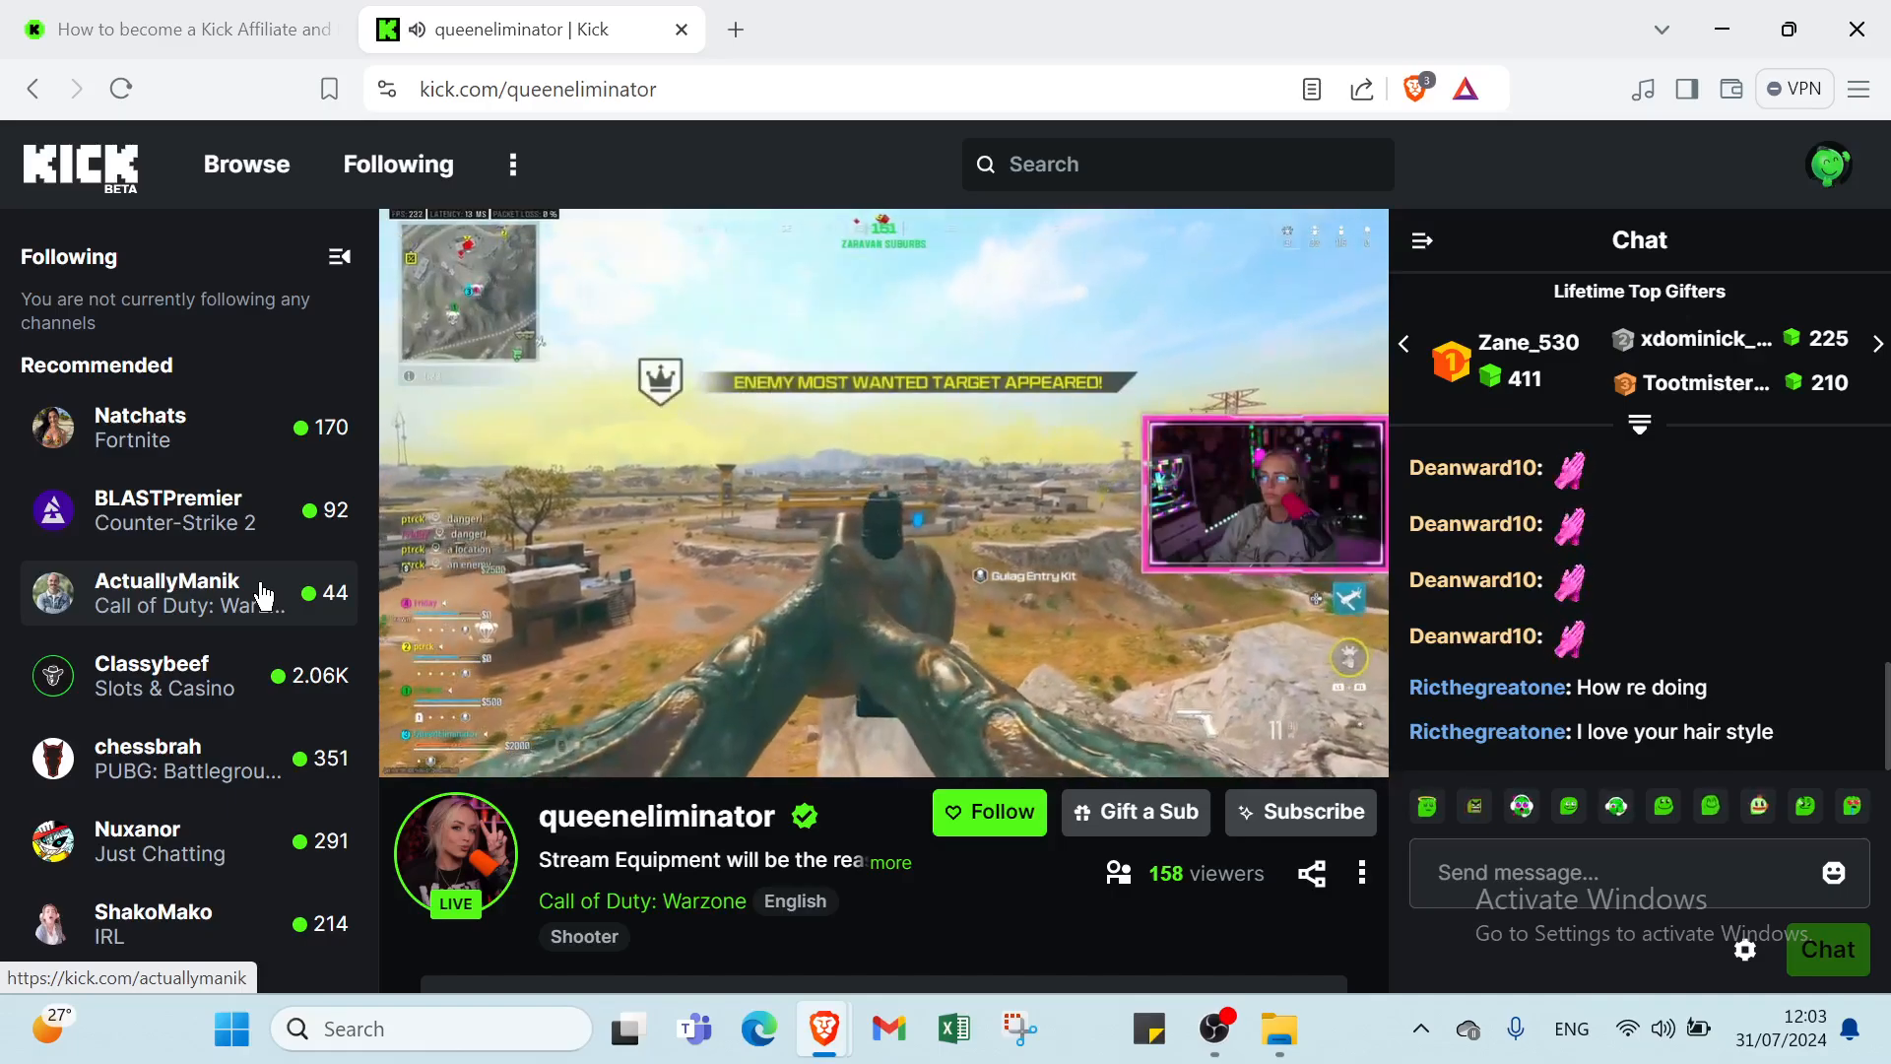
{"action": "scroll", "scroll_direction": "down", "scroll_amount": 3}
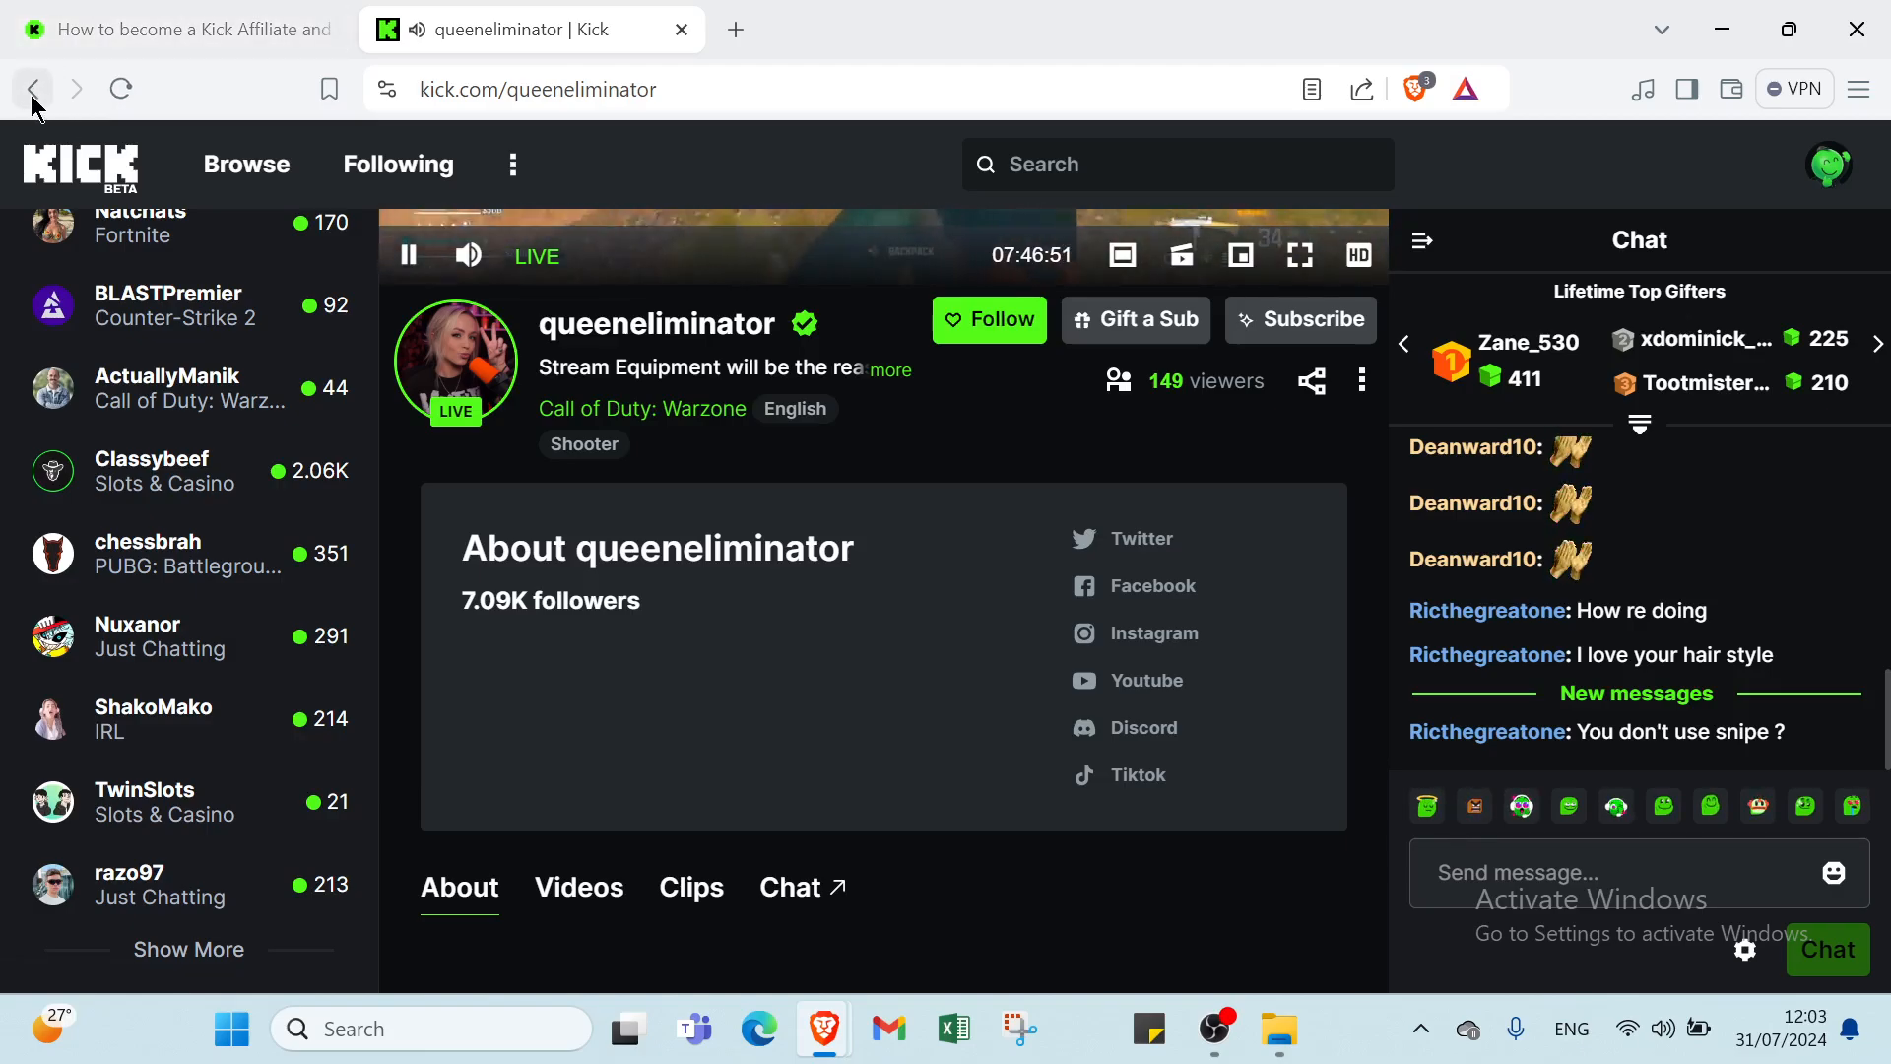
Step: Go back to the homepage and bring the Top Live Categories and Top Live Groups into view
{"action": "left_click", "coordinate": [33, 89]}
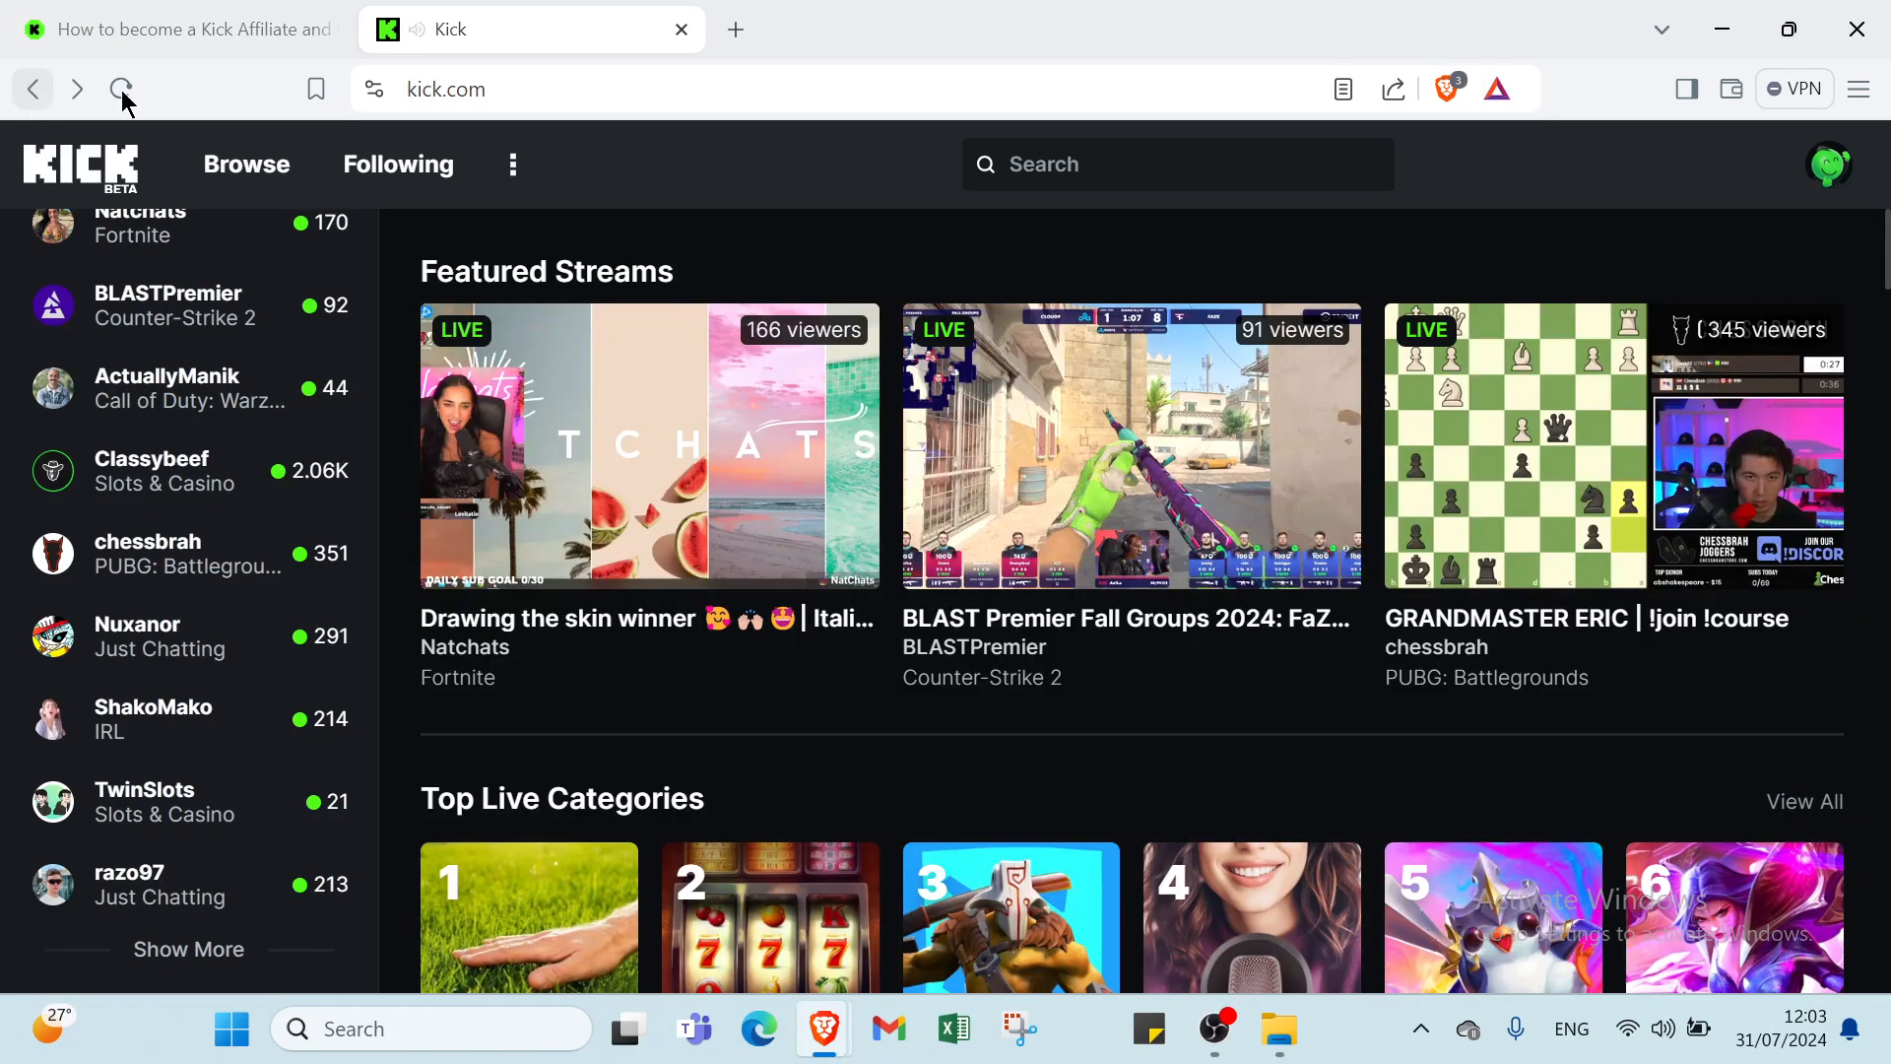
{"action": "mouse_move", "coordinate": [205, 87]}
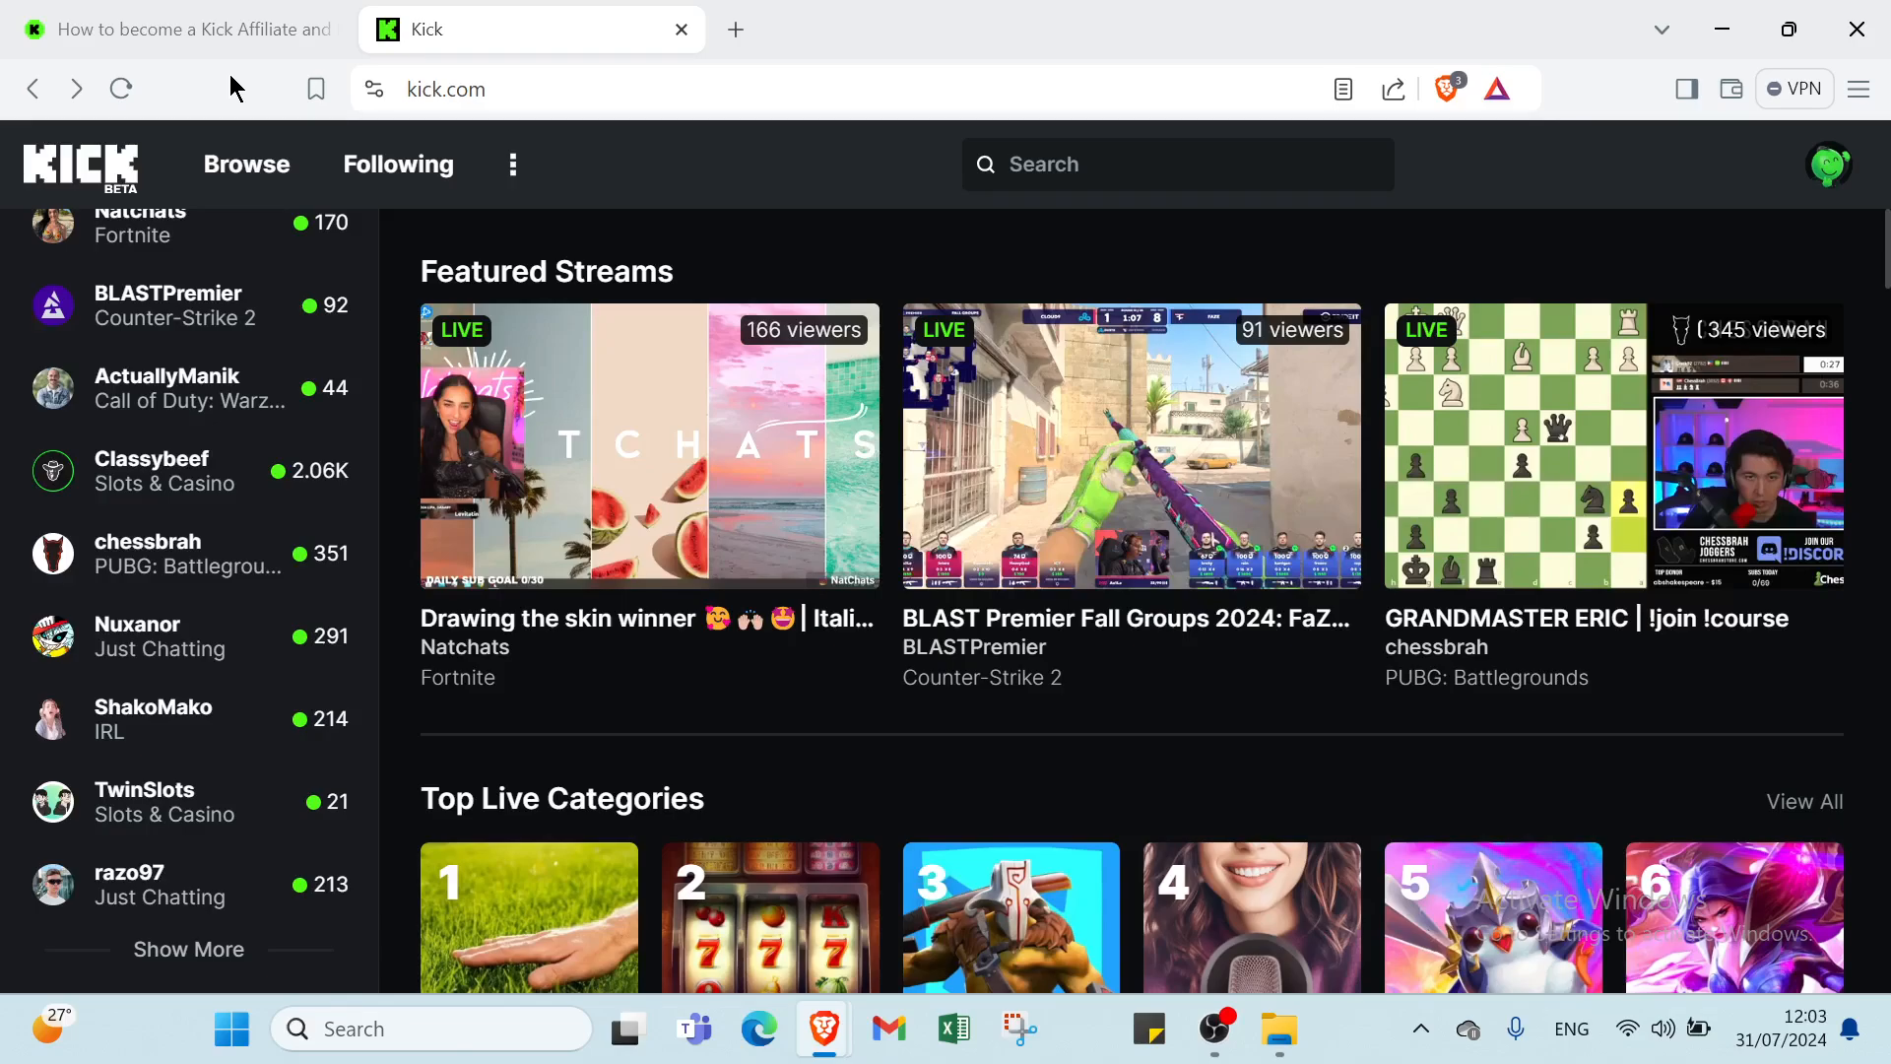
{"action": "scroll", "scroll_direction": "down", "scroll_amount": 3}
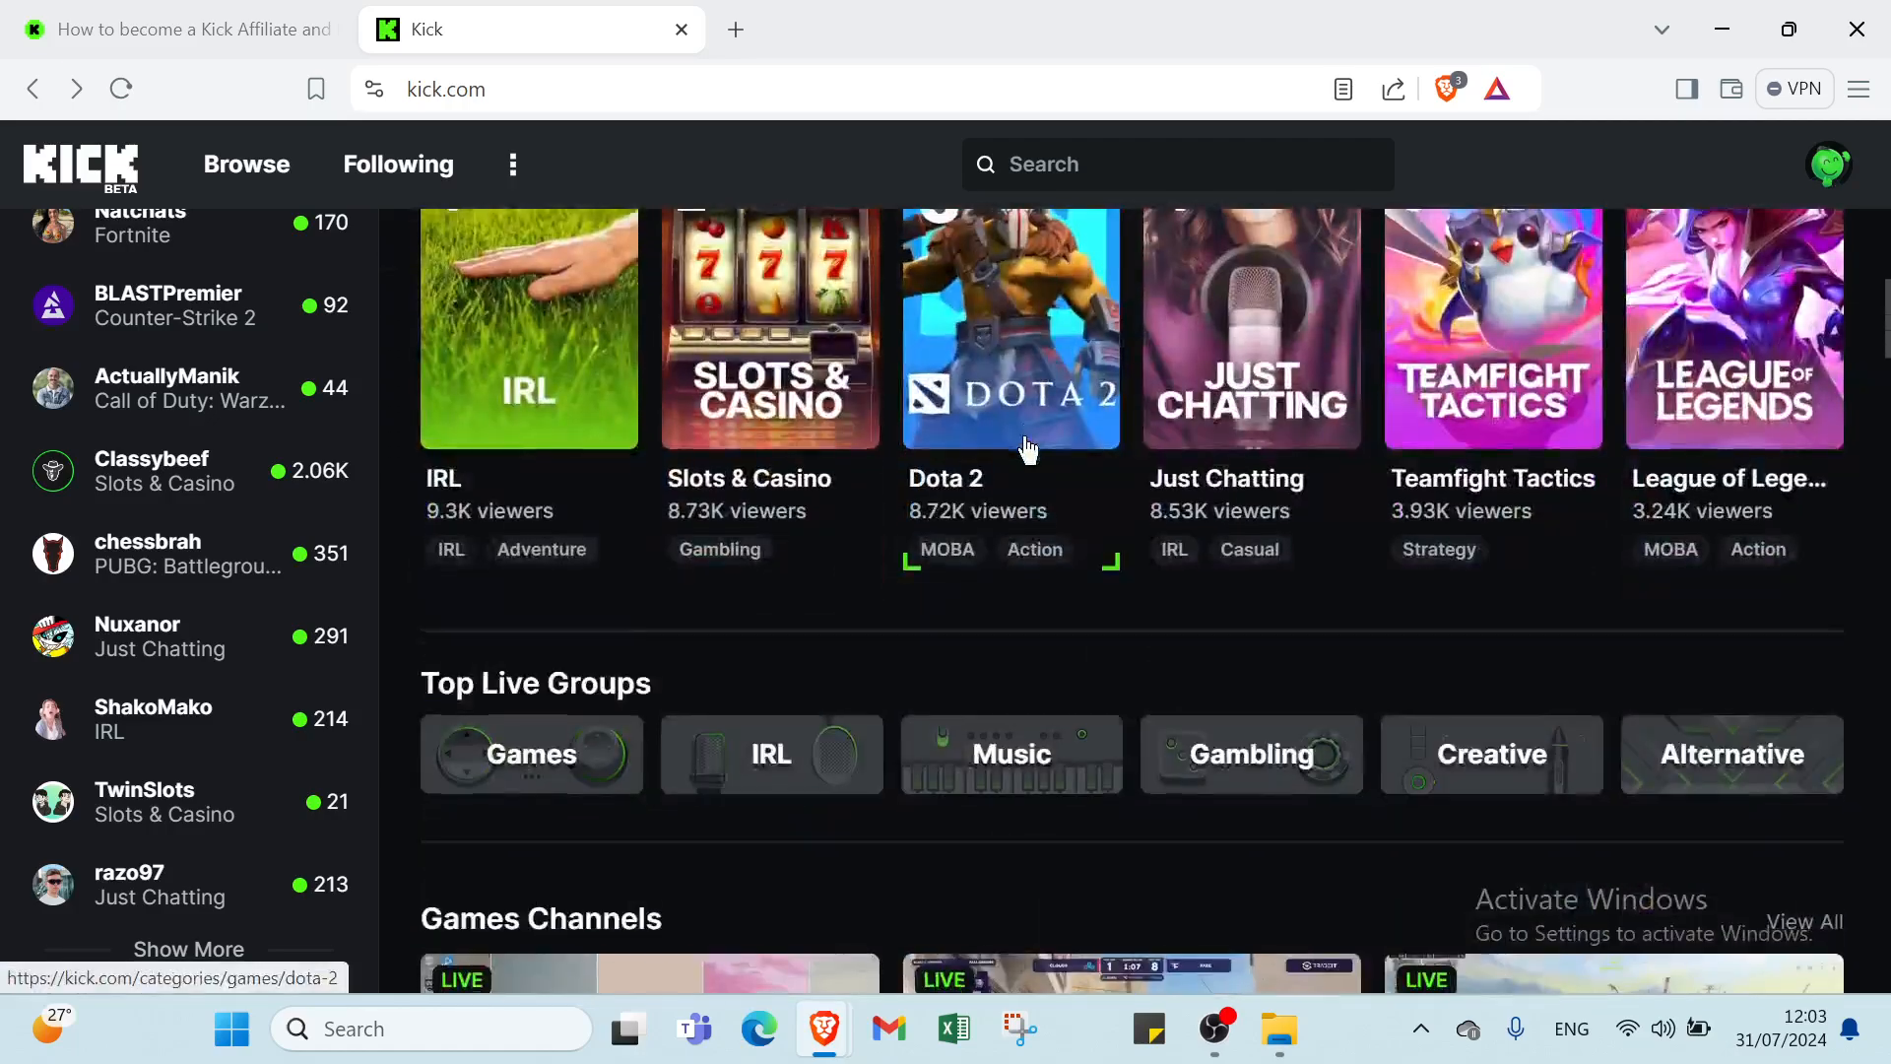